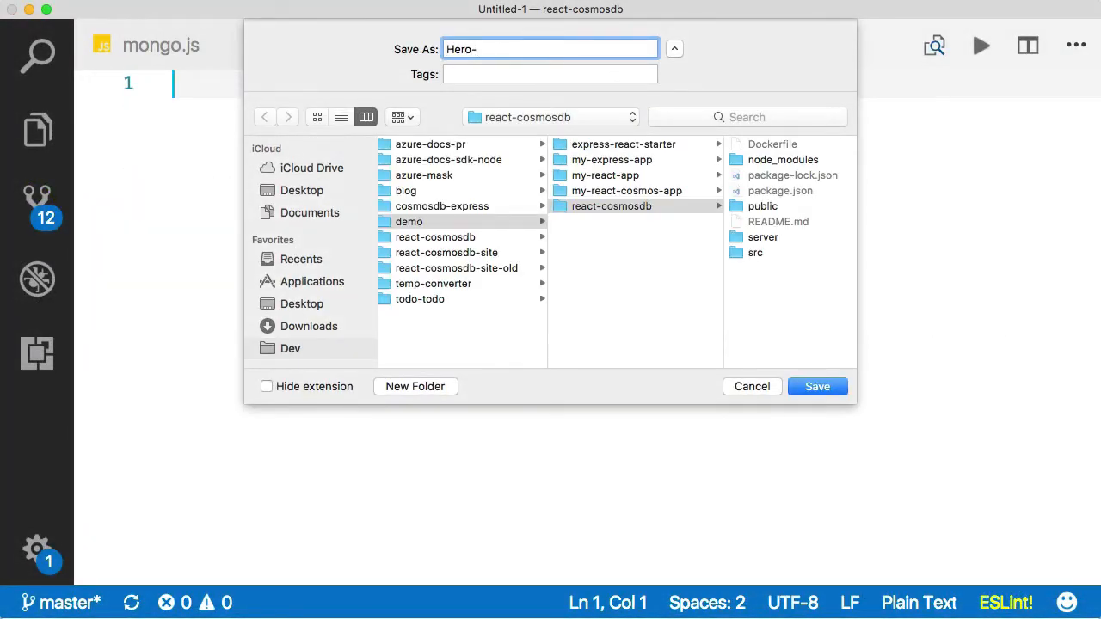
# Step: Save the untitled file as hero-service.js in the project's server folder
pyautogui.write('hero-service.js')
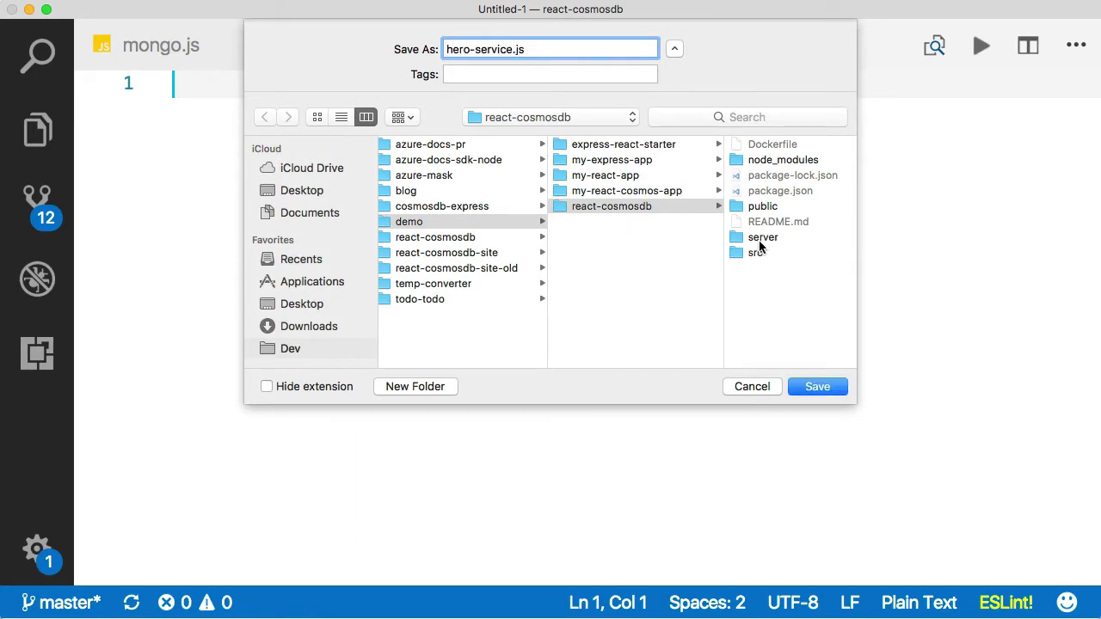
pyautogui.click(816, 386)
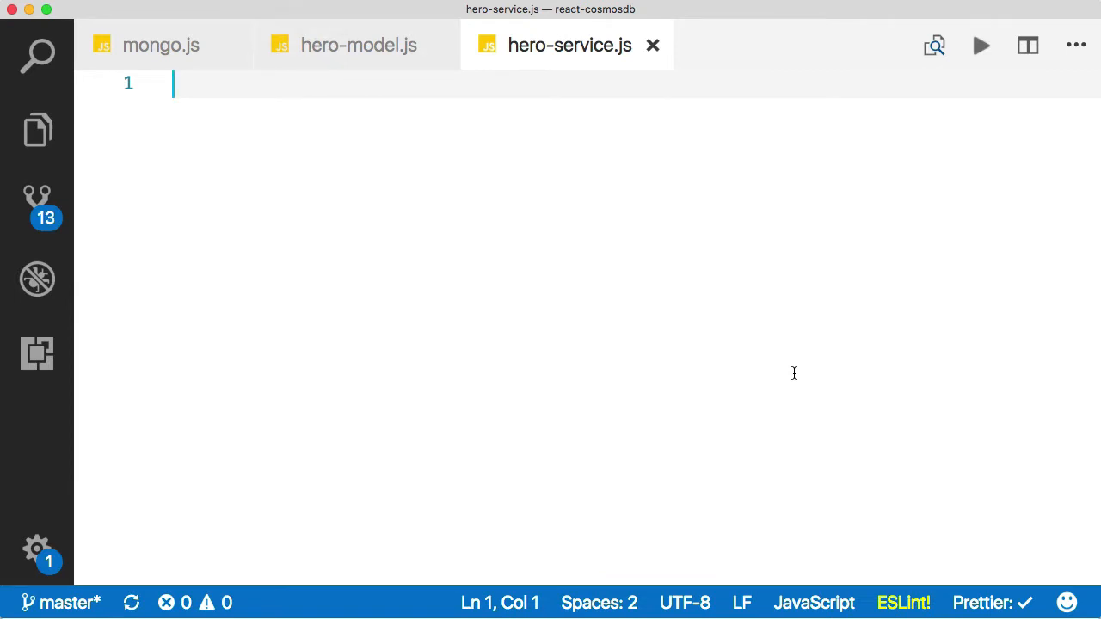
# Step: Add const Hero = require('./hero-model') at the top of hero-service.js
pyautogui.write('const Hero = require')
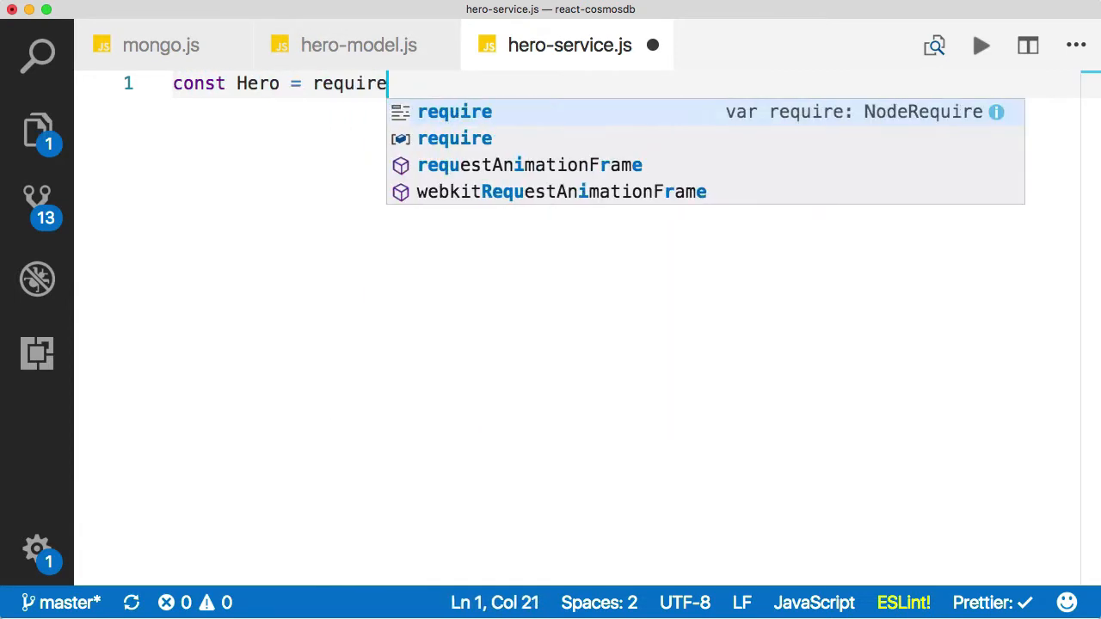
pyautogui.write('(./')
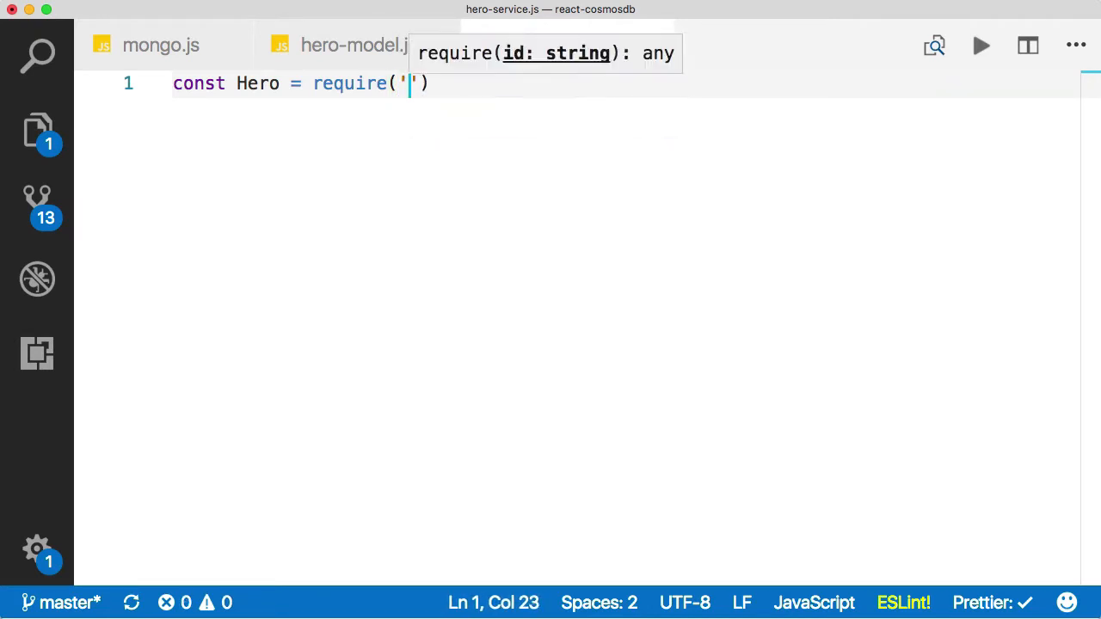
pyautogui.write('./hero-model')
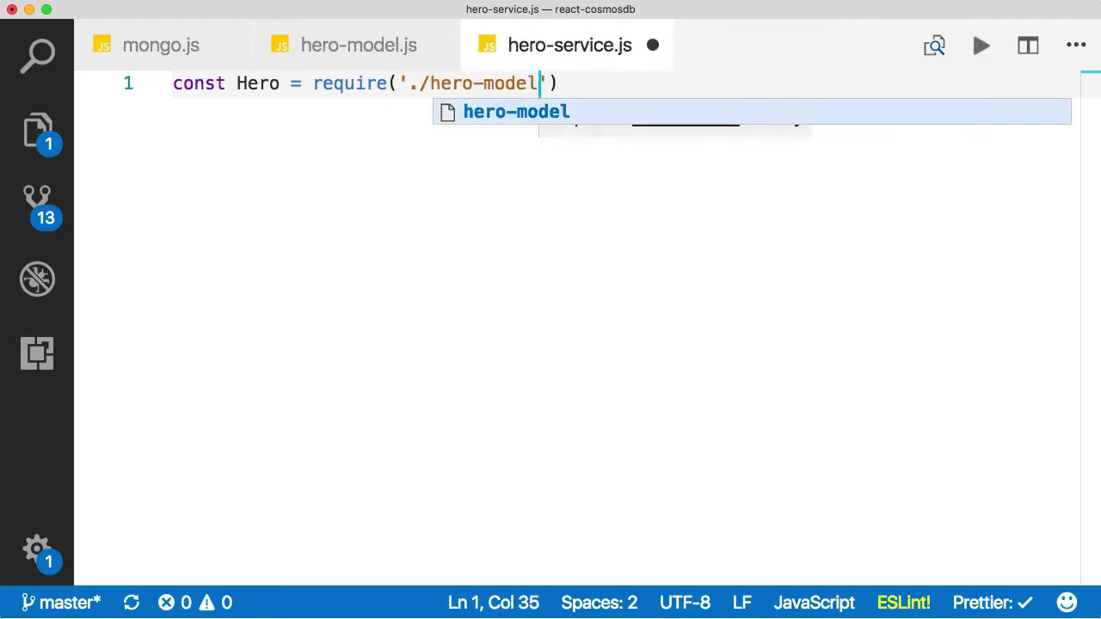
pyautogui.press('Enter')
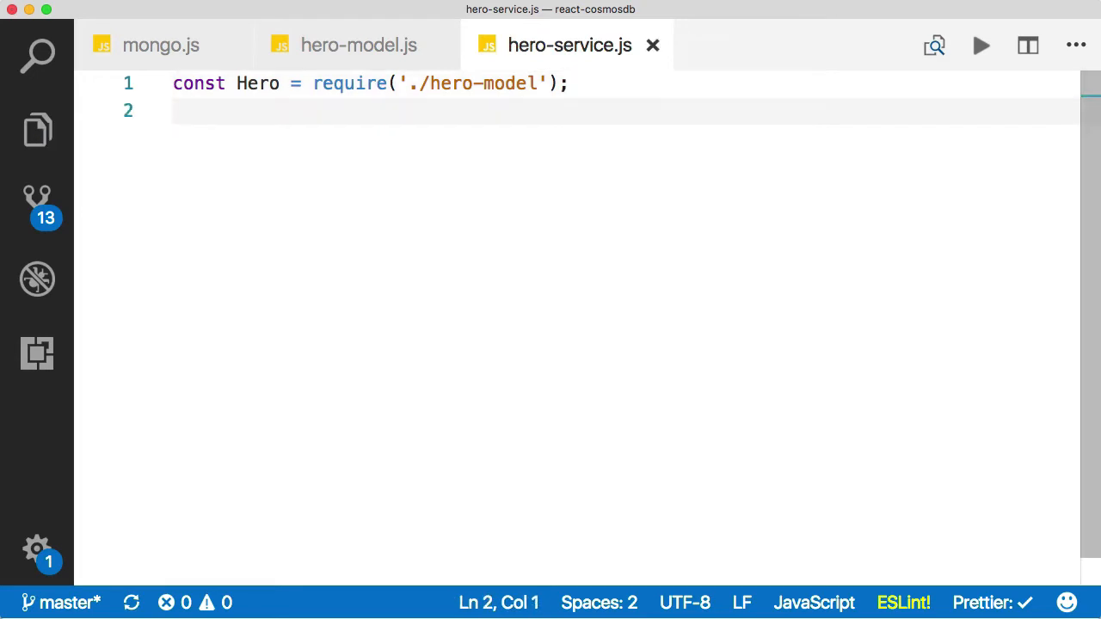
# Step: Require ReadPreference from mongodb and call require('./mongo').connect()
pyautogui.write('const ReadP')
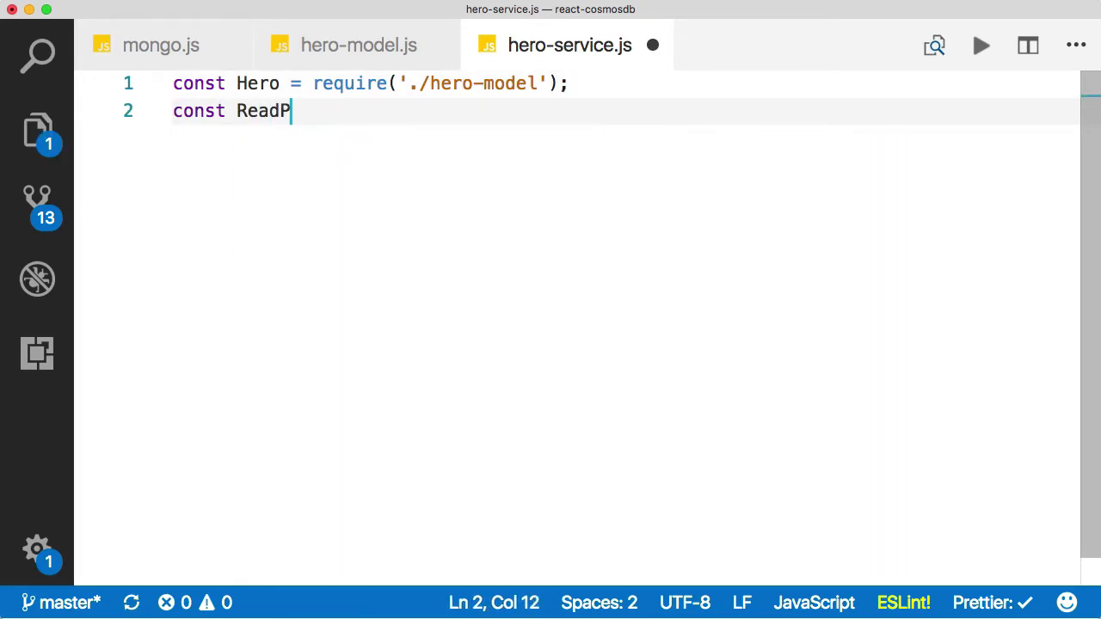
pyautogui.write('refern')
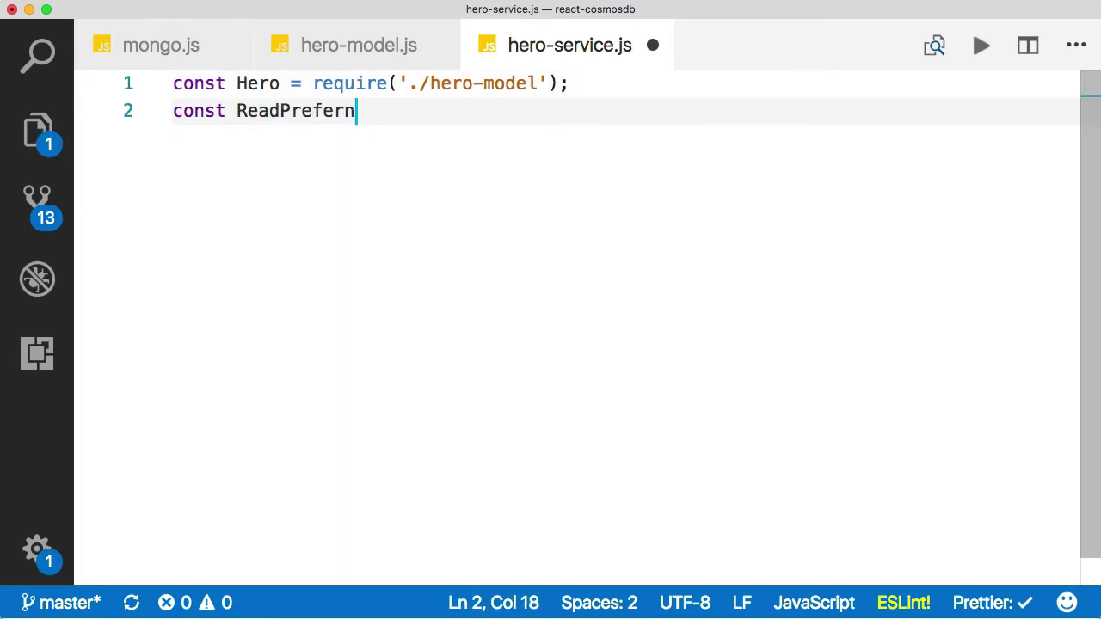
pyautogui.write('ence =')
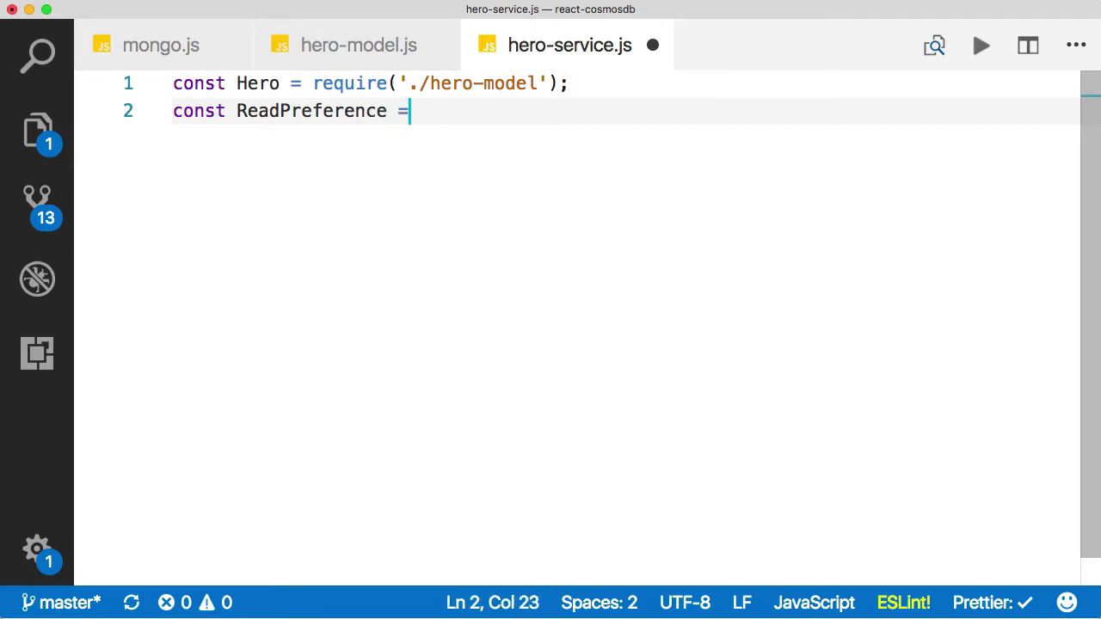
pyautogui.write("require('mongodb').ReadPreference;")
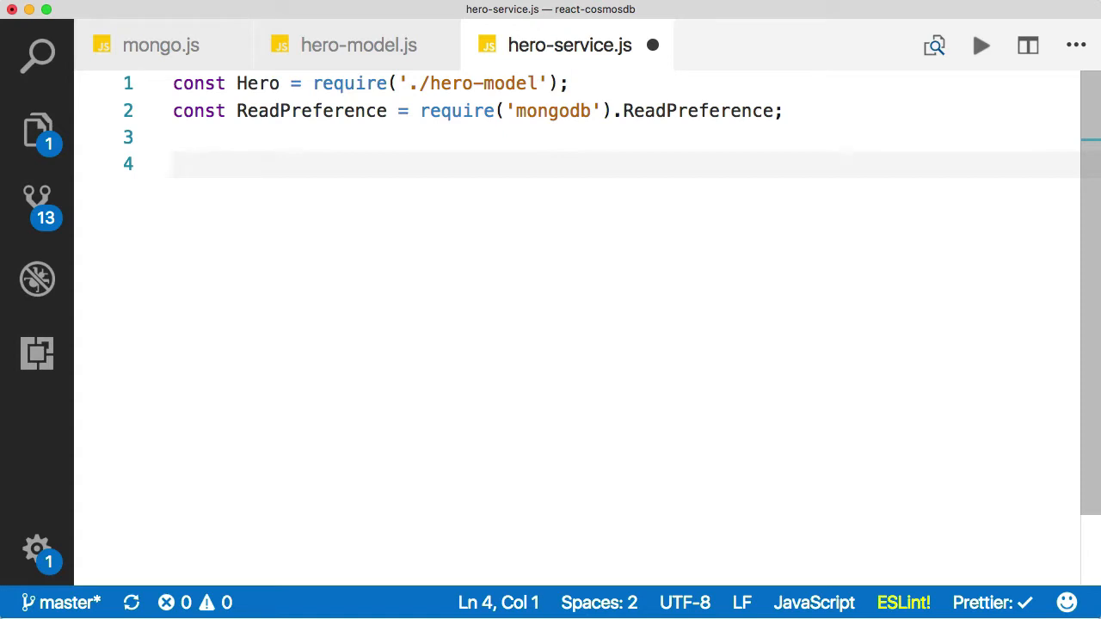
pyautogui.write("require('./mongo")
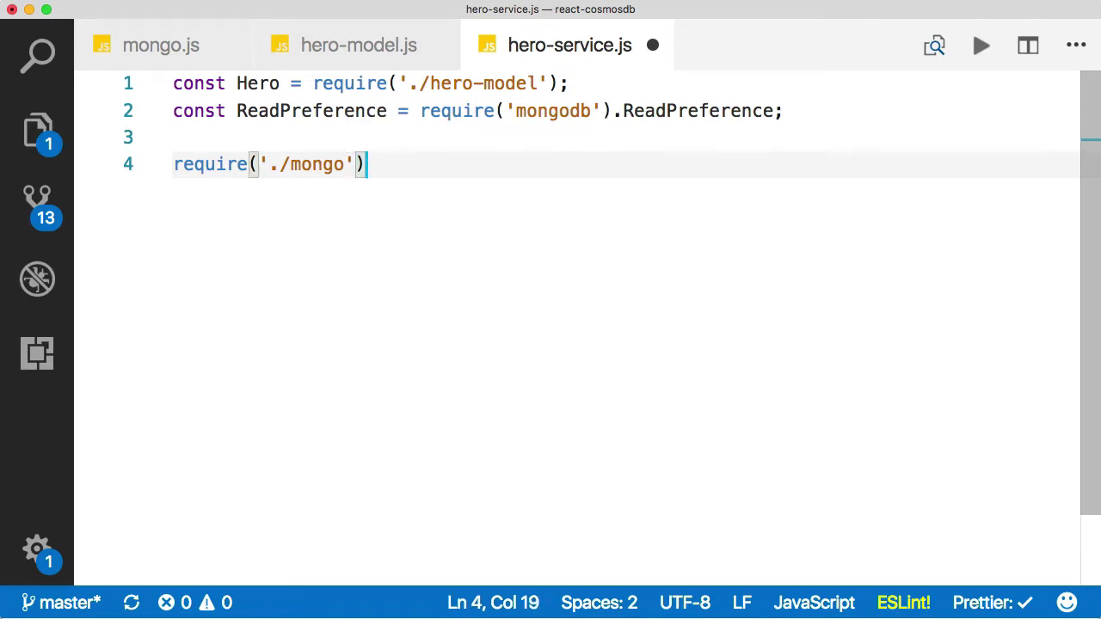
pyautogui.write('.connect();')
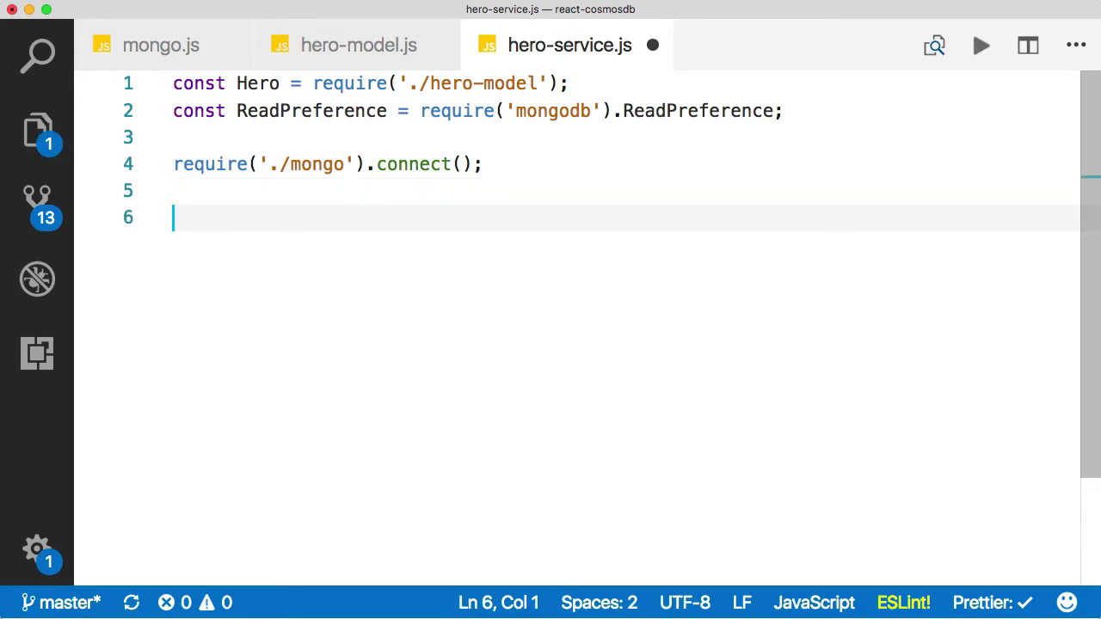
# Step: Write get(req, res) with docquery = Hero.find({}).read(ReadPreference.NEAREST)
pyautogui.write('function g')
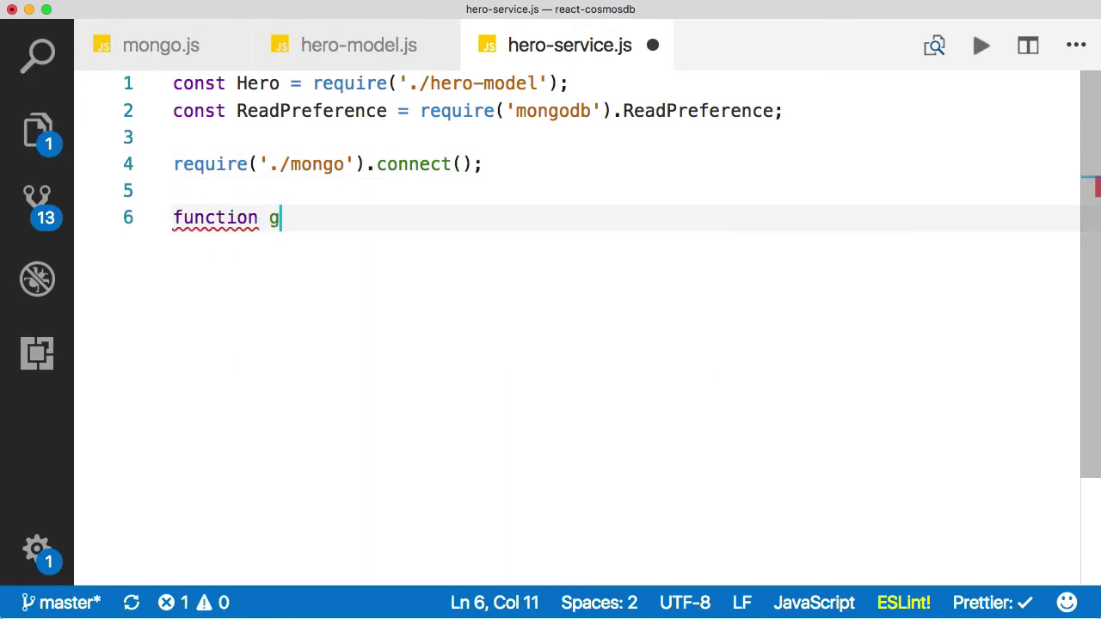
pyautogui.write('et')
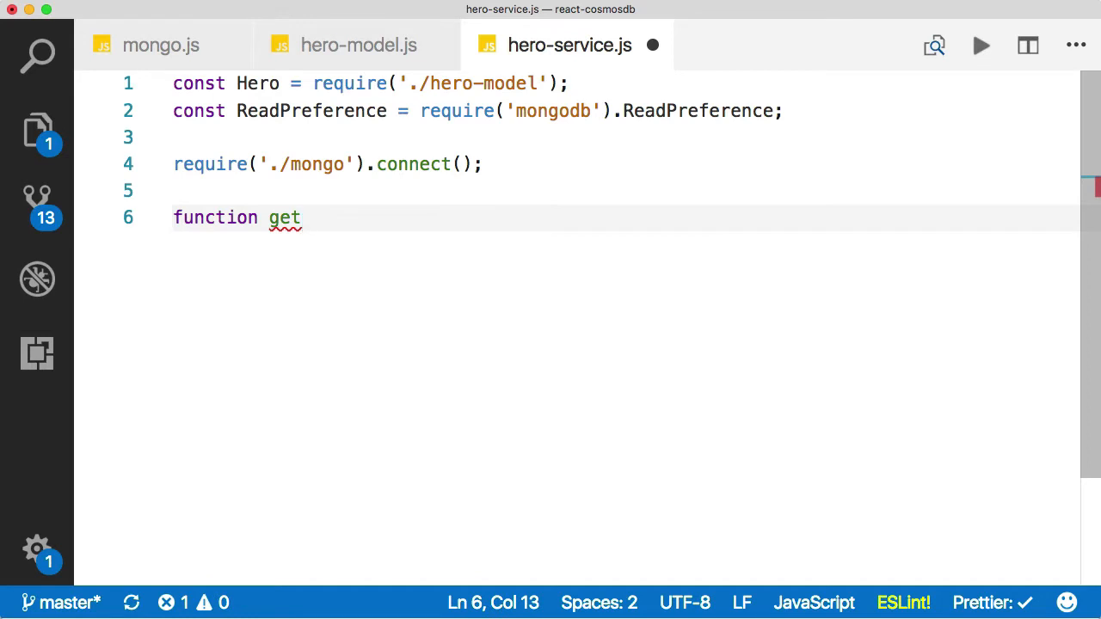
pyautogui.write('(req, res')
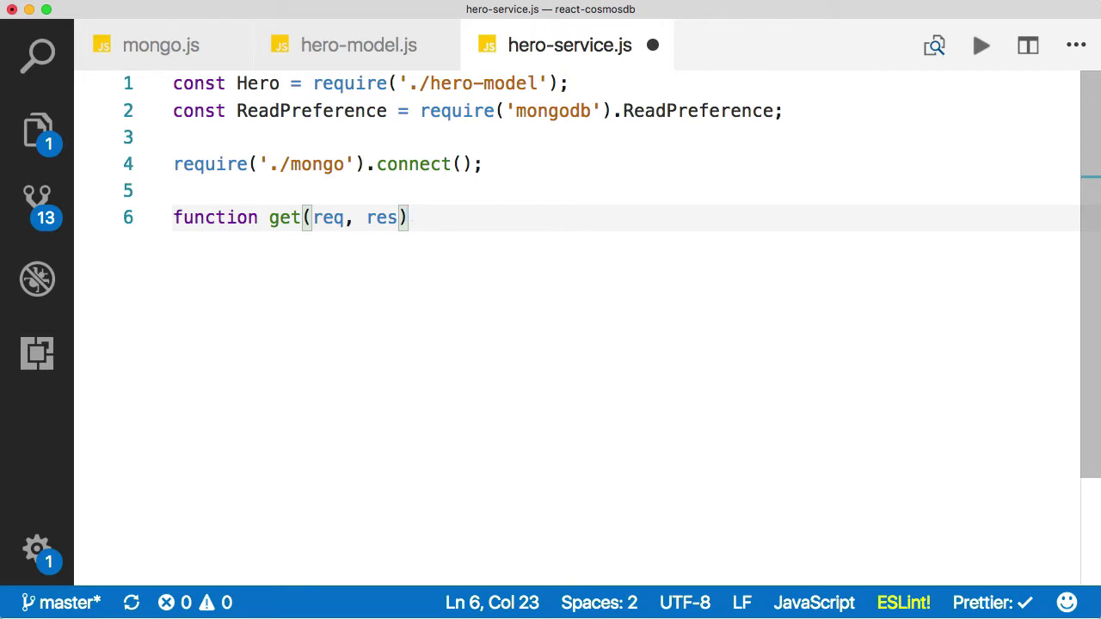
pyautogui.write('{')
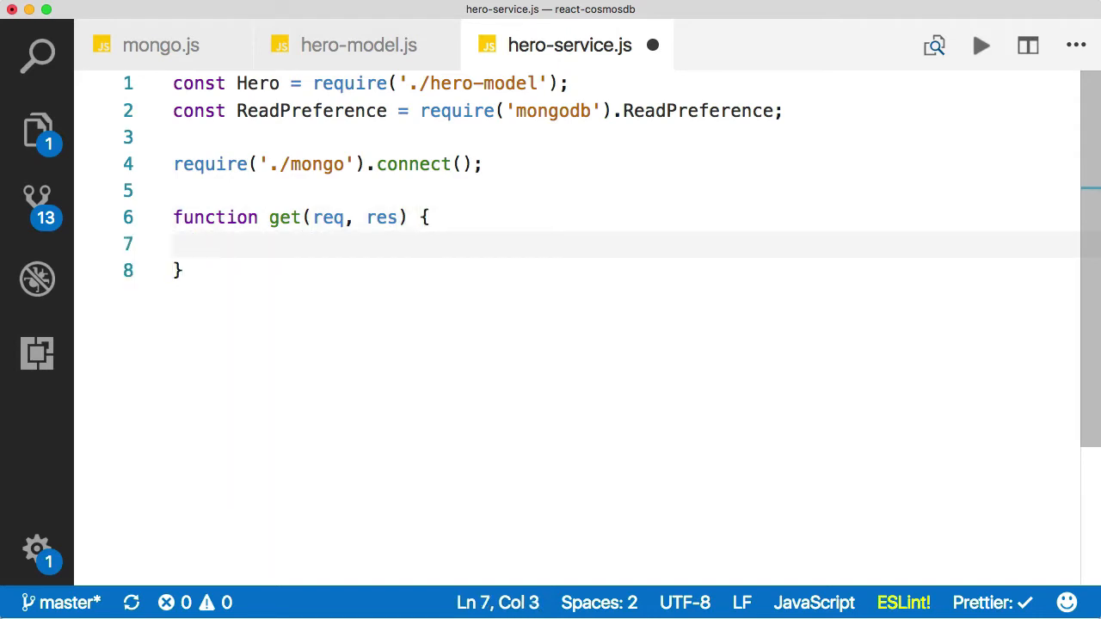
pyautogui.write('const docqu')
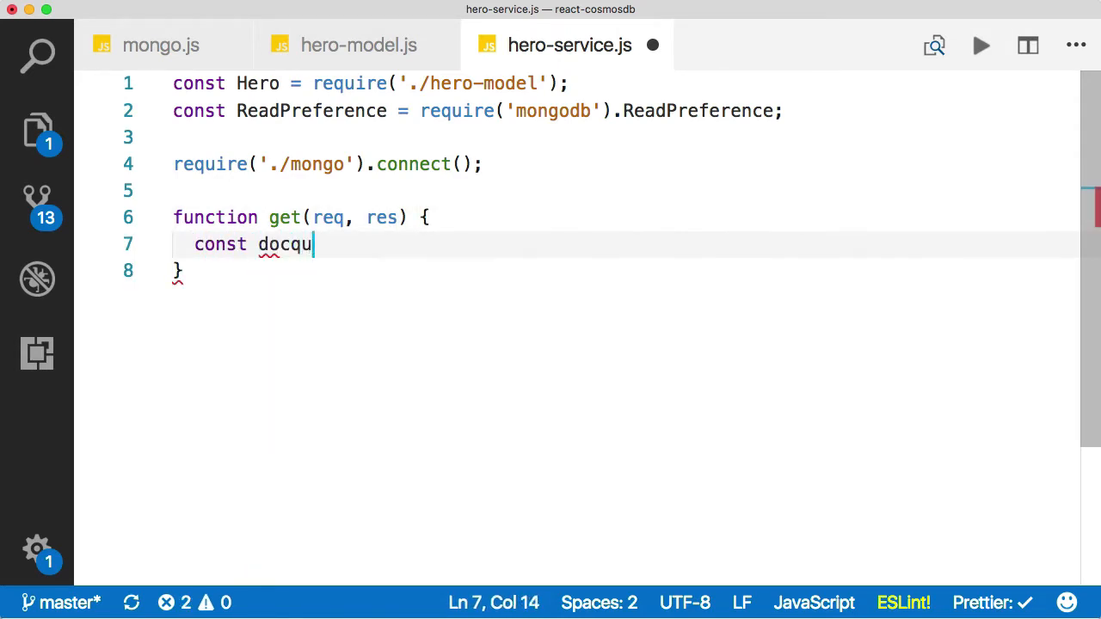
pyautogui.write('ery = Hero.find({')
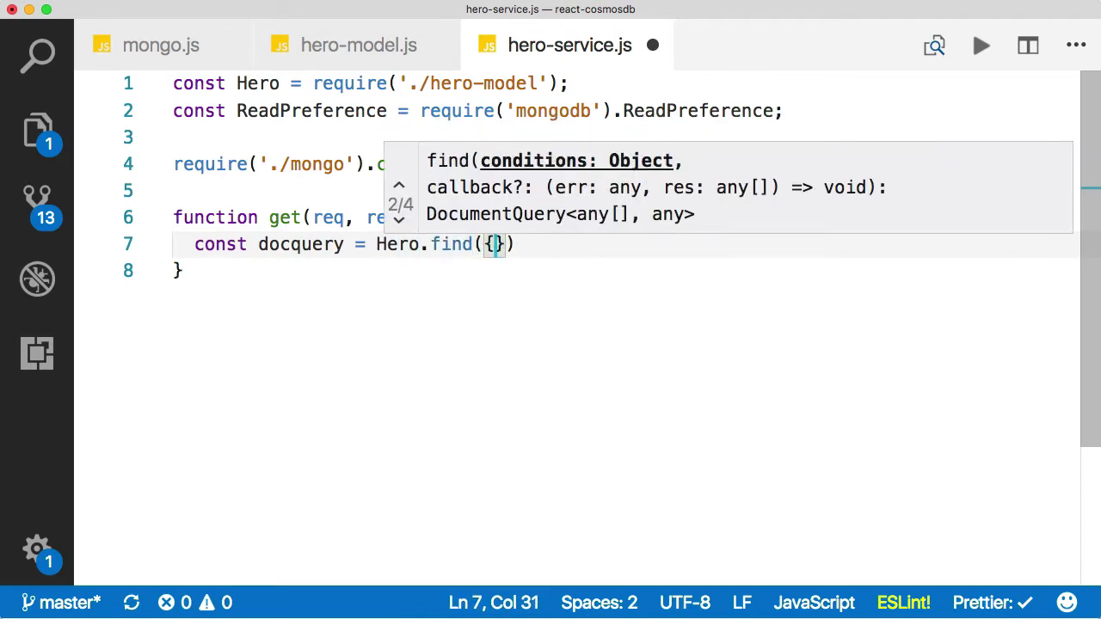
pyautogui.press('Right')
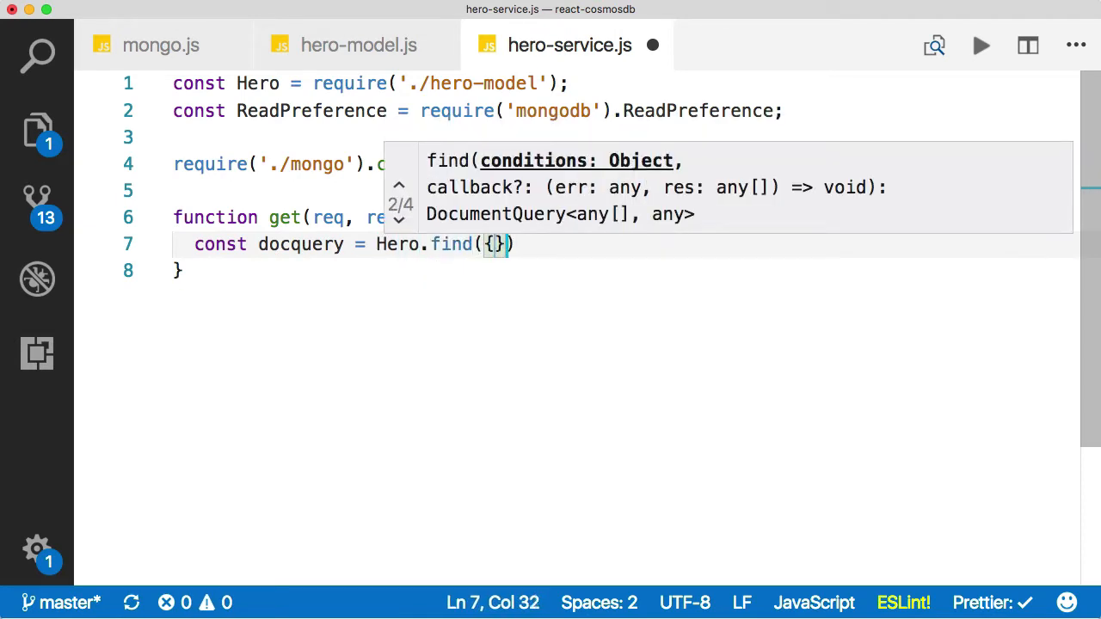
pyautogui.write('.read')
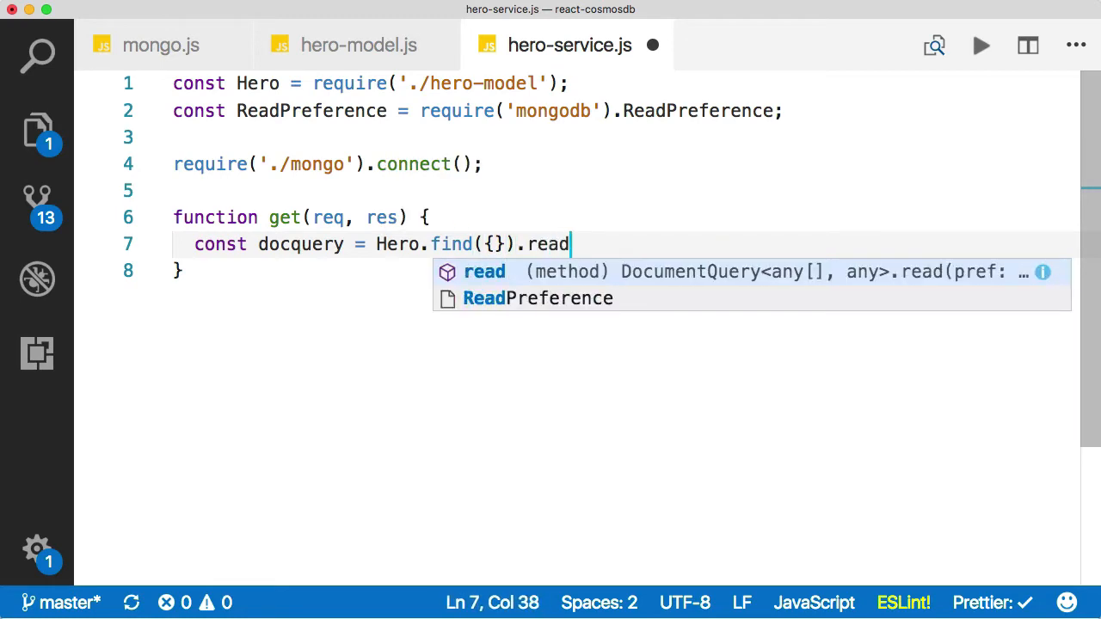
pyautogui.write('(ReadPreference.NEAREST);')
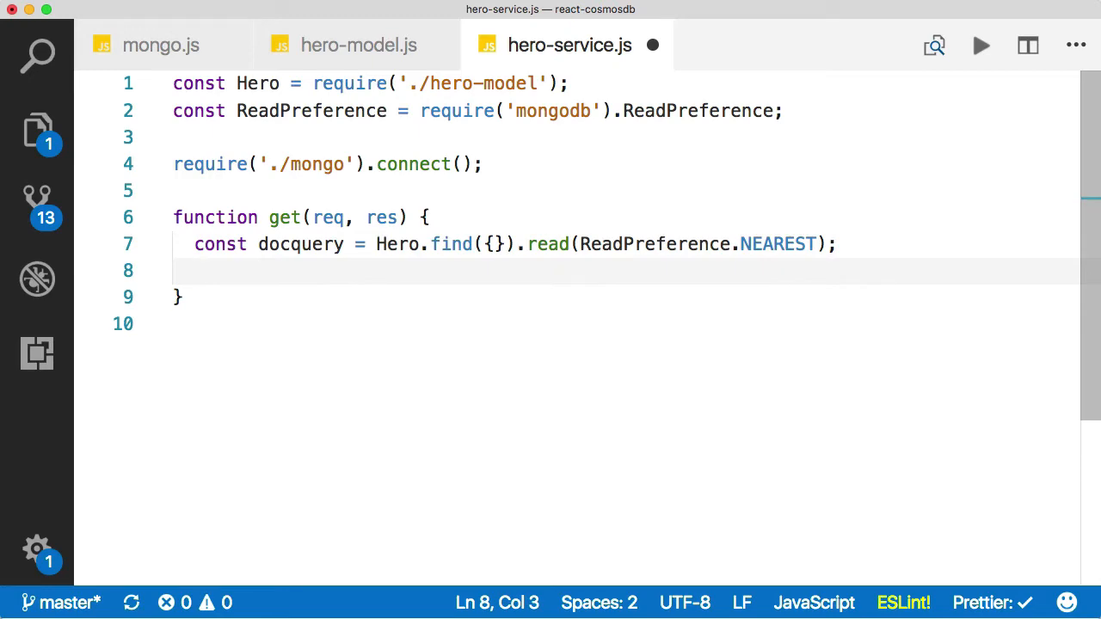
# Step: Execute docquery and return the resulting heroes as JSON in get()
pyautogui.write('docq')
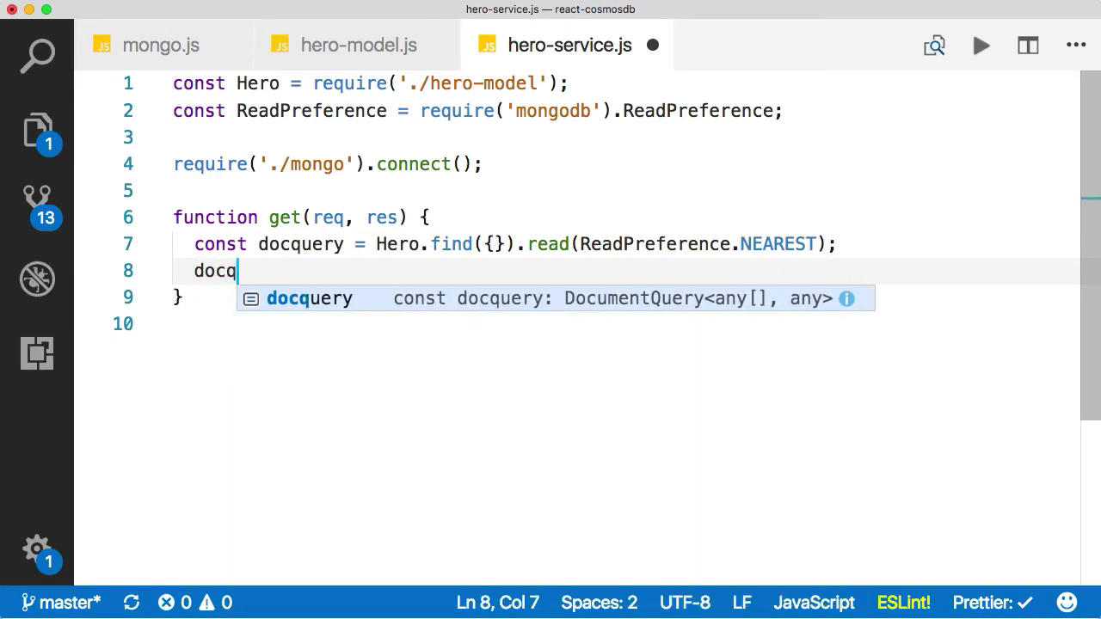
pyautogui.write('uery.exec(')
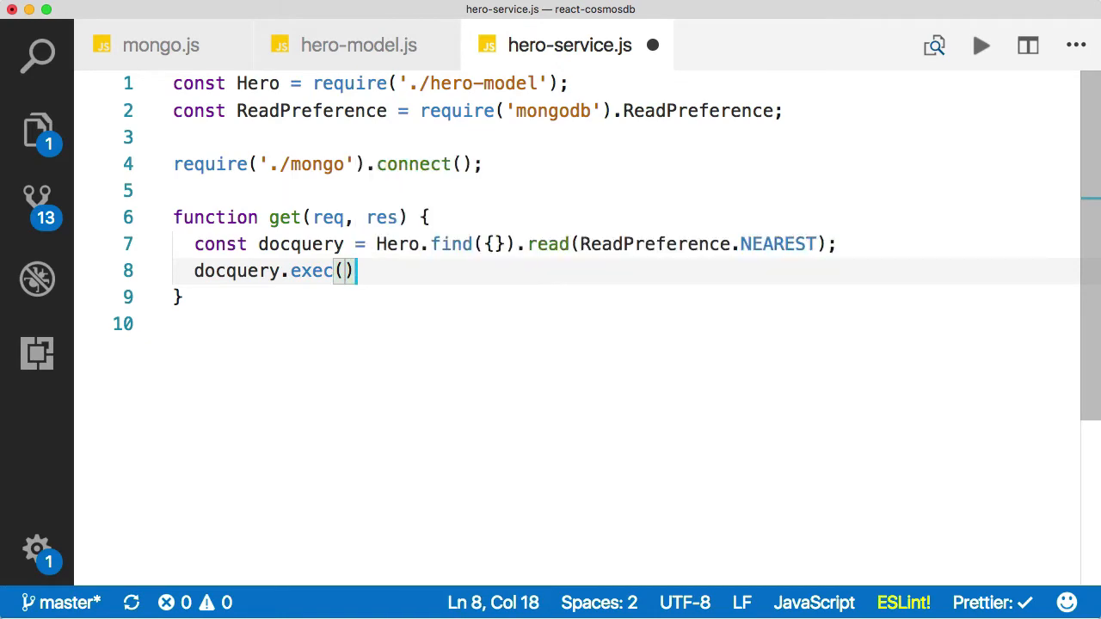
pyautogui.write('.then(heroes => res.json')
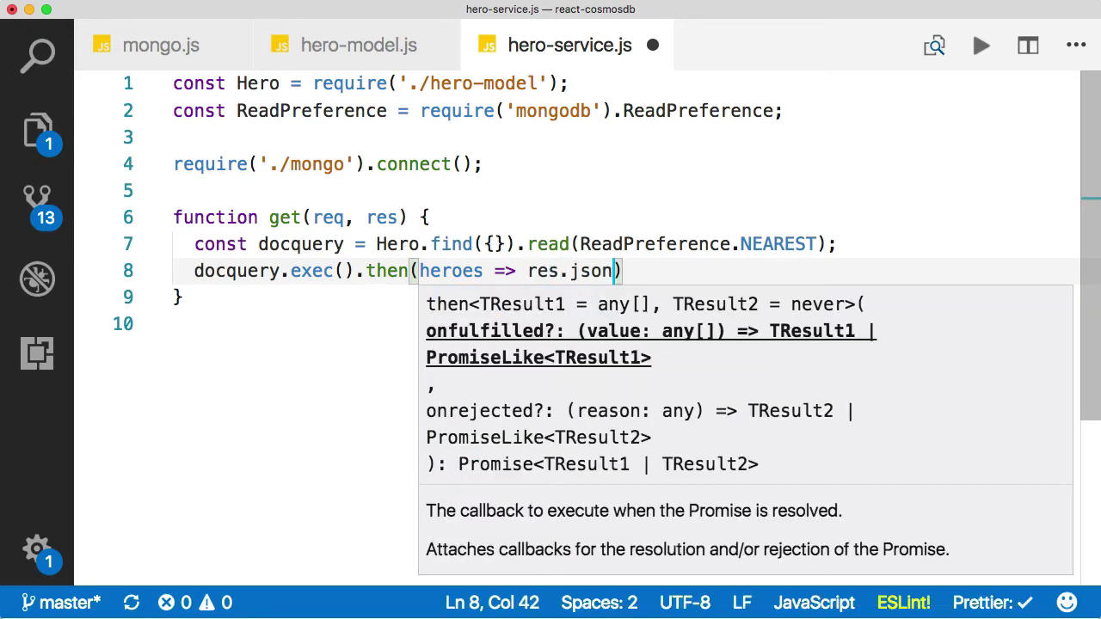
pyautogui.write('heroes)')
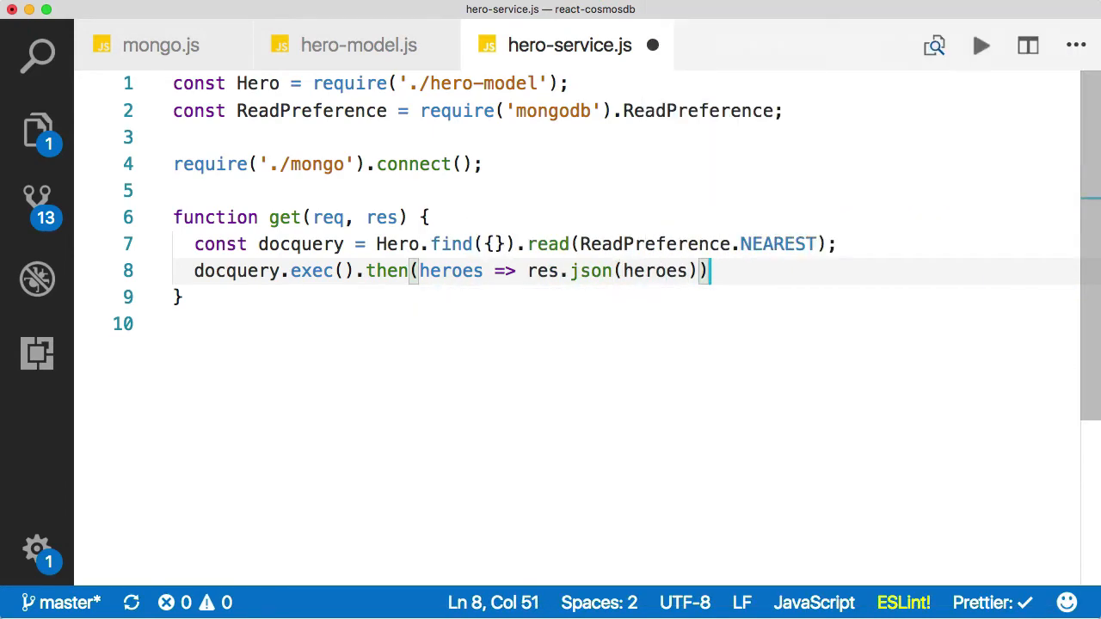
# Step: Append .catch(err => res.status(500).send(err)) to the docquery chain
pyautogui.write('.catch')
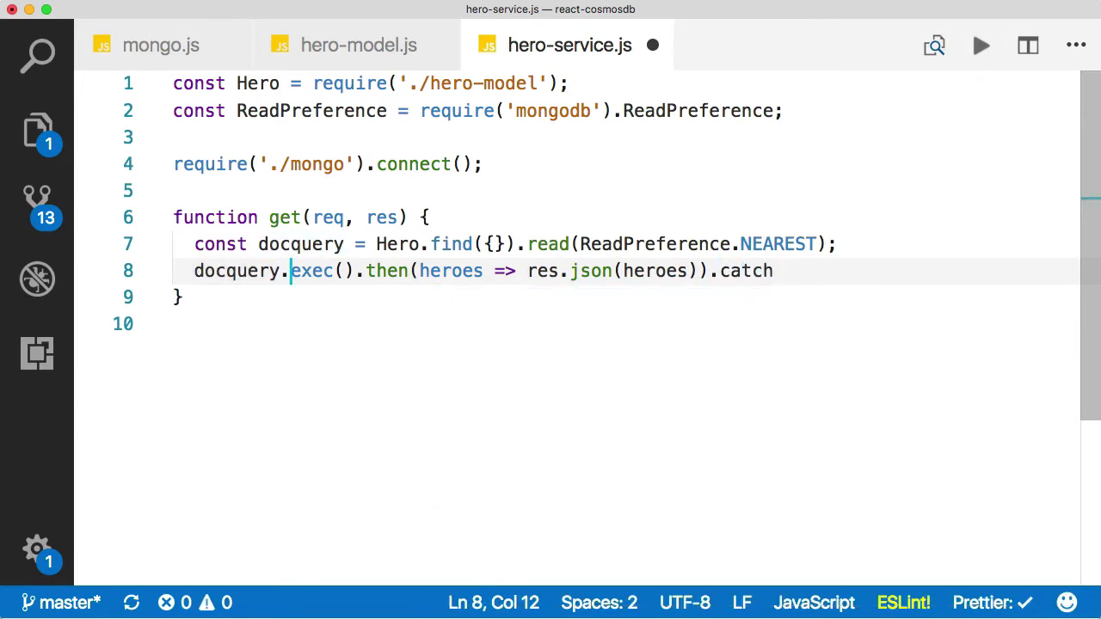
pyautogui.press('Enter')
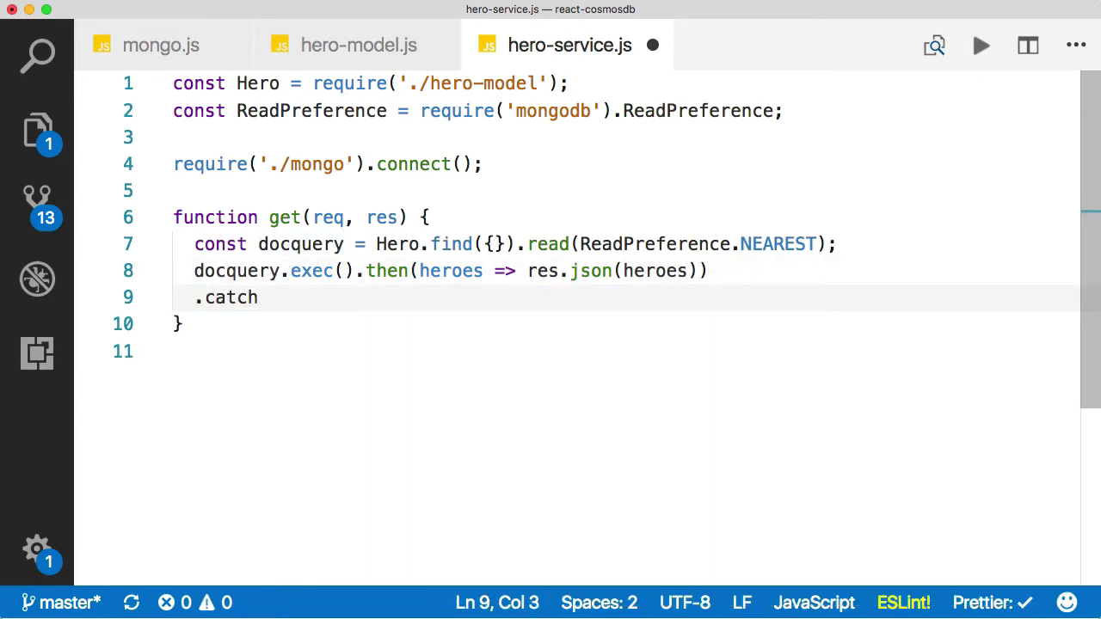
pyautogui.write('(err => {')
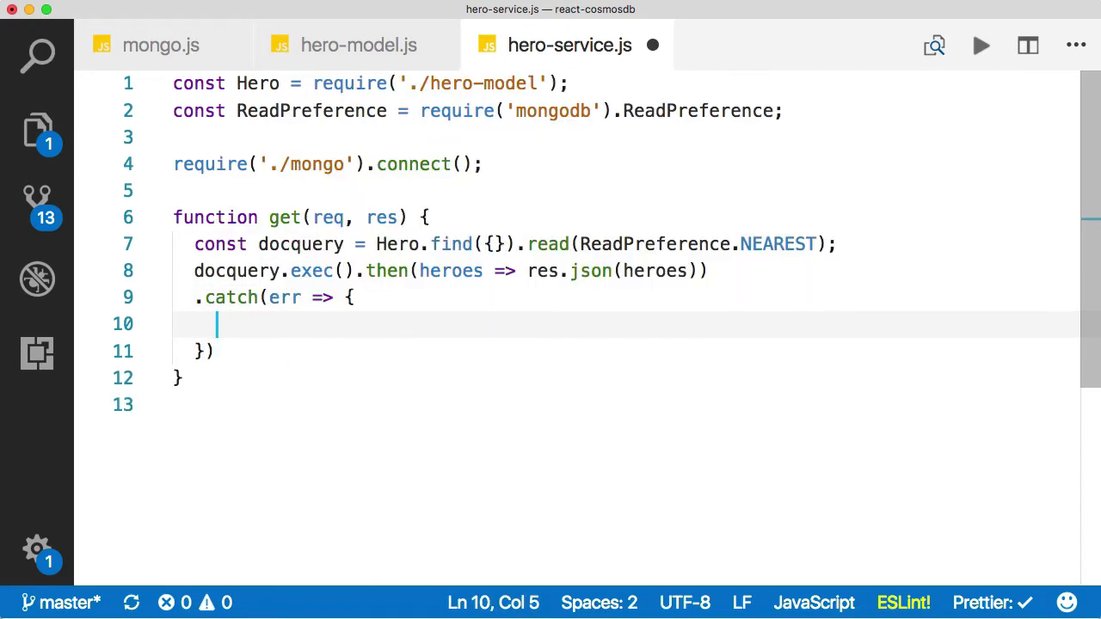
pyautogui.write('res.s')
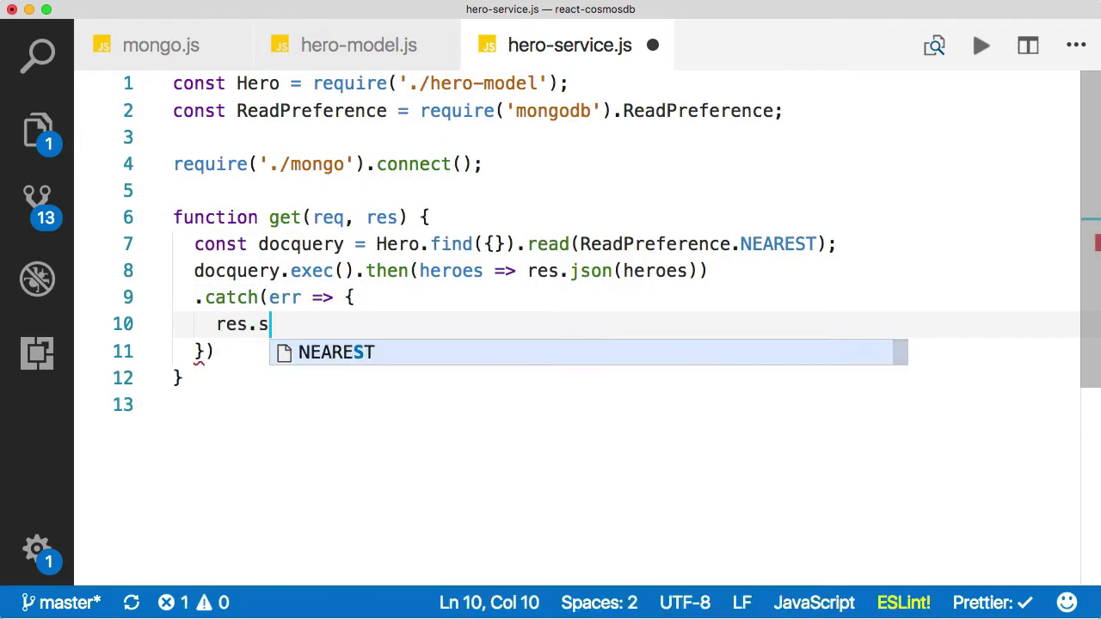
pyautogui.write('tatus(500)')
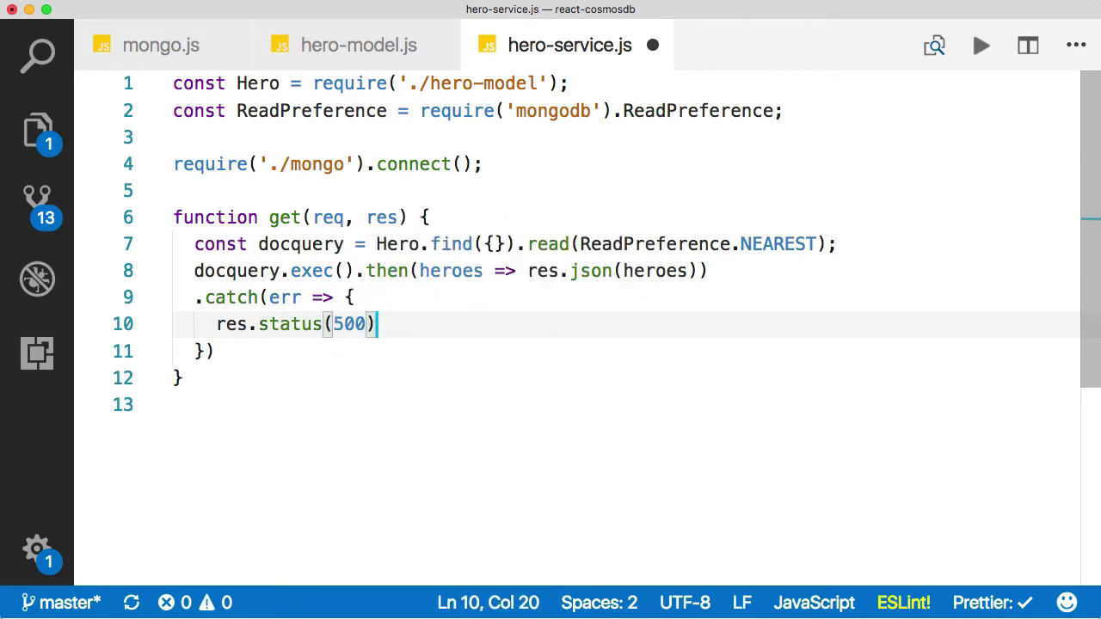
pyautogui.write('.')
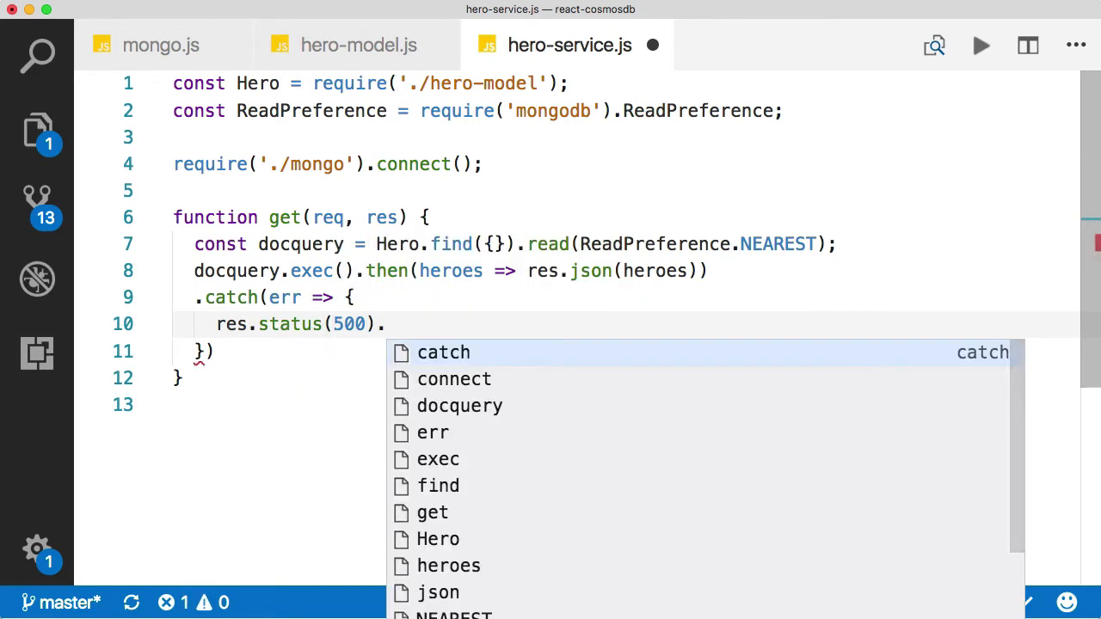
pyautogui.write('send(err);')
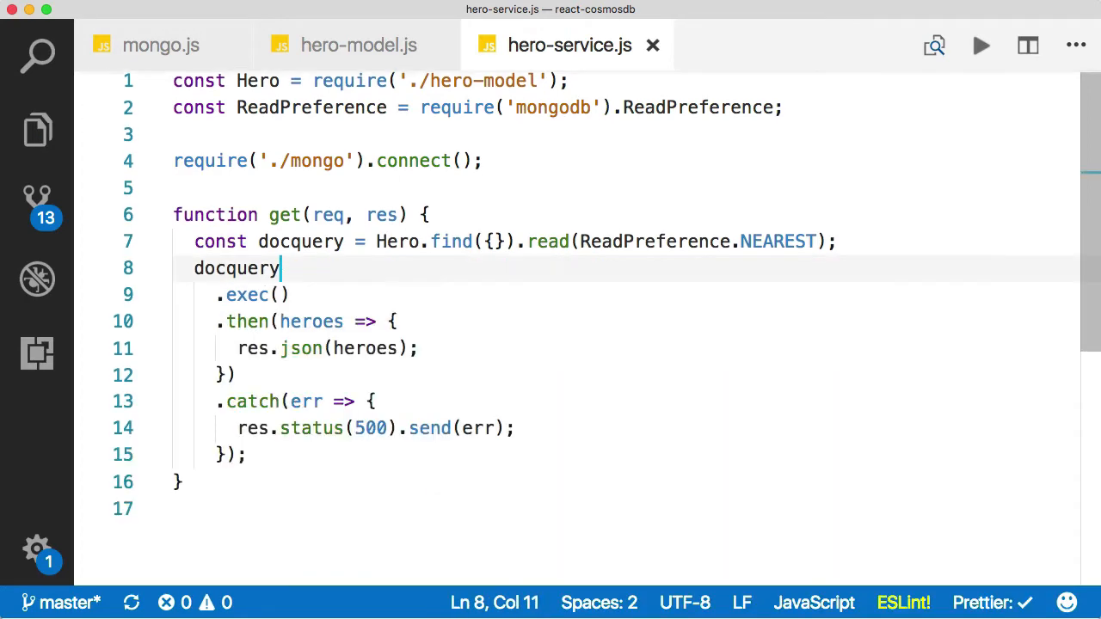
pyautogui.moveTo(247, 321)
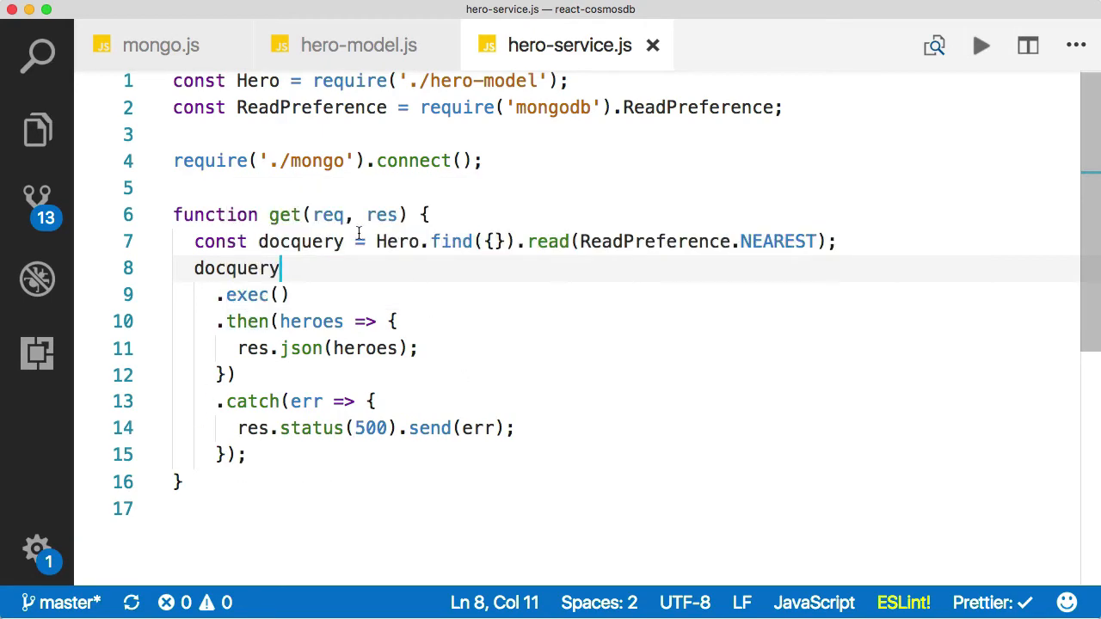
pyautogui.moveTo(312, 386)
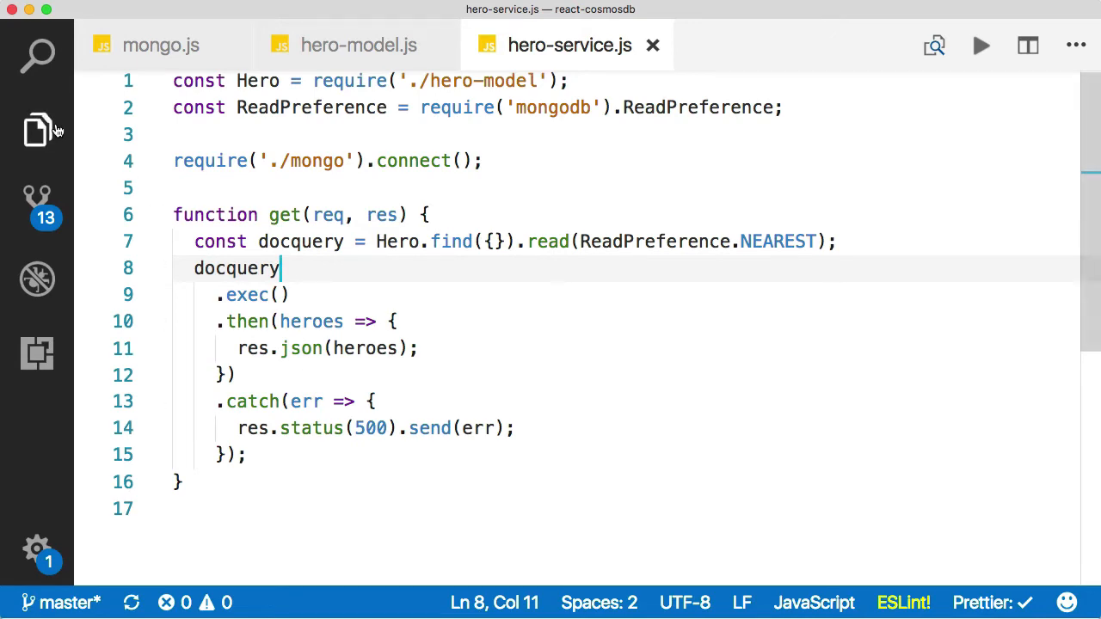
# Step: In server/routes/index.js, add var heroService = require('../hero-service')
pyautogui.write('ind')
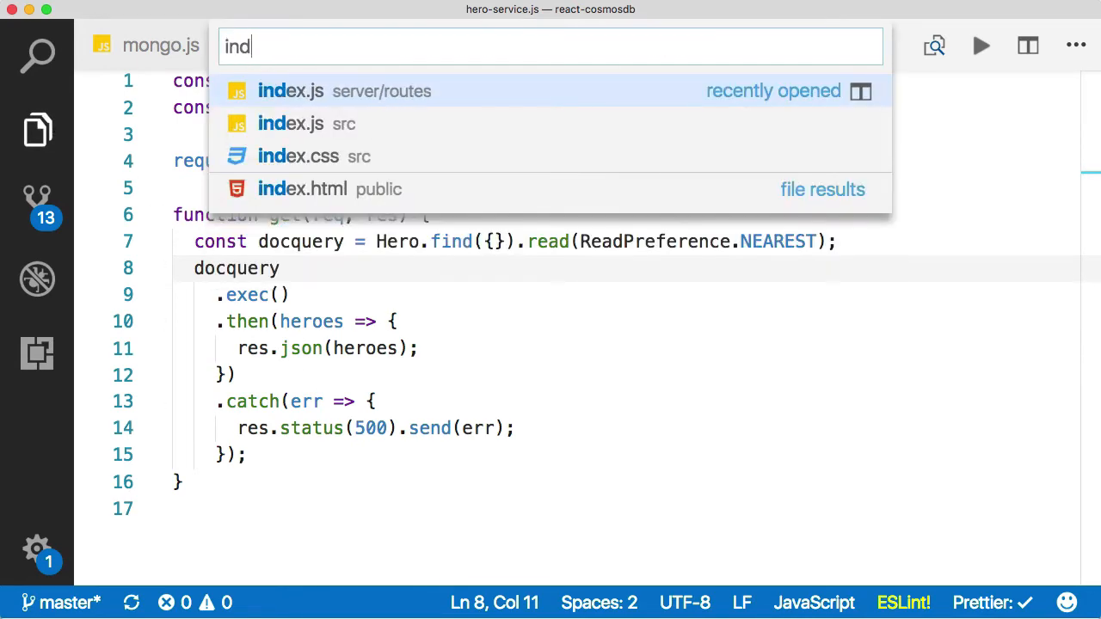
pyautogui.click(290, 90)
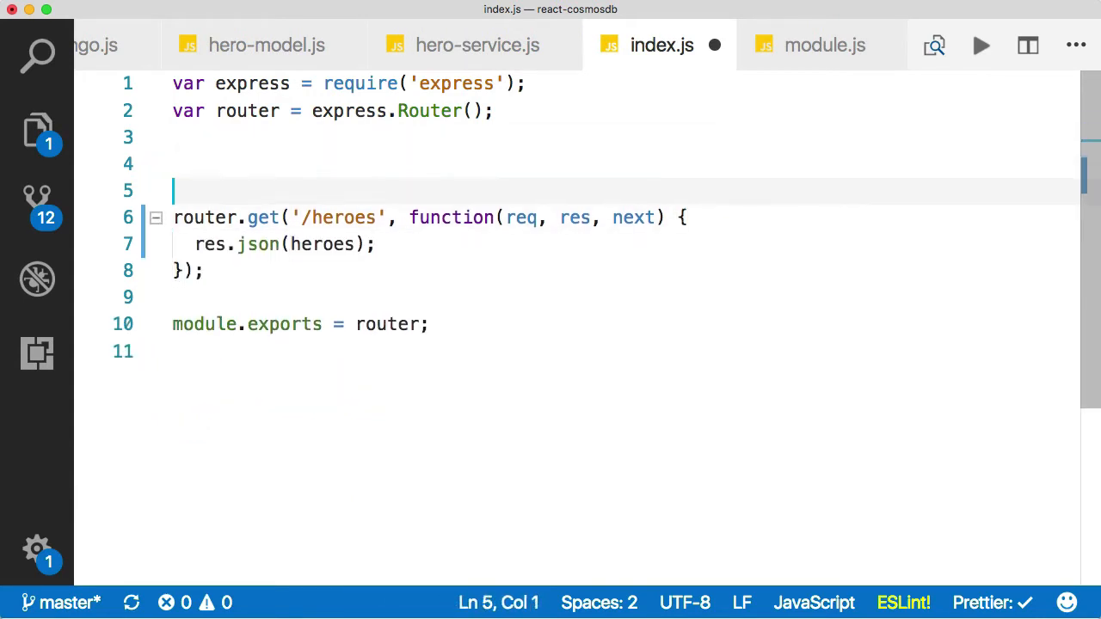
pyautogui.write('var heroServic')
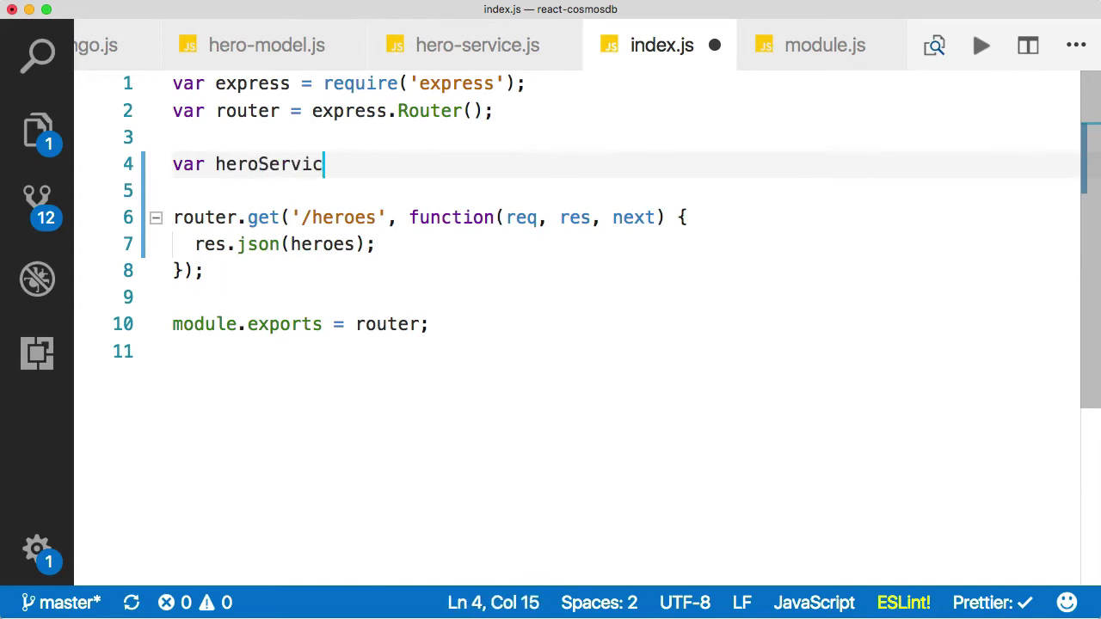
pyautogui.write('e = require(')
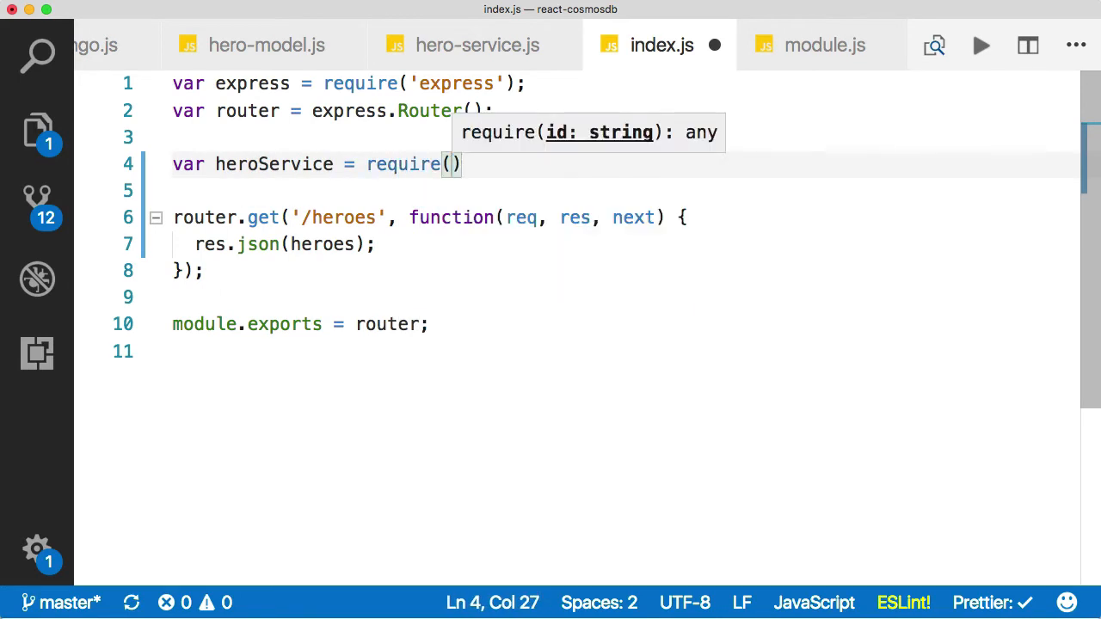
pyautogui.write("'../'")
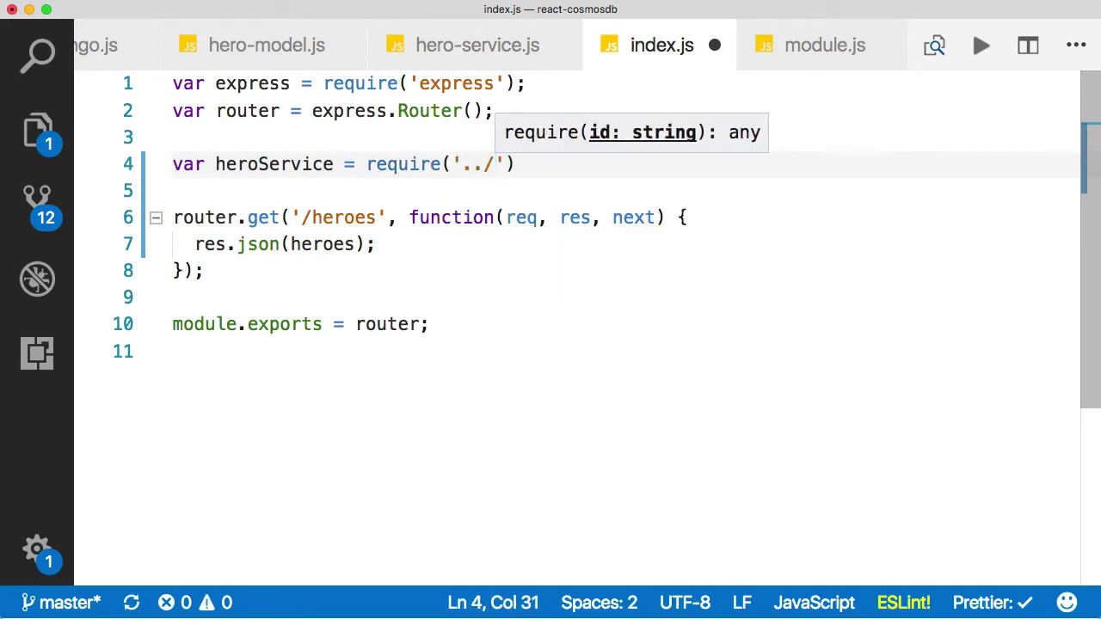
pyautogui.write('hero-service')
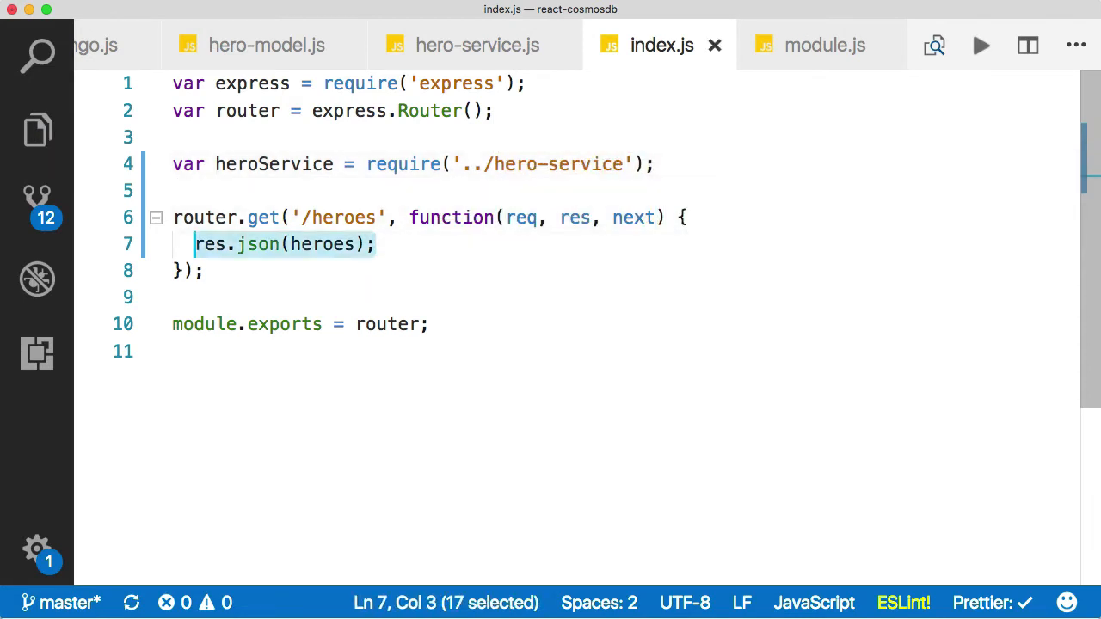
# Step: Replace the /heroes route's response with heroService.get(req, res)
pyautogui.write('heroService')
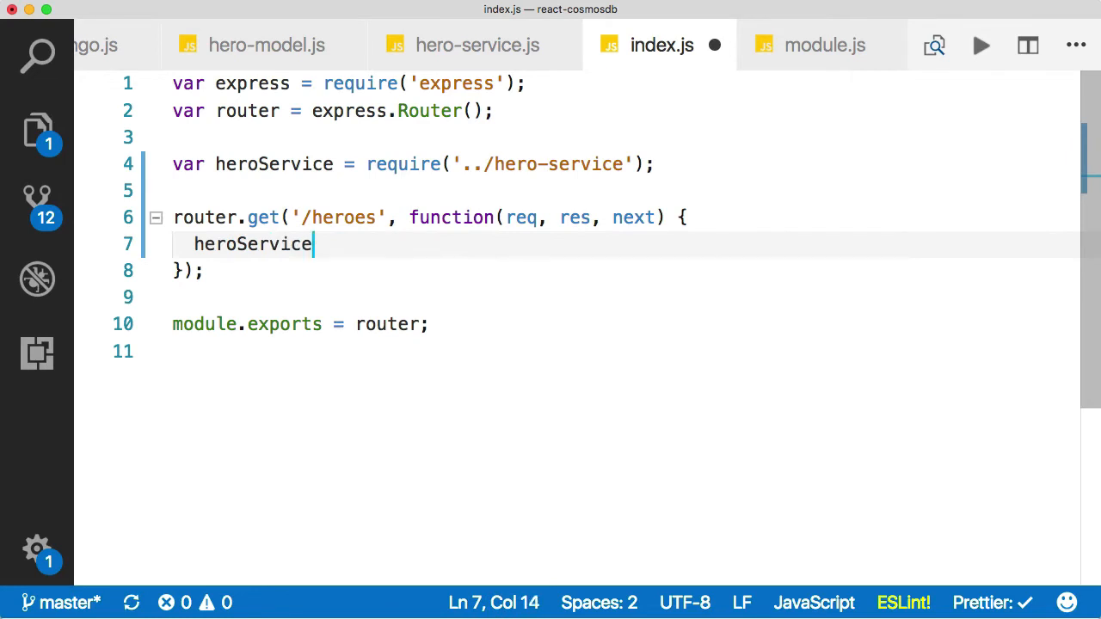
pyautogui.write('.get')
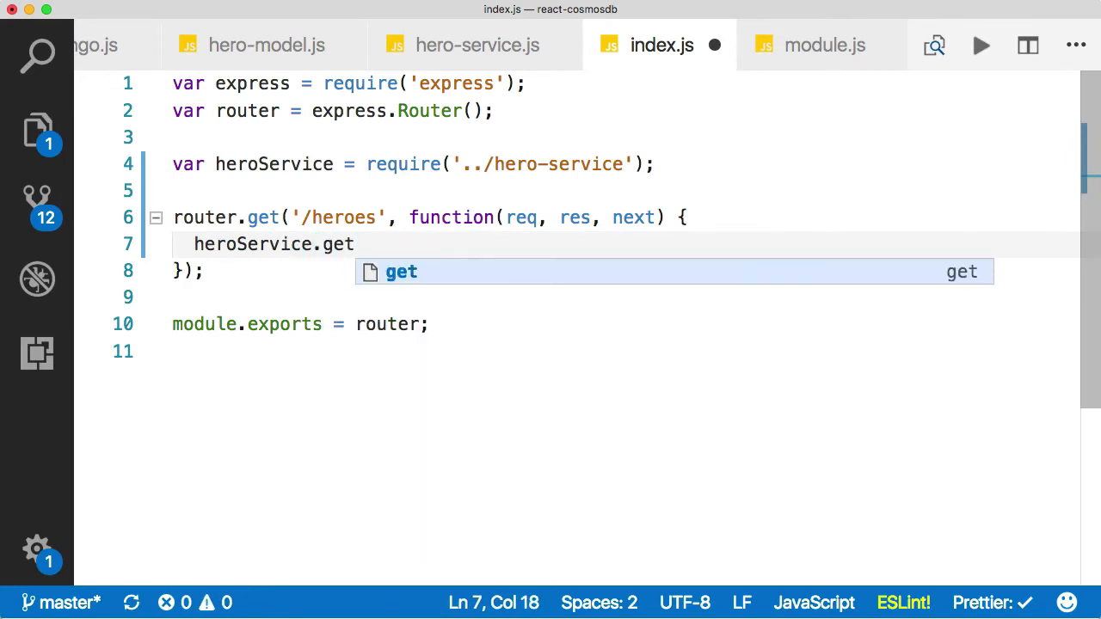
pyautogui.write('(req, res);')
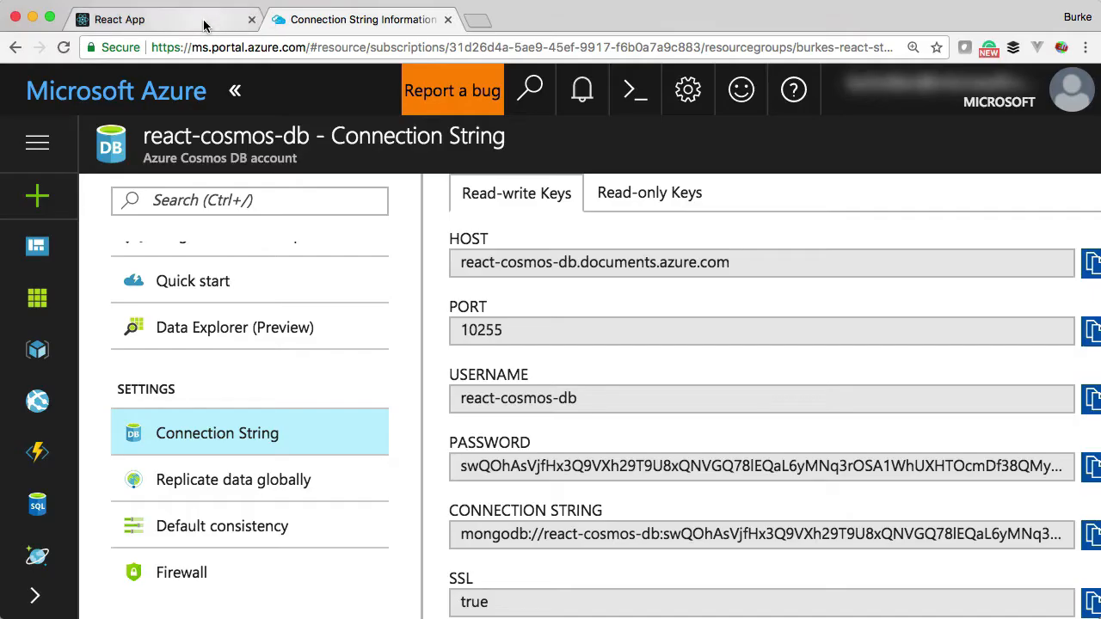
# Step: Load localhost:3001/api/heroes in a new Chrome tab, showing the heroService.get error
pyautogui.click(163, 19)
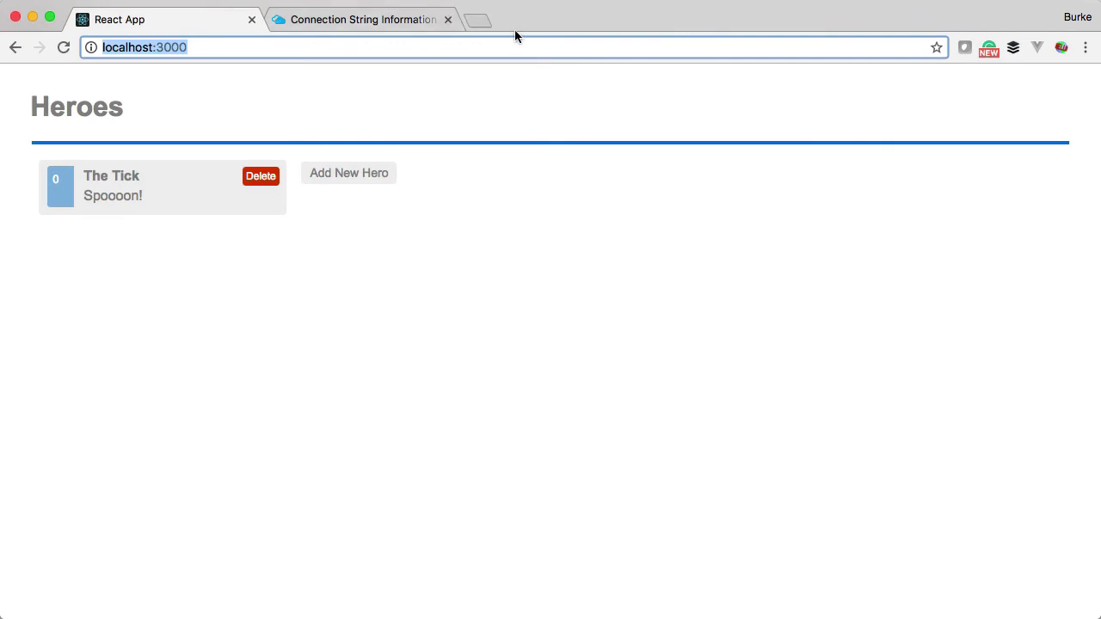
pyautogui.click(478, 19)
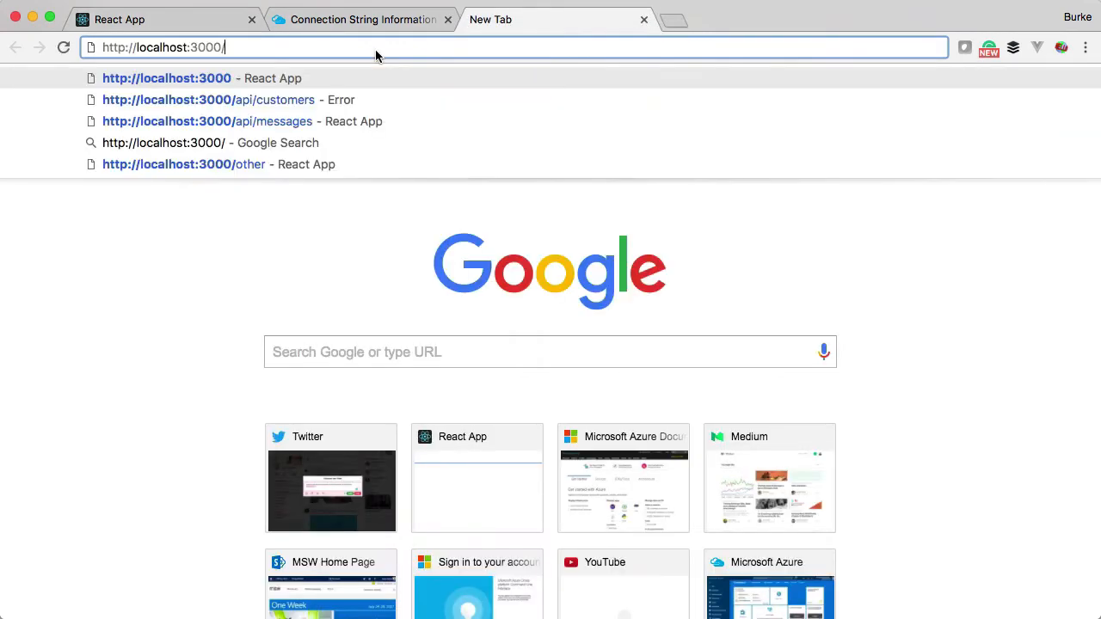
pyautogui.write('api/heroes')
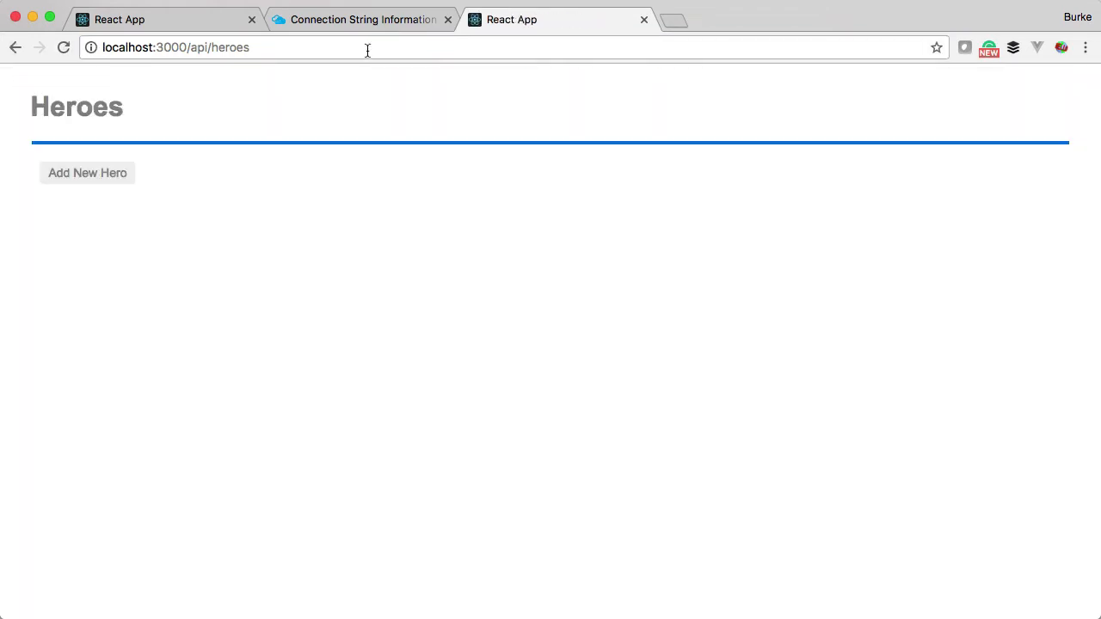
pyautogui.click(353, 47)
pyautogui.write('1')
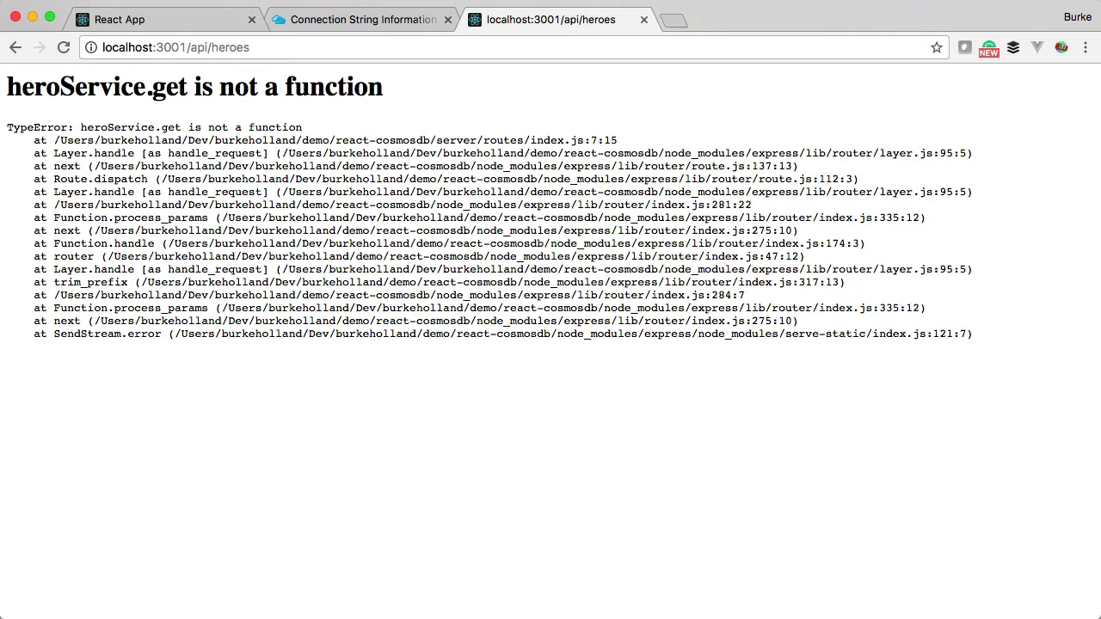
# Step: Add get to module.exports in hero-service.js and save
pyautogui.write('h')
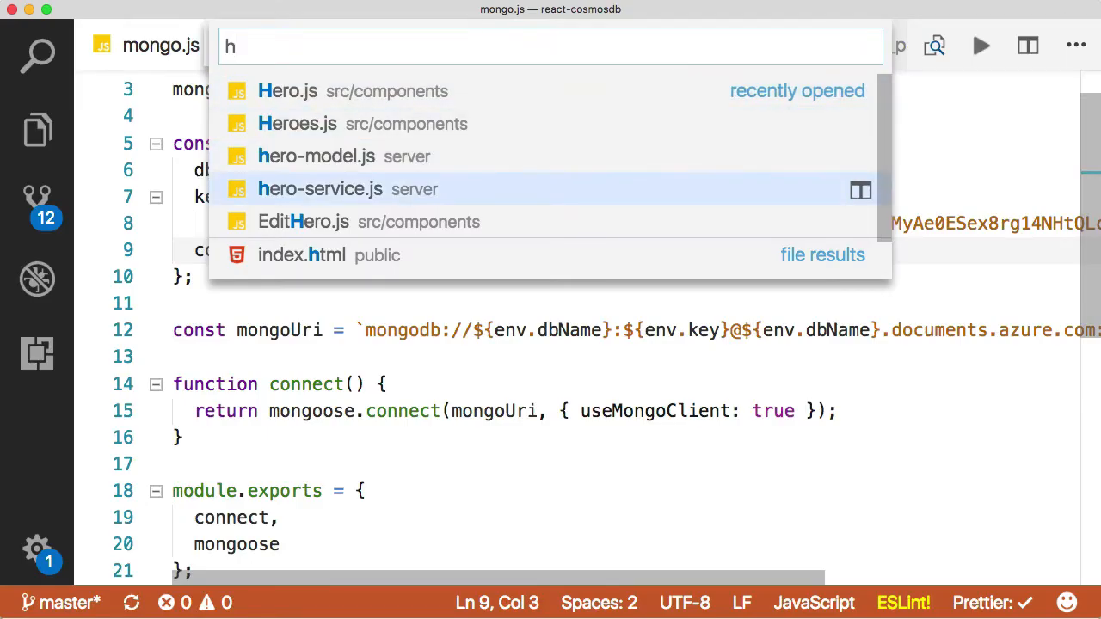
pyautogui.click(320, 188)
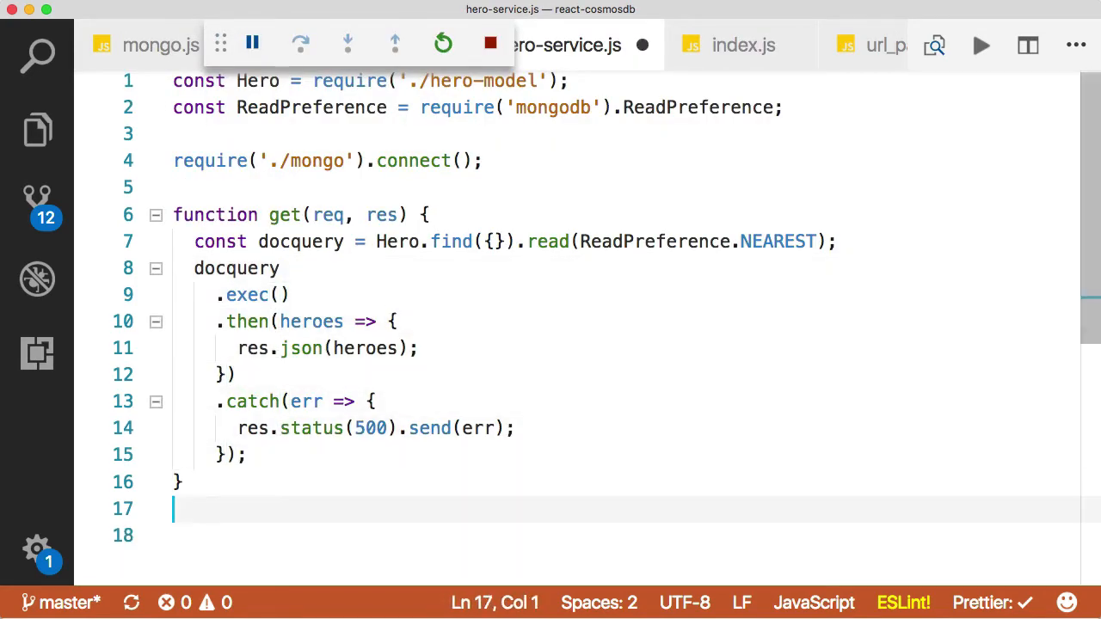
pyautogui.write('module.exports = {')
pyautogui.write('get')
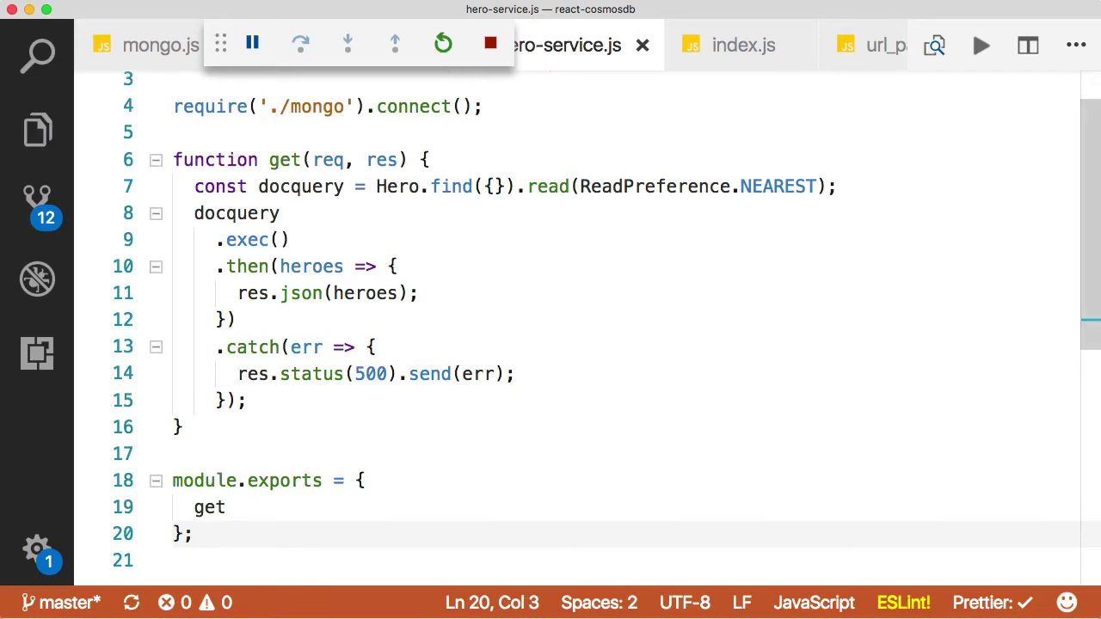
pyautogui.moveTo(548, 187)
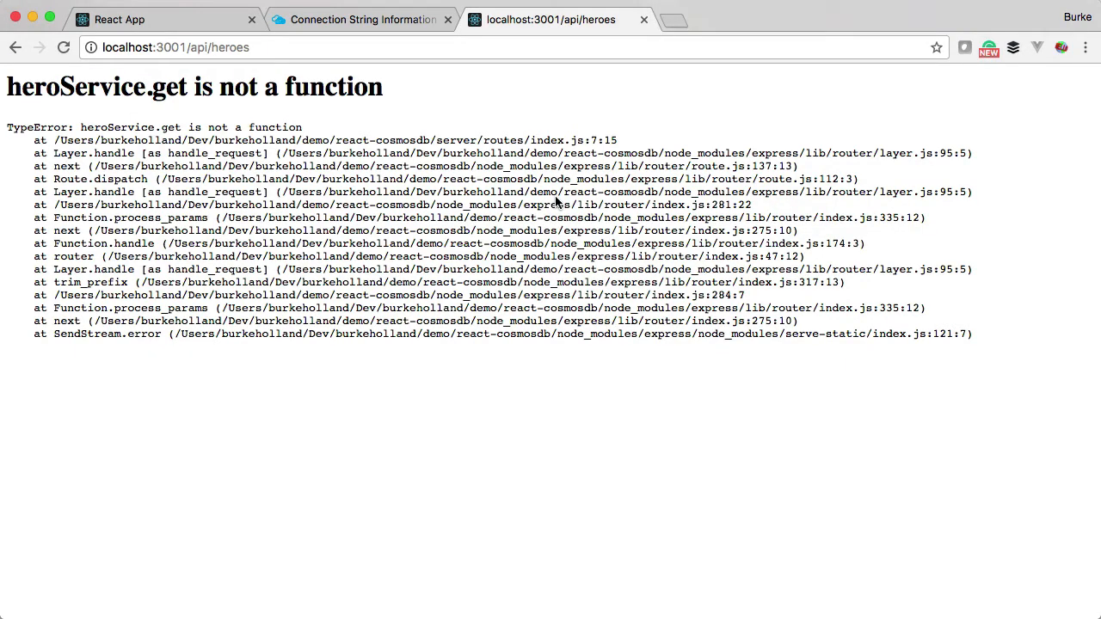
# Step: Reload localhost:3001/api/heroes and confirm it returns an empty array
pyautogui.click(63, 47)
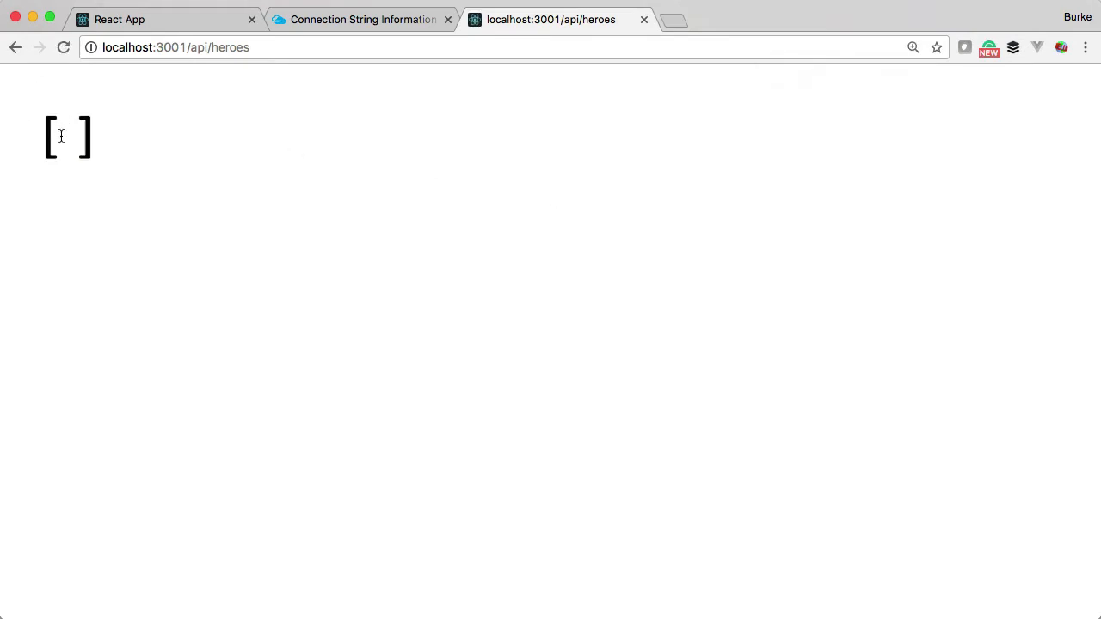
pyautogui.moveTo(134, 133)
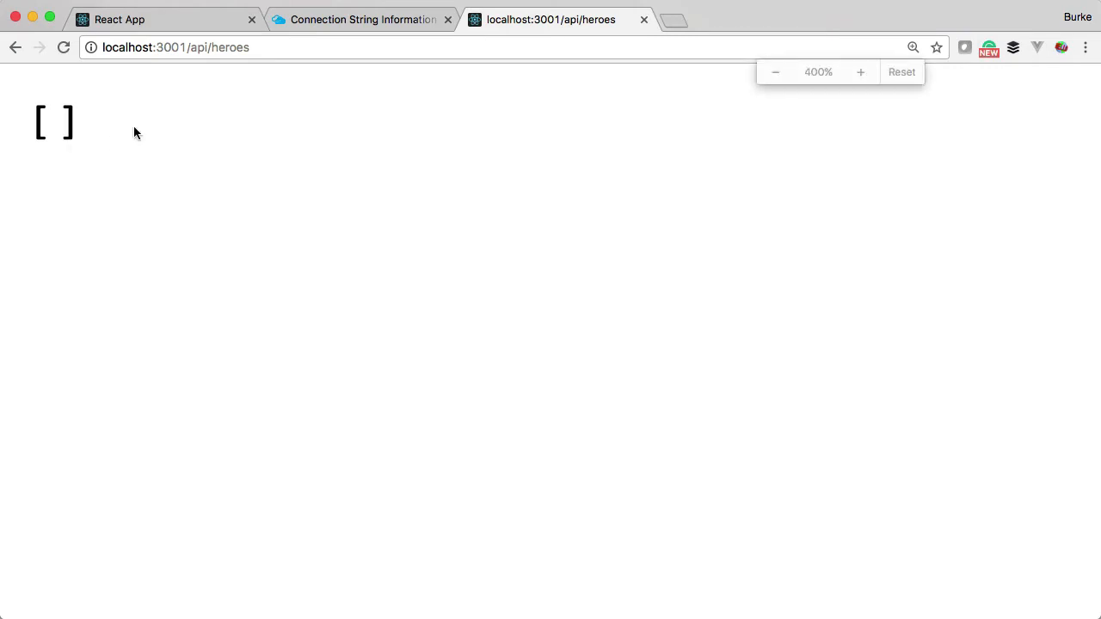
pyautogui.click(901, 71)
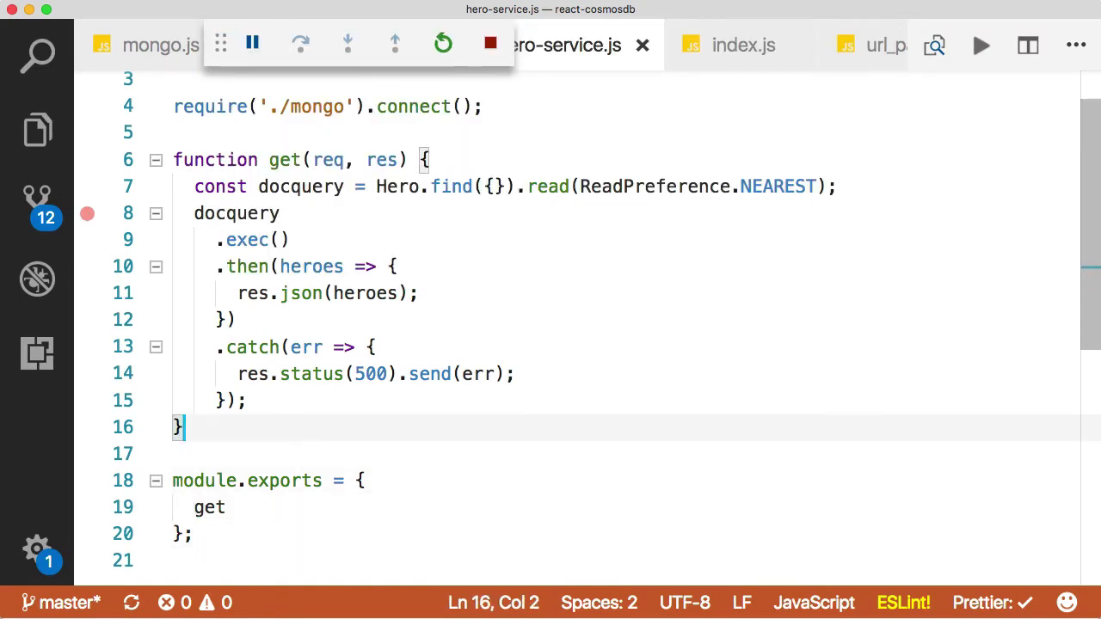
# Step: Start create(req, res), pulling id, name and saying from req.body
pyautogui.write('function create(req, res) {')
pyautogui.write('const {')
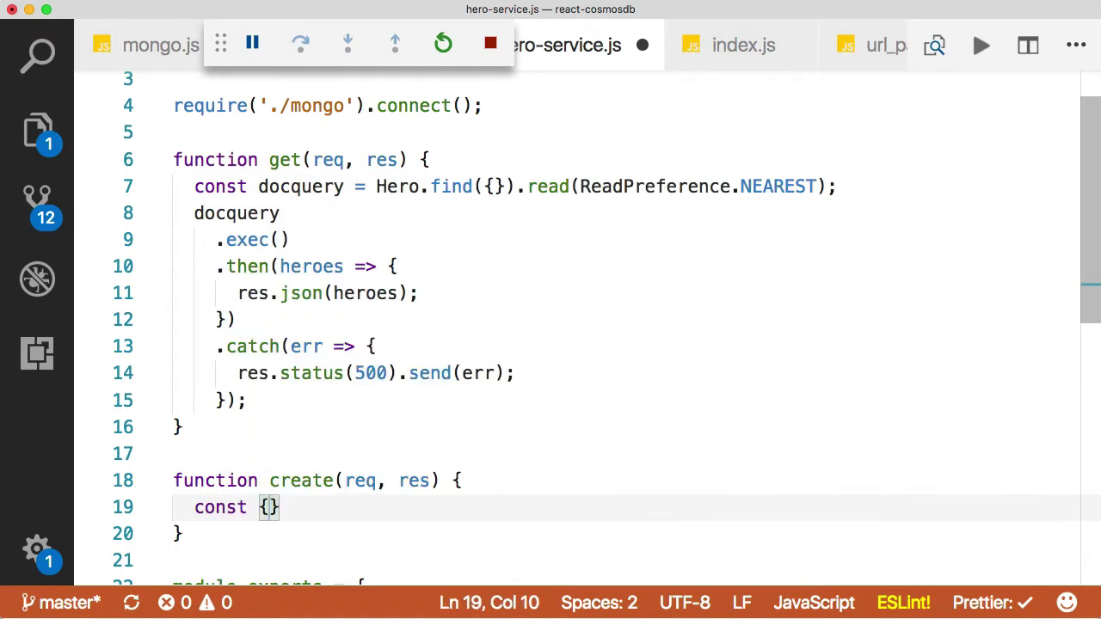
pyautogui.write('id, name, saying')
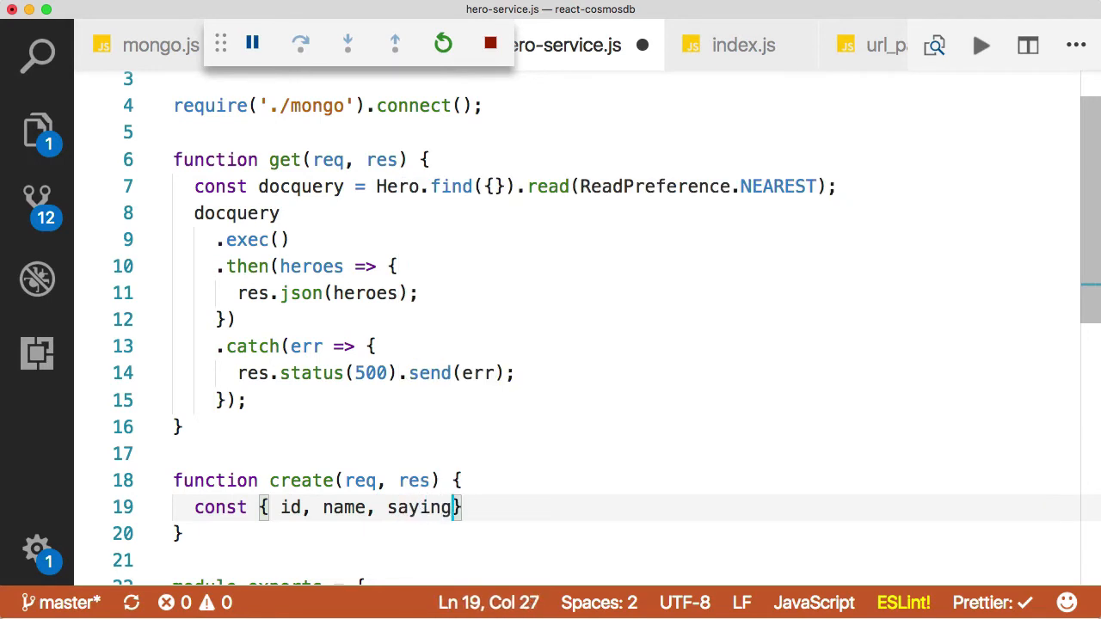
pyautogui.write('" "')
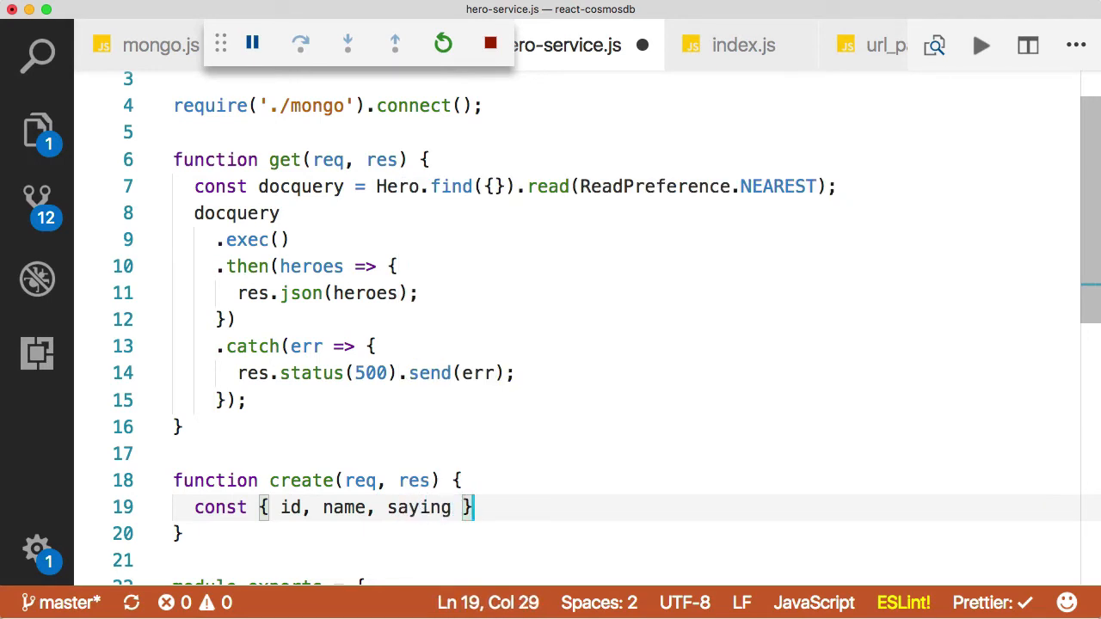
pyautogui.write('= req.body;')
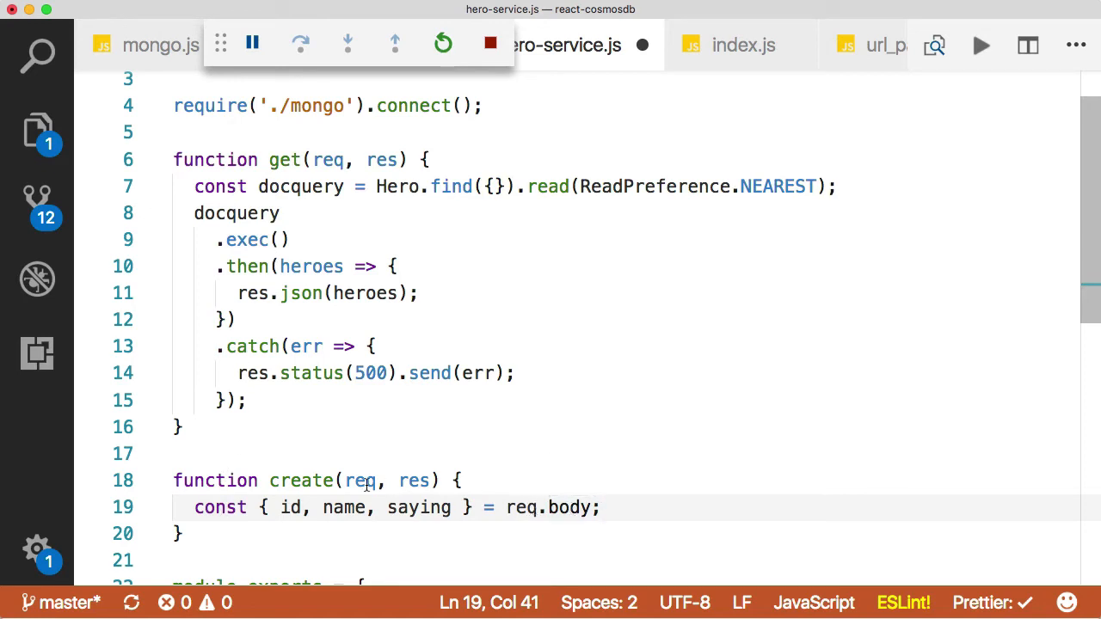
pyautogui.moveTo(418, 507)
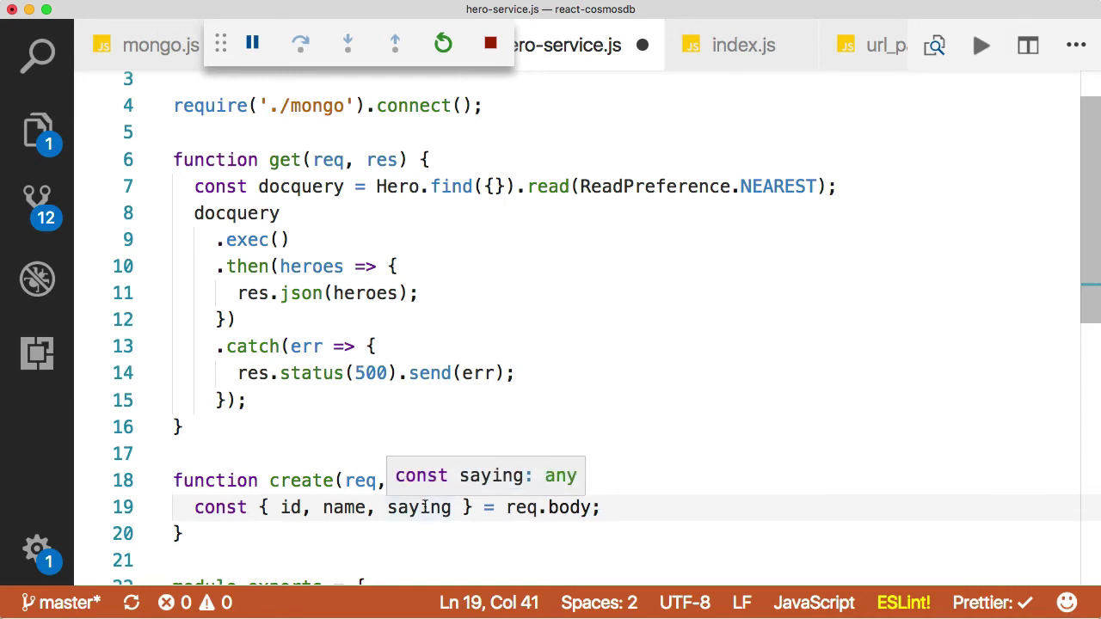
pyautogui.moveTo(299, 507)
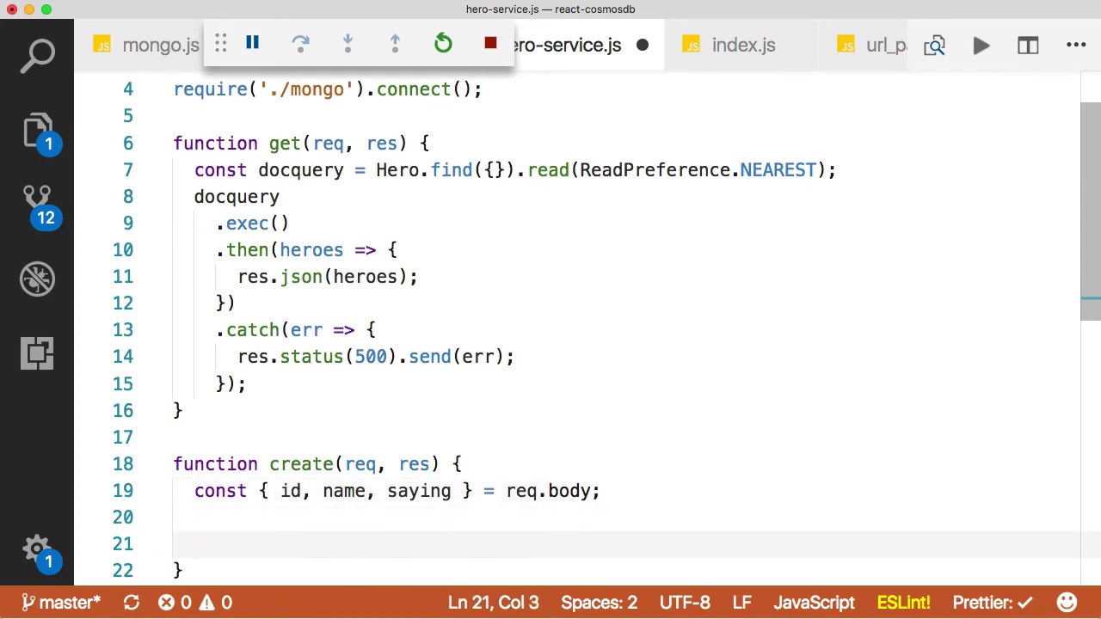
pyautogui.write('name')
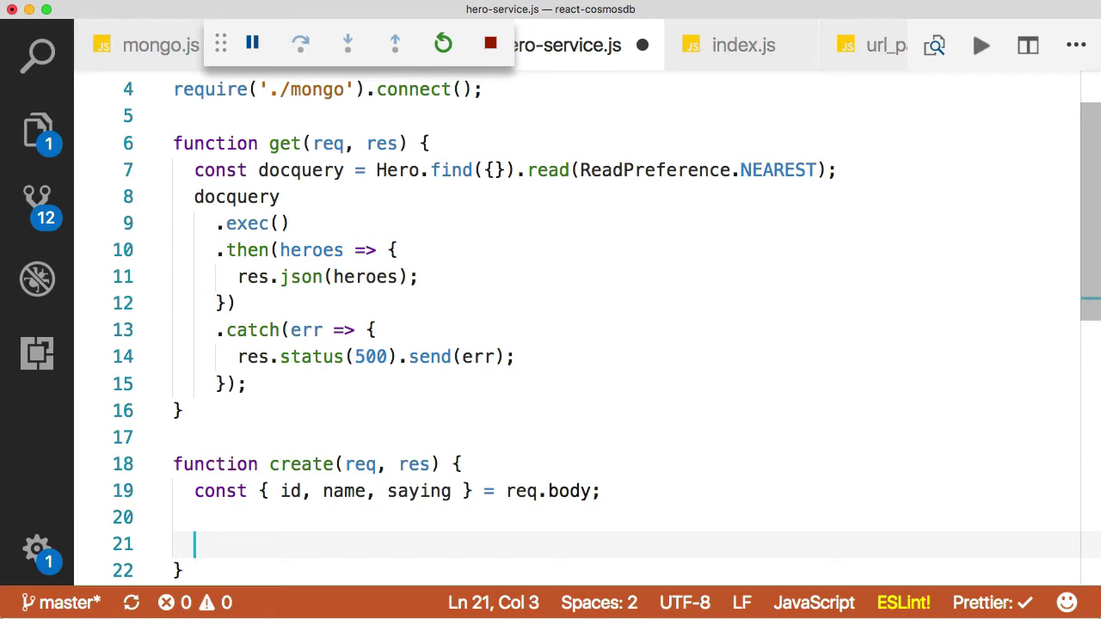
# Step: Build a new Hero, call hero.save(), and respond with res.json(hero)
pyautogui.write('const')
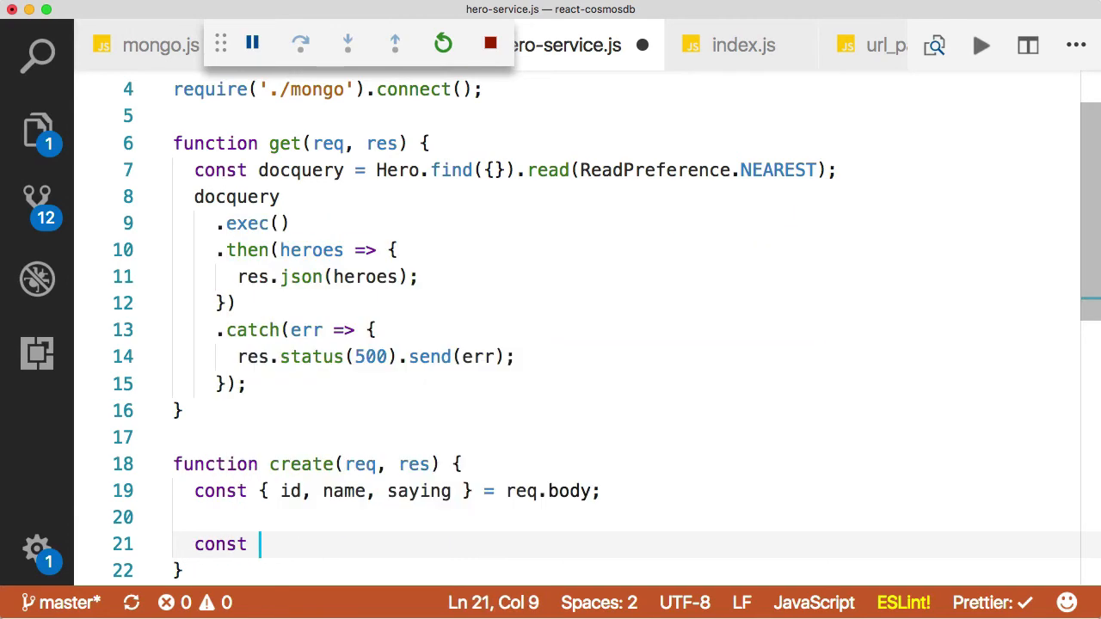
pyautogui.write('hero = new Hero({ id, name, saying });')
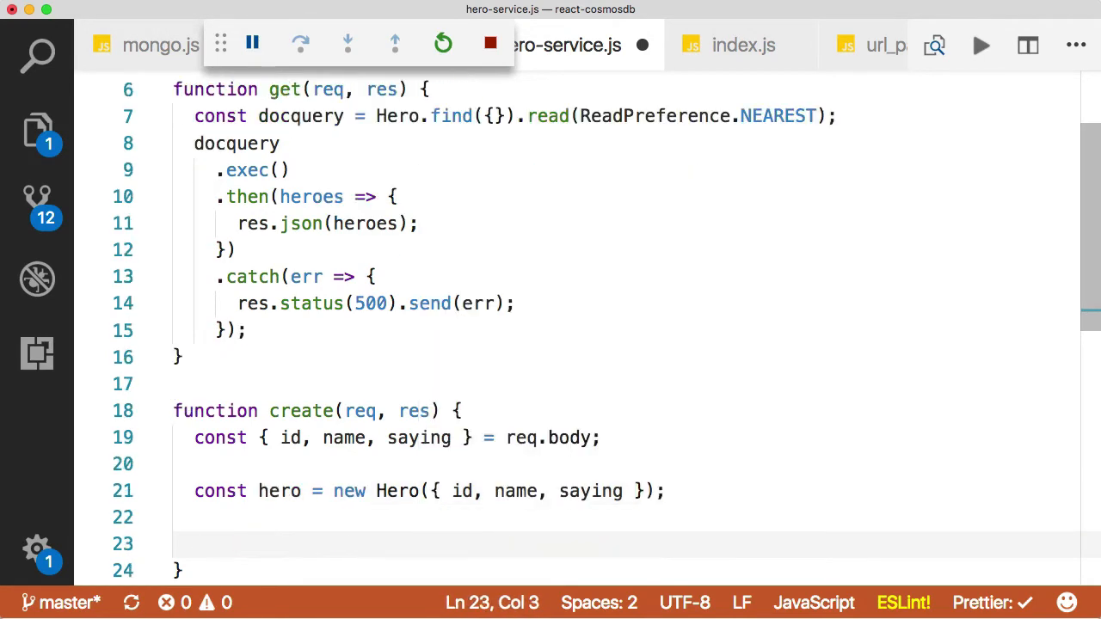
pyautogui.write('hero.save().then(() => {')
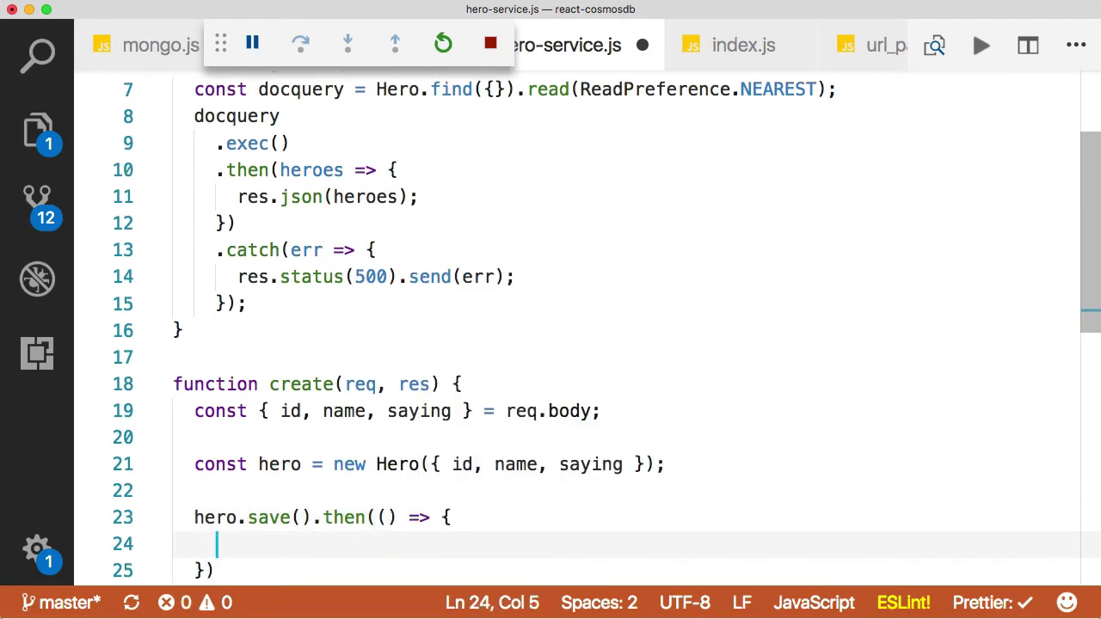
pyautogui.write('res.json(')
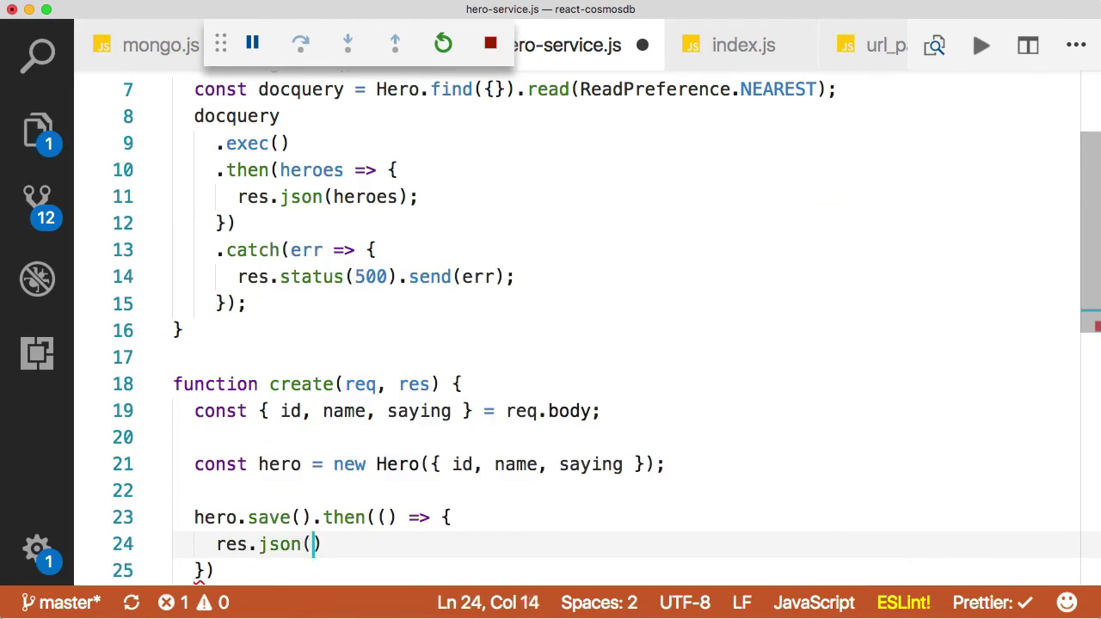
pyautogui.write('hero')
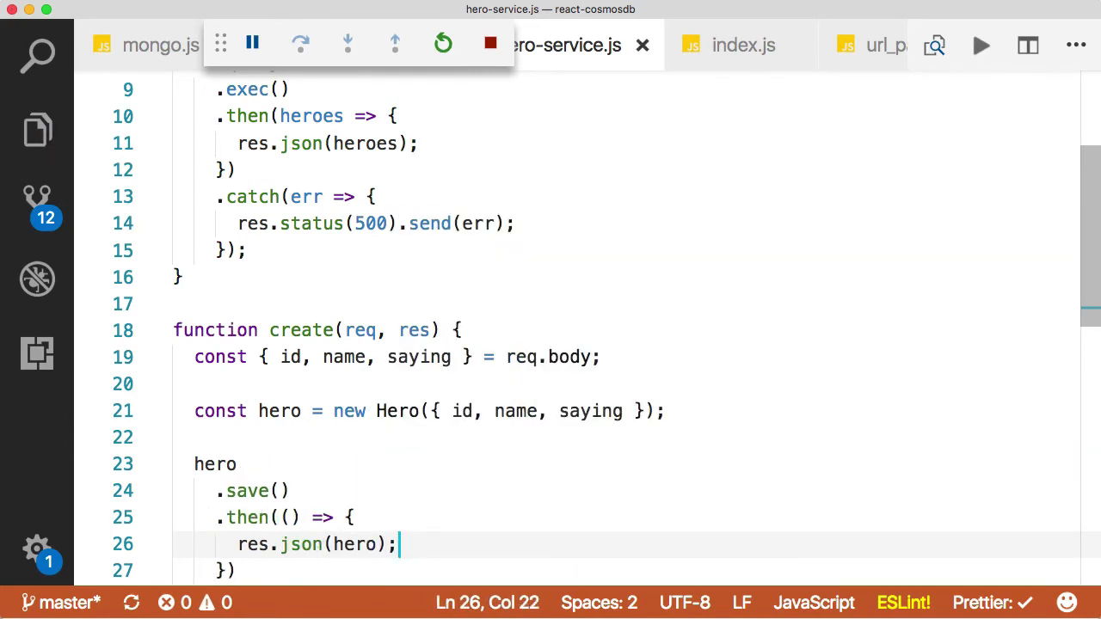
pyautogui.scroll(-3)
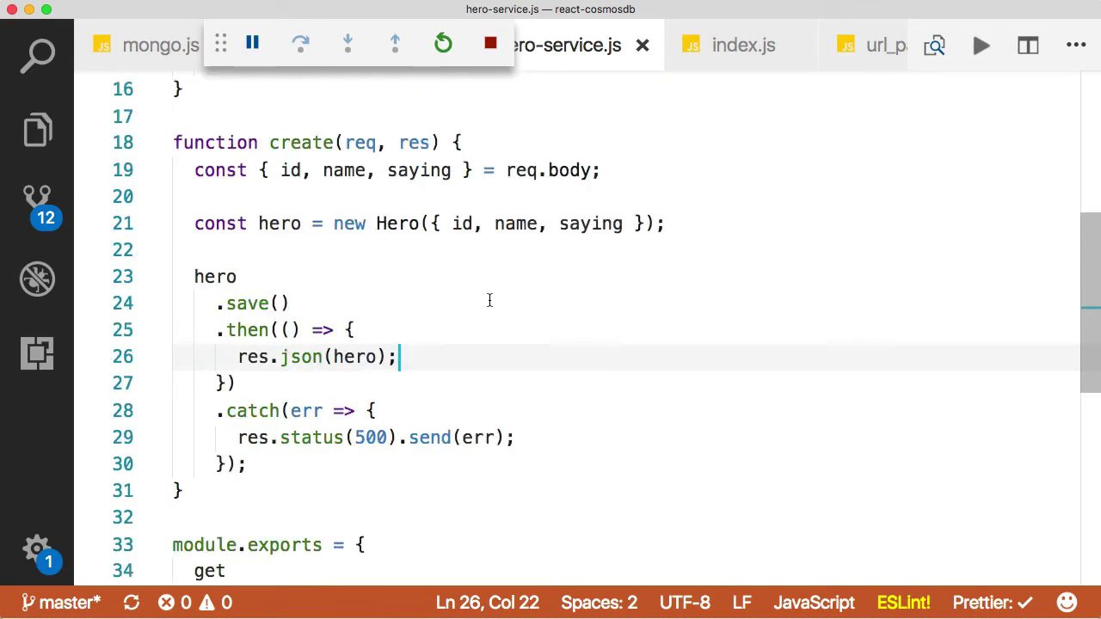
# Step: In index.js, add router.post('/hero') calling heroService.create(req, res)
pyautogui.click(743, 44)
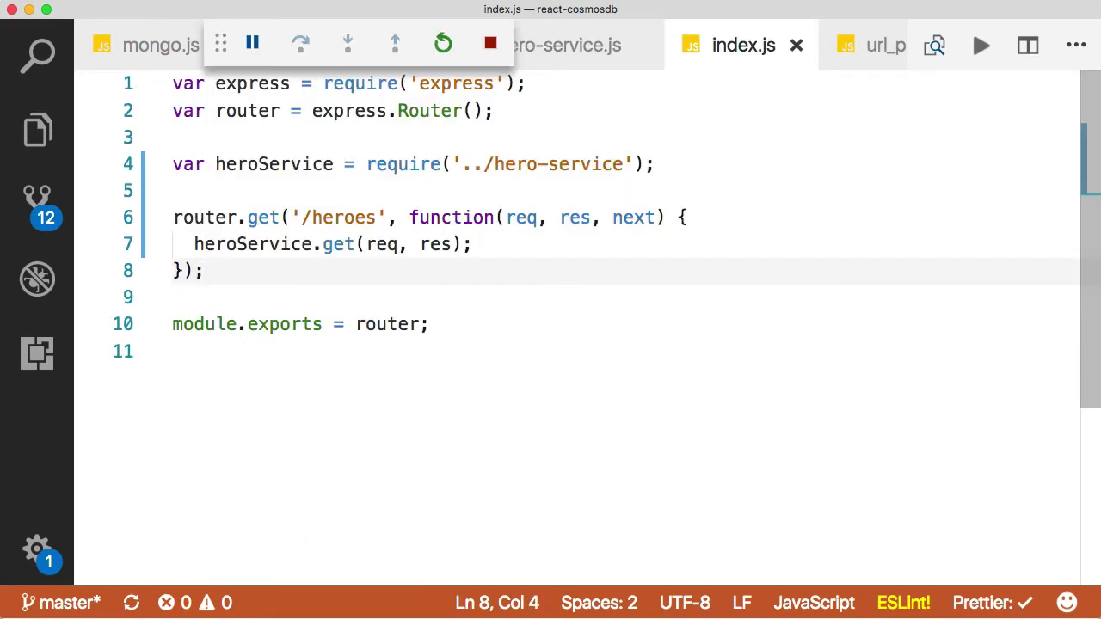
pyautogui.write('router.')
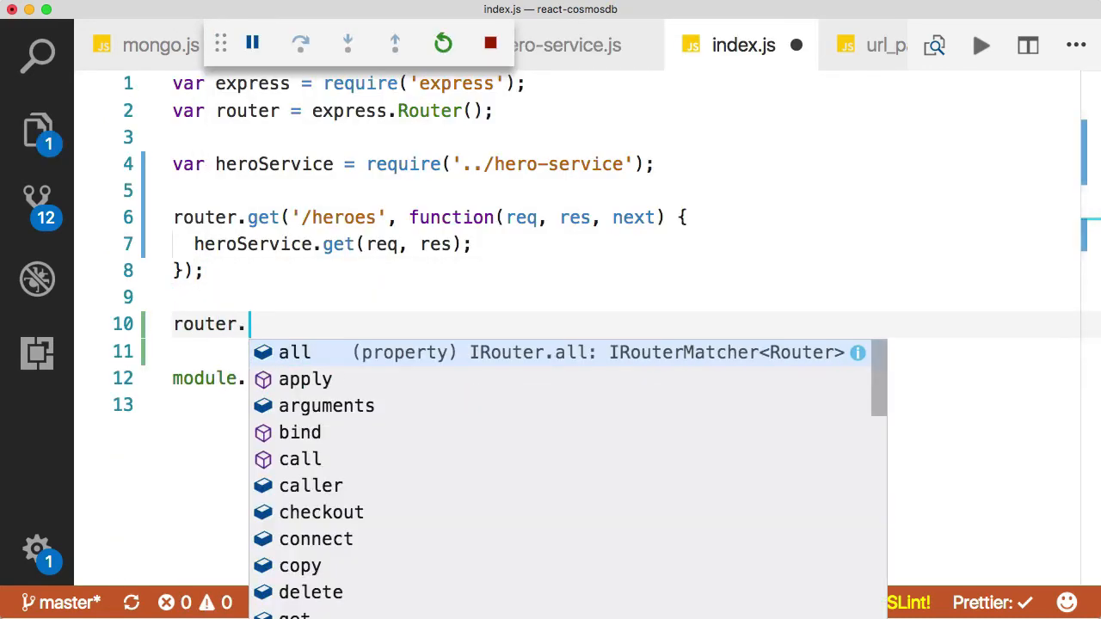
pyautogui.write("post('.")
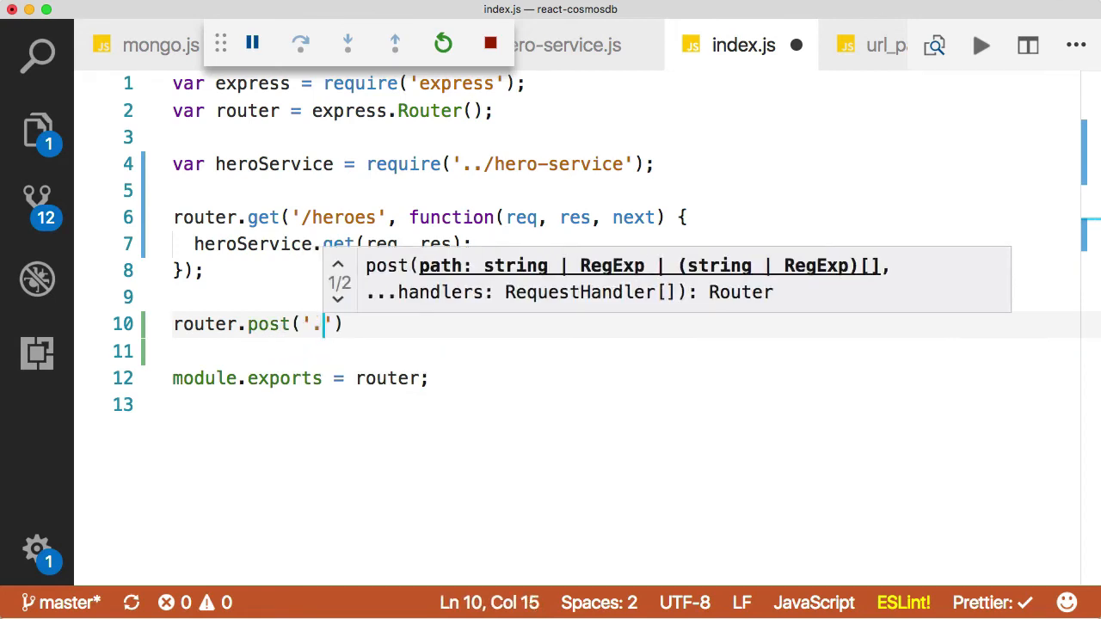
pyautogui.write('/hero')
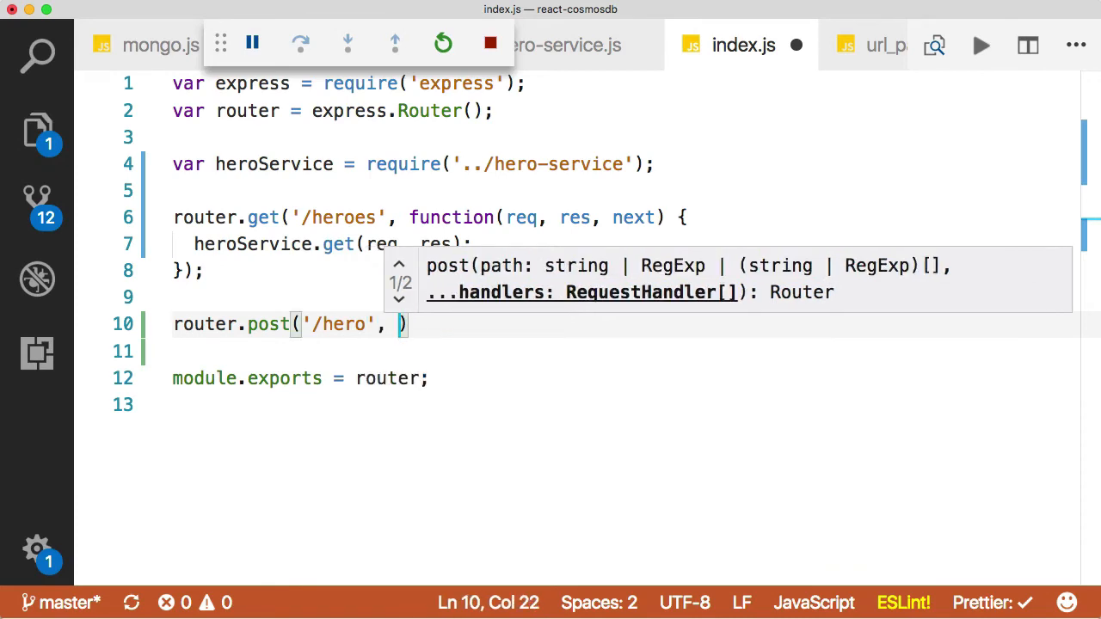
pyautogui.write('function(req, res, next')
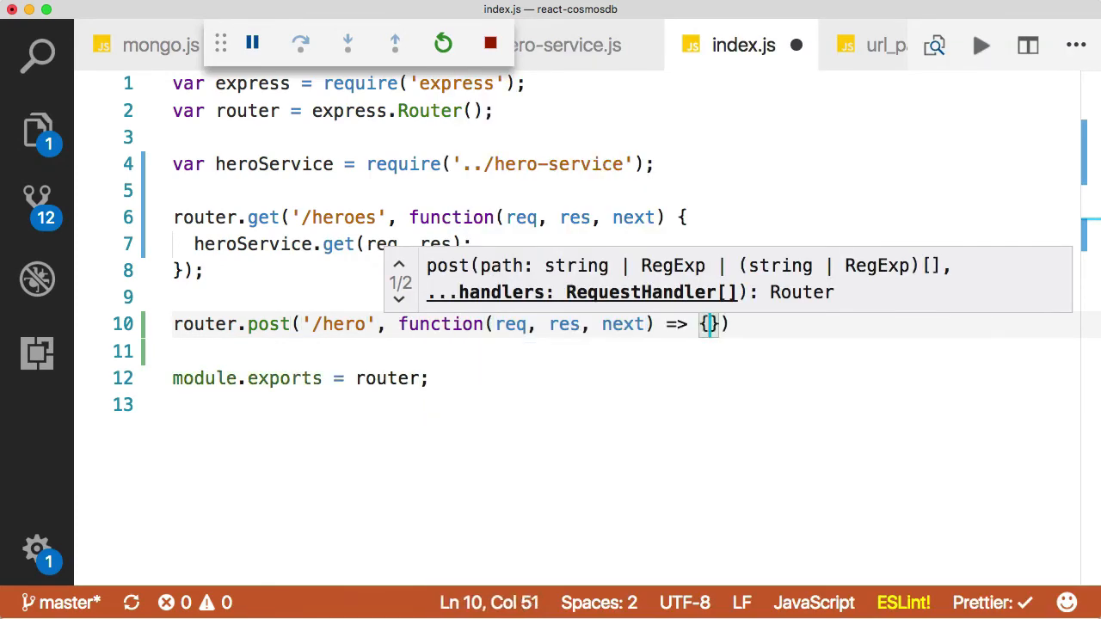
pyautogui.write('heroService.create')
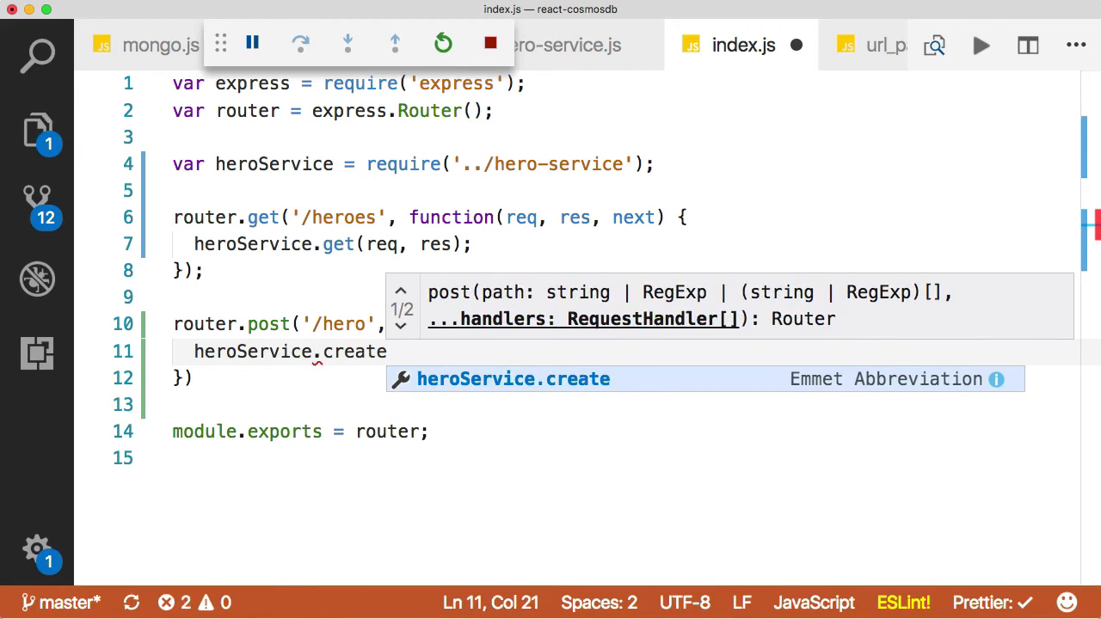
pyautogui.write('(req.')
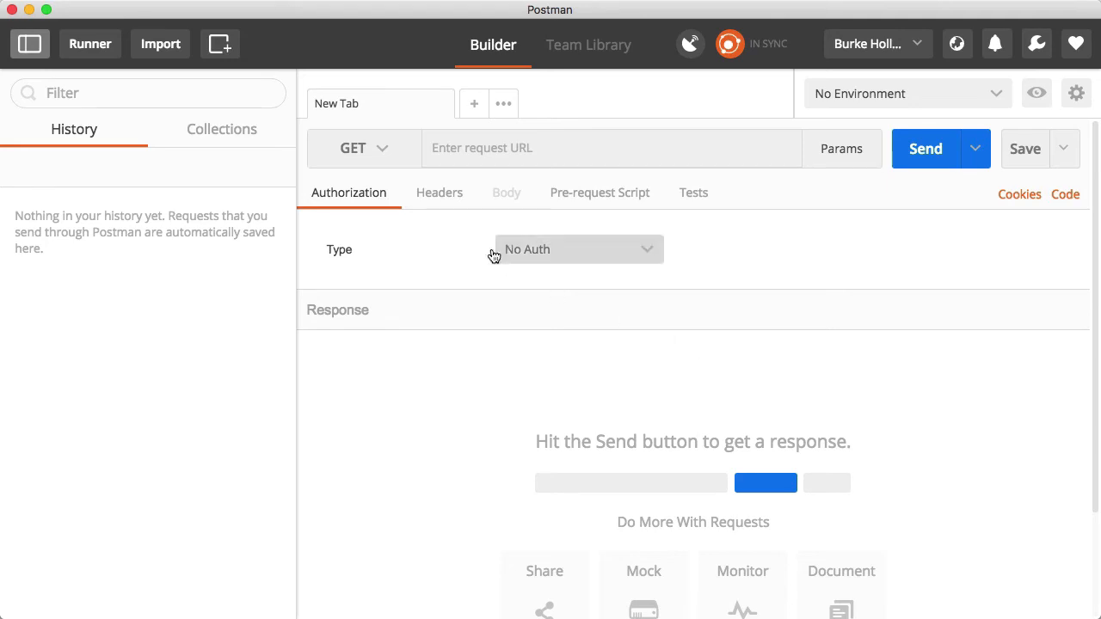
pyautogui.click(352, 148)
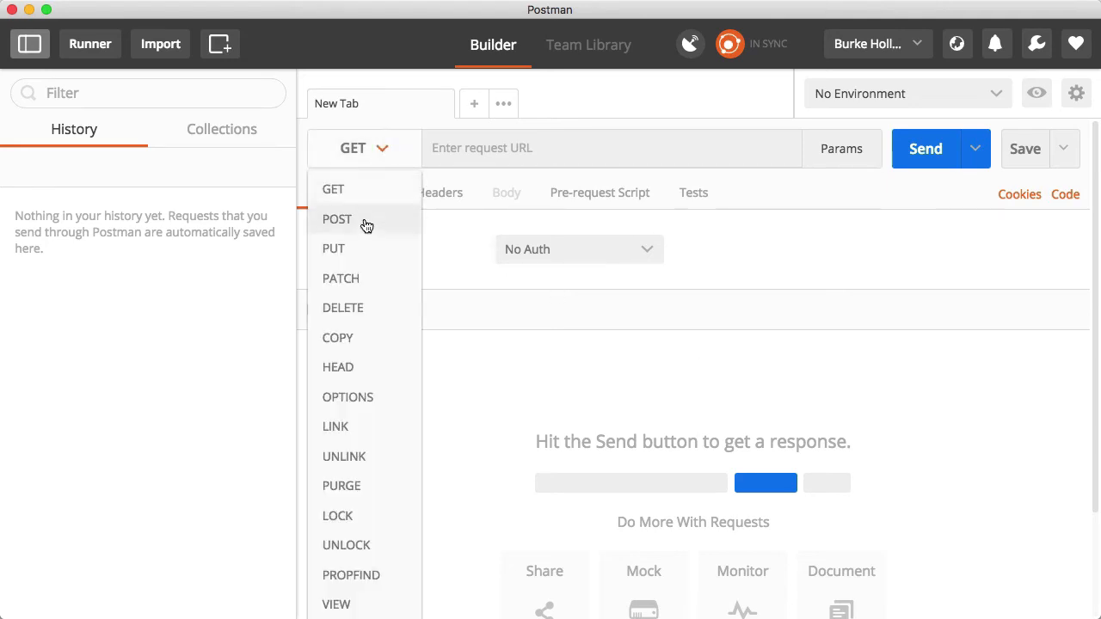
pyautogui.click(336, 218)
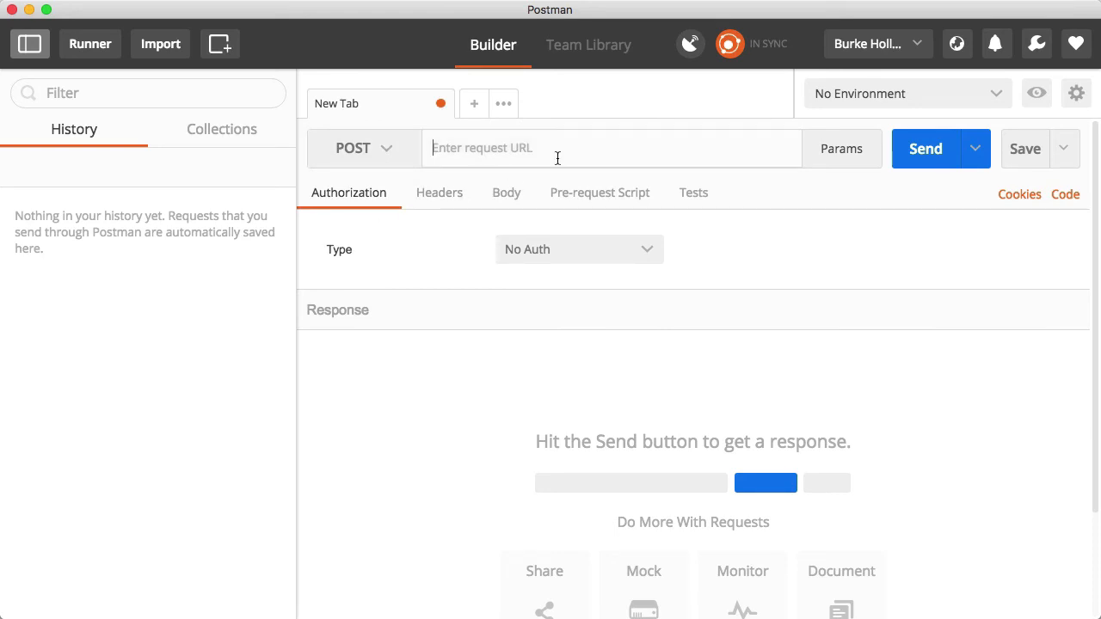
pyautogui.write('http://localhost:3001/api/hero')
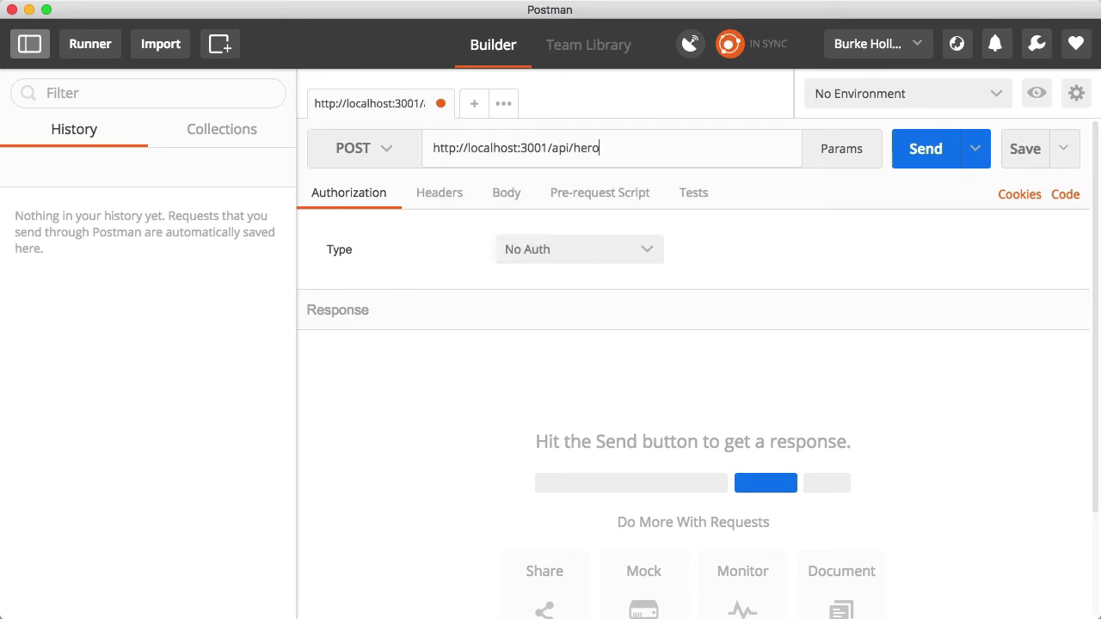
pyautogui.moveTo(551, 166)
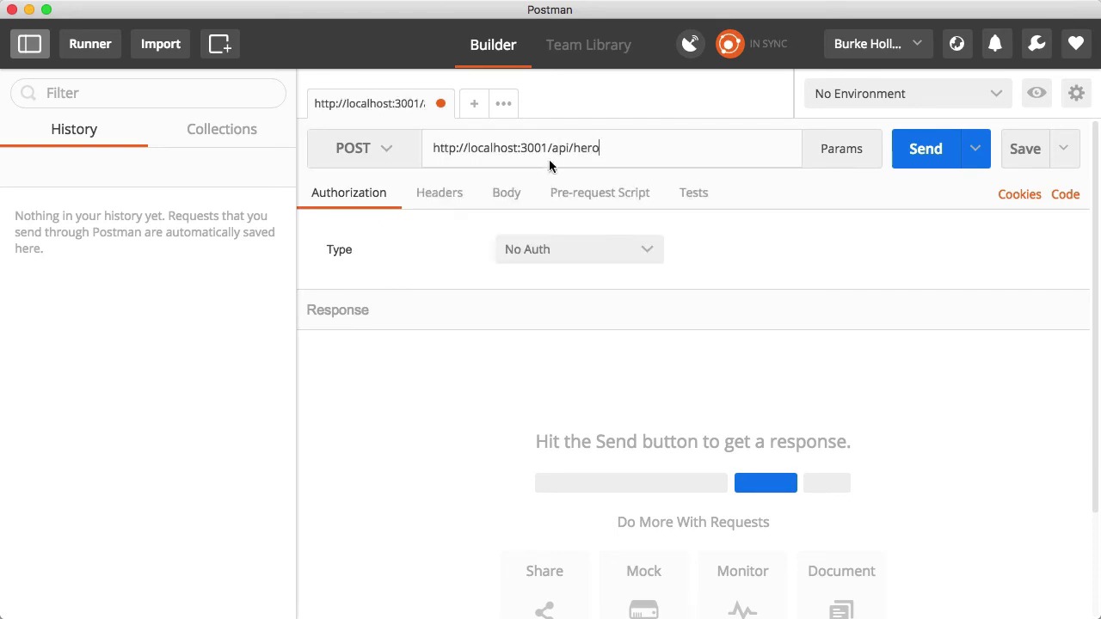
# Step: Give it a raw JSON body: id 0, name 'The Tick', saying 'Spooon!'
pyautogui.click(506, 192)
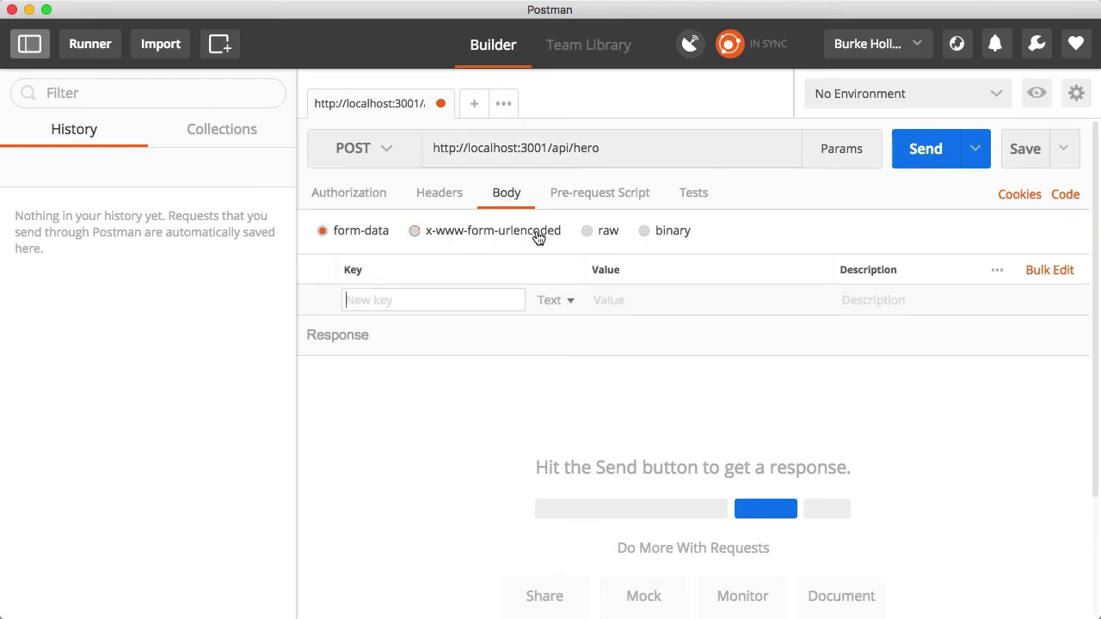
pyautogui.click(587, 230)
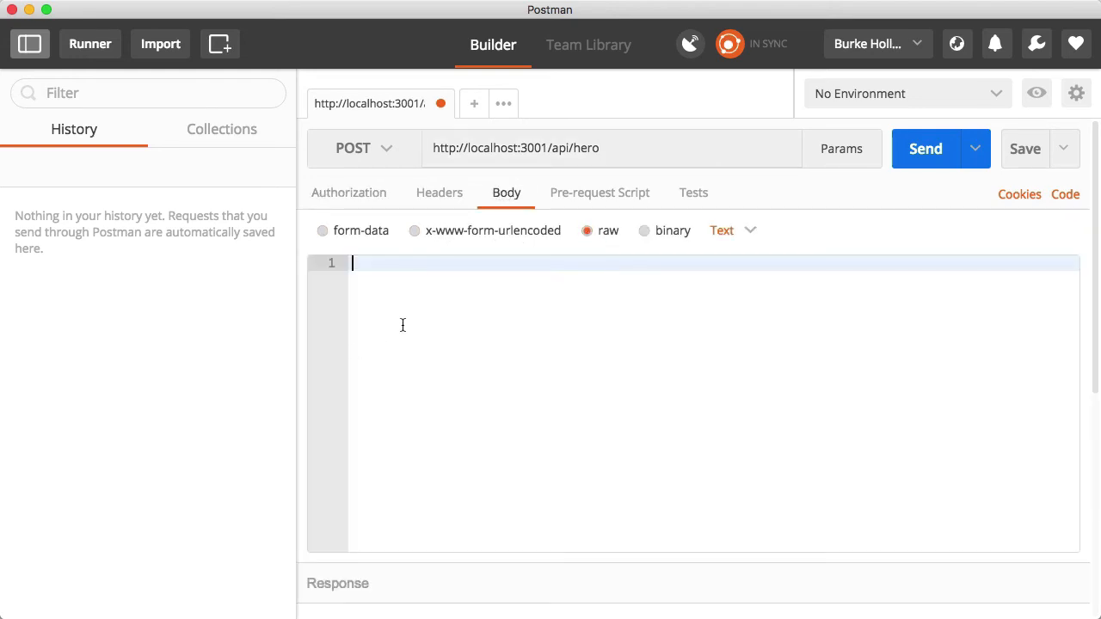
pyautogui.write('{ "i')
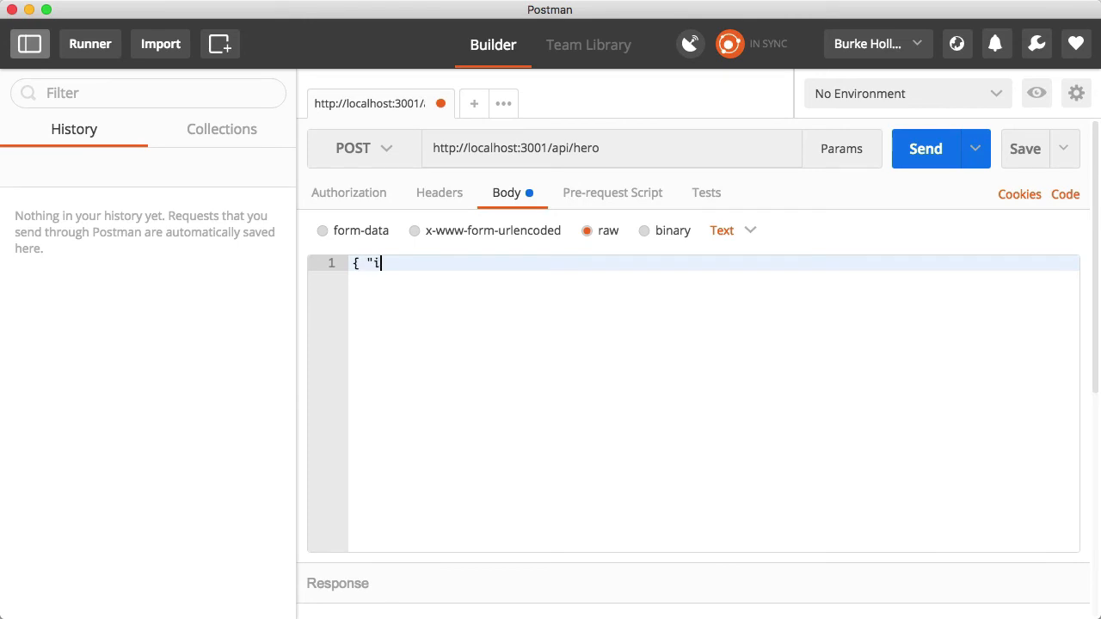
pyautogui.write('d": 0')
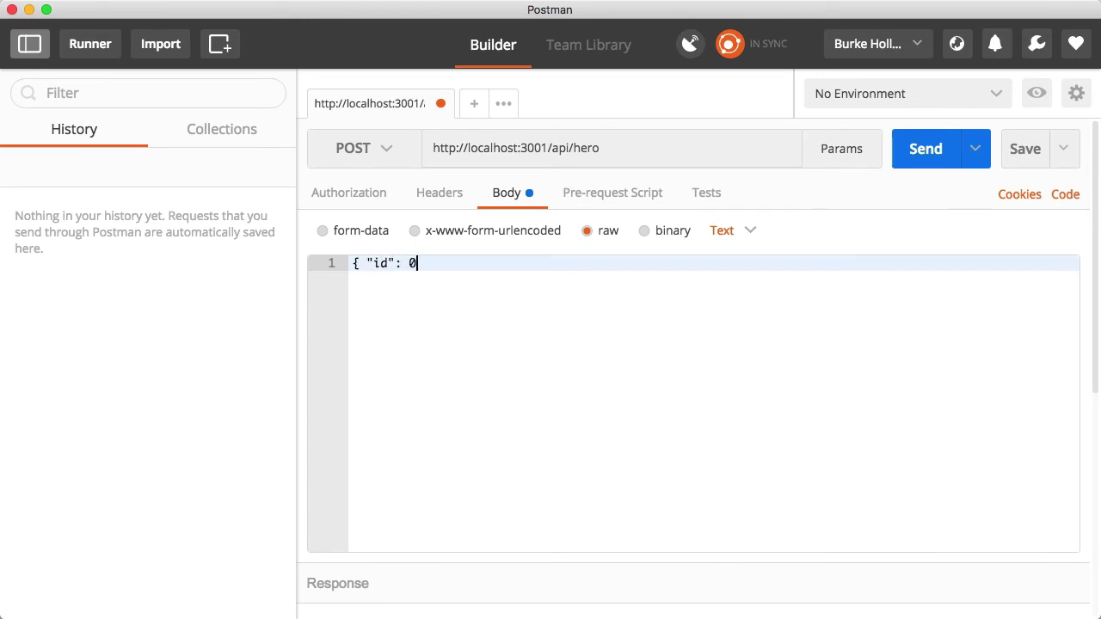
pyautogui.write(', "name"')
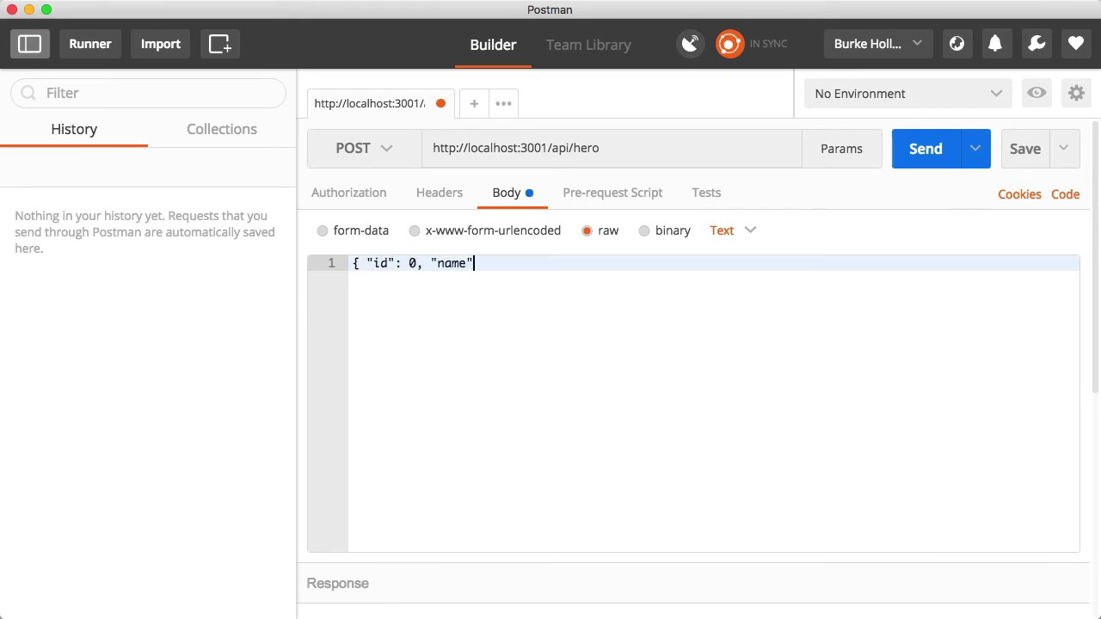
pyautogui.write(': "The Tick')
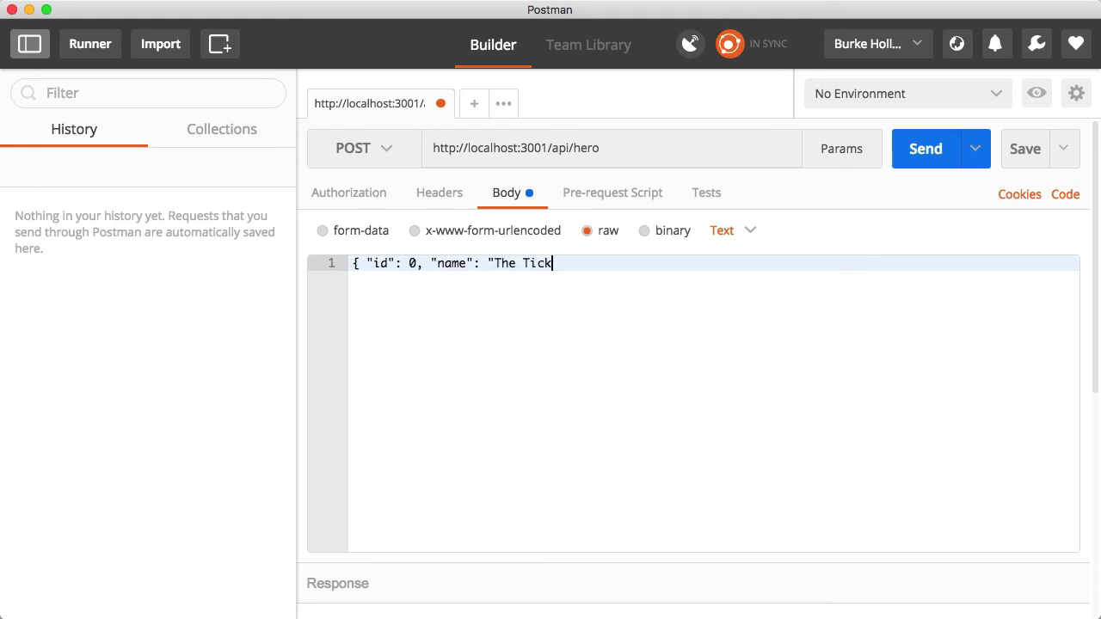
pyautogui.write('", "saying": "')
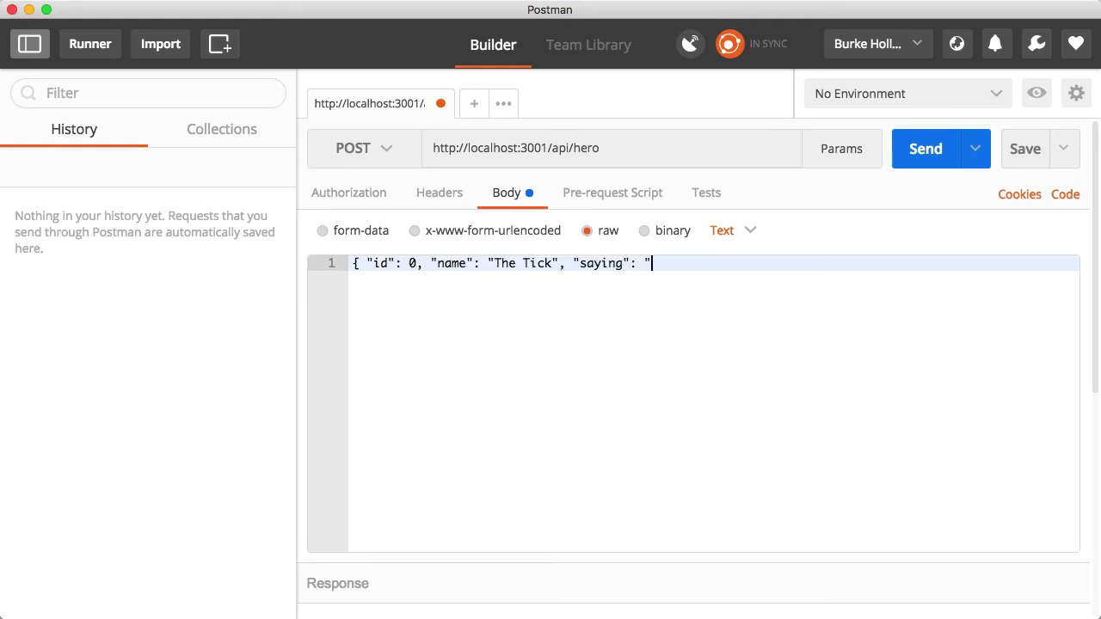
pyautogui.write('Spp')
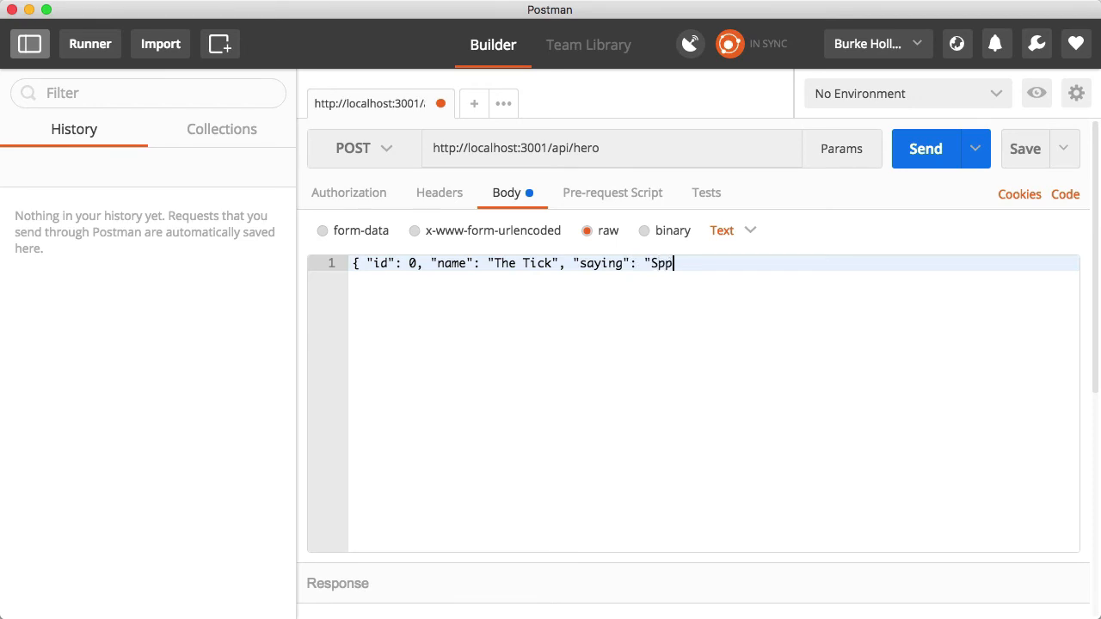
pyautogui.write('oon!"')
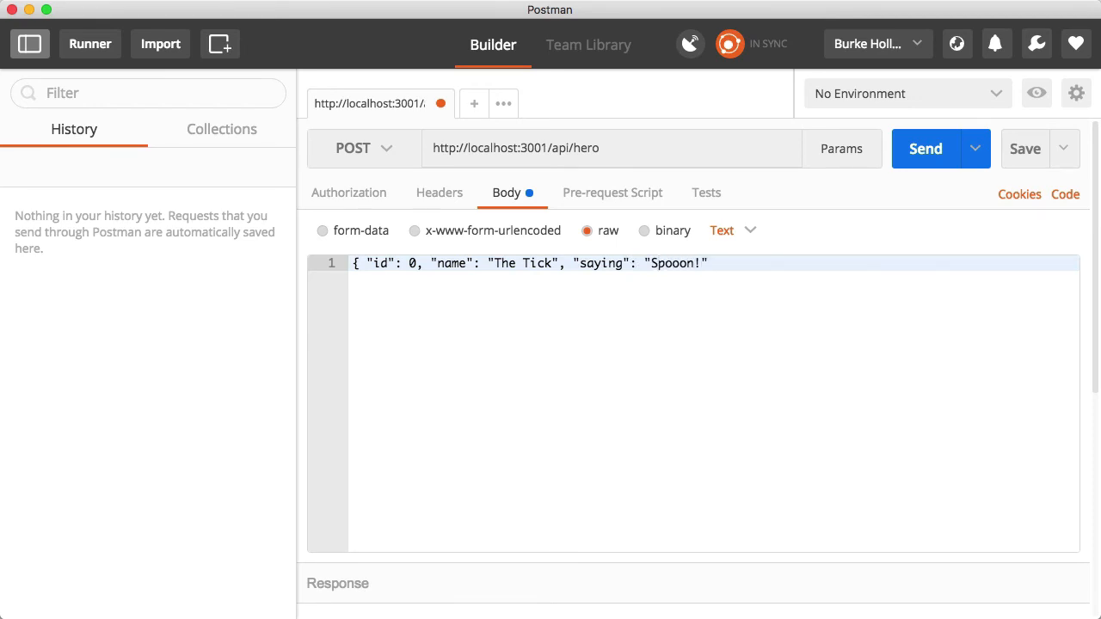
pyautogui.write('}')
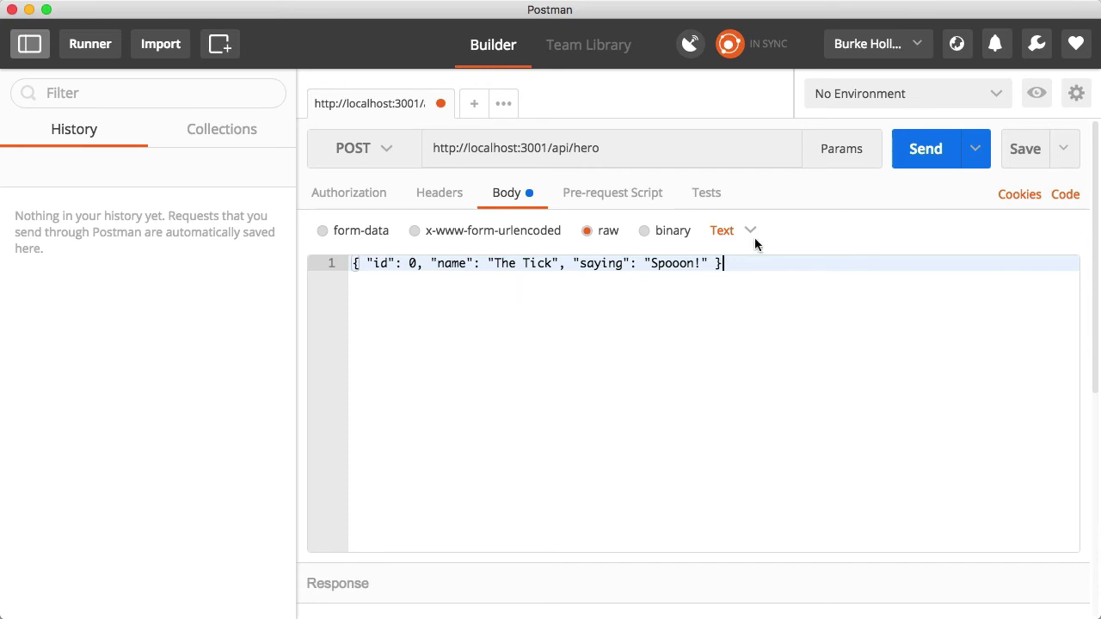
pyautogui.click(723, 230)
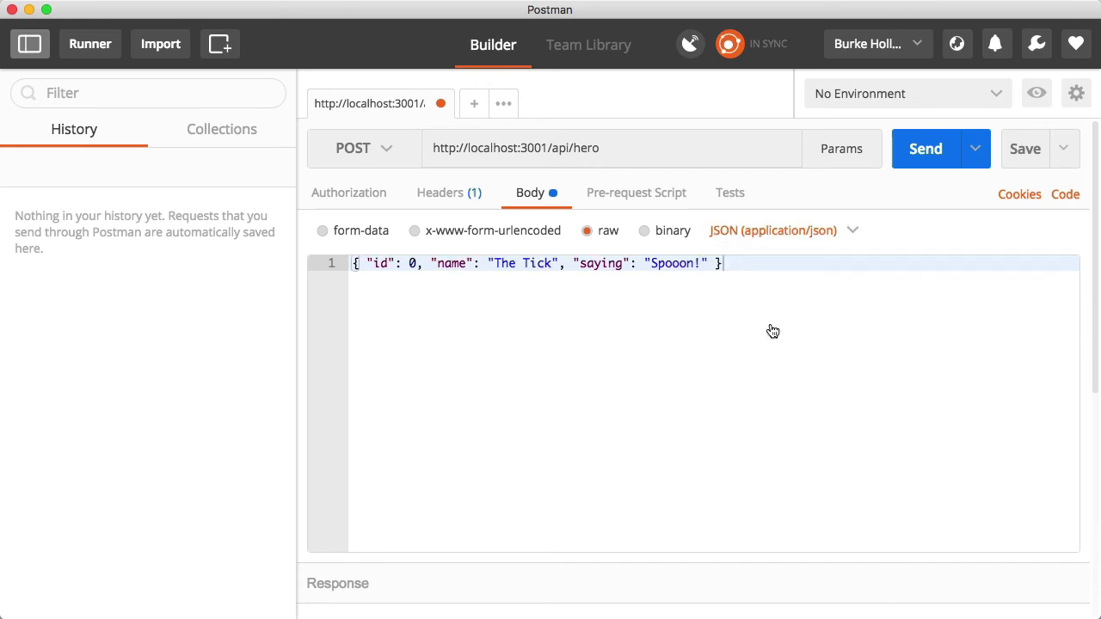
pyautogui.moveTo(772, 322)
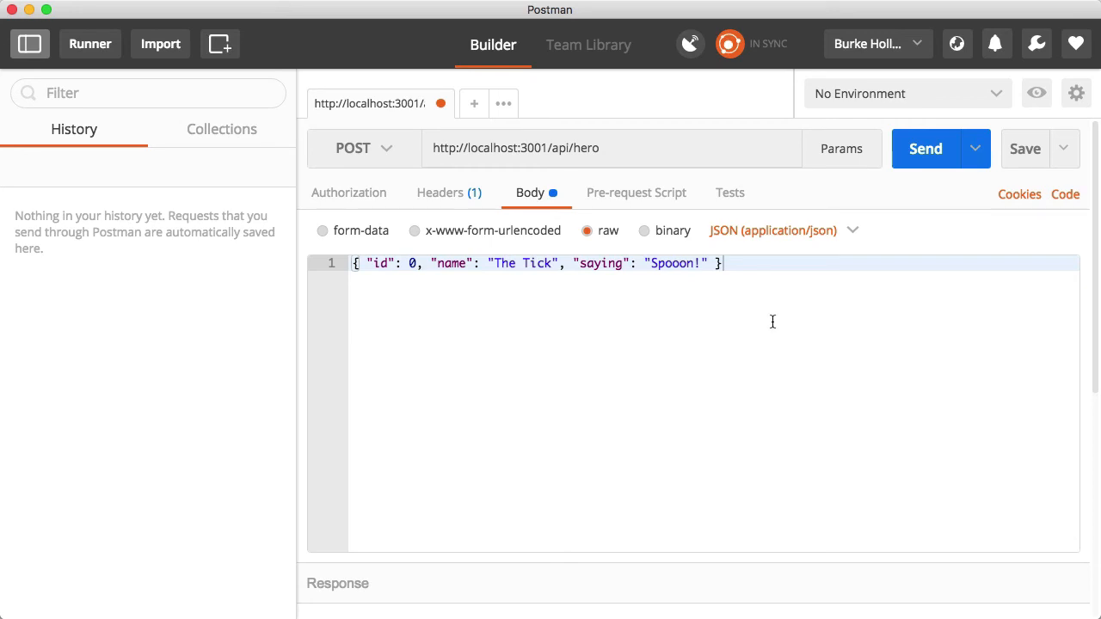
# Step: Send the POST hero request, getting a 500 error: heroService.create is not a function
pyautogui.click(925, 149)
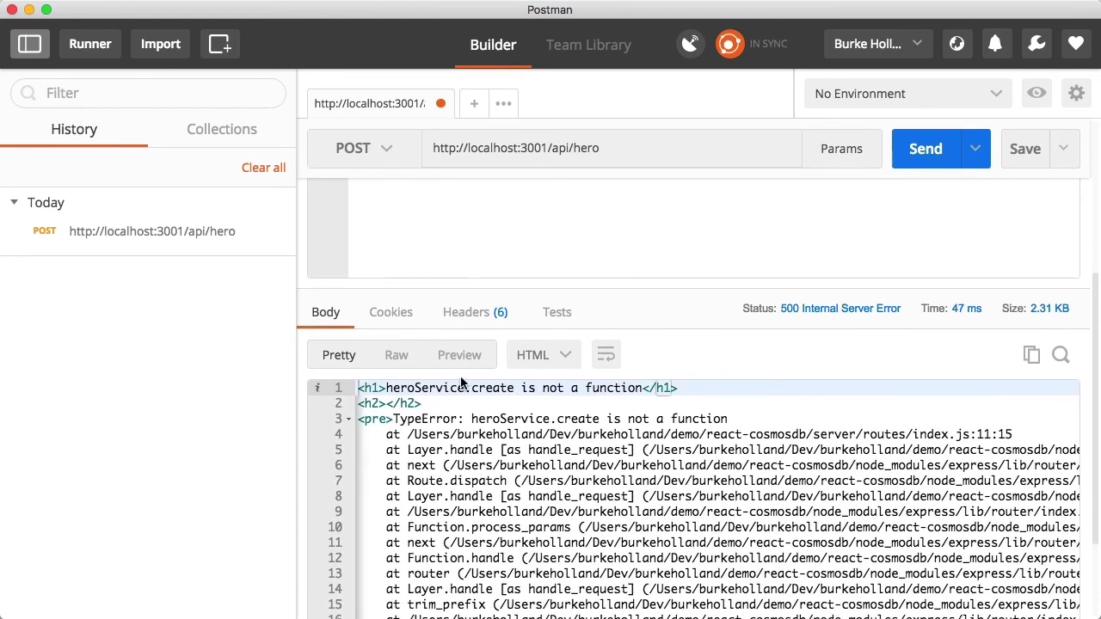
pyautogui.moveTo(548, 393)
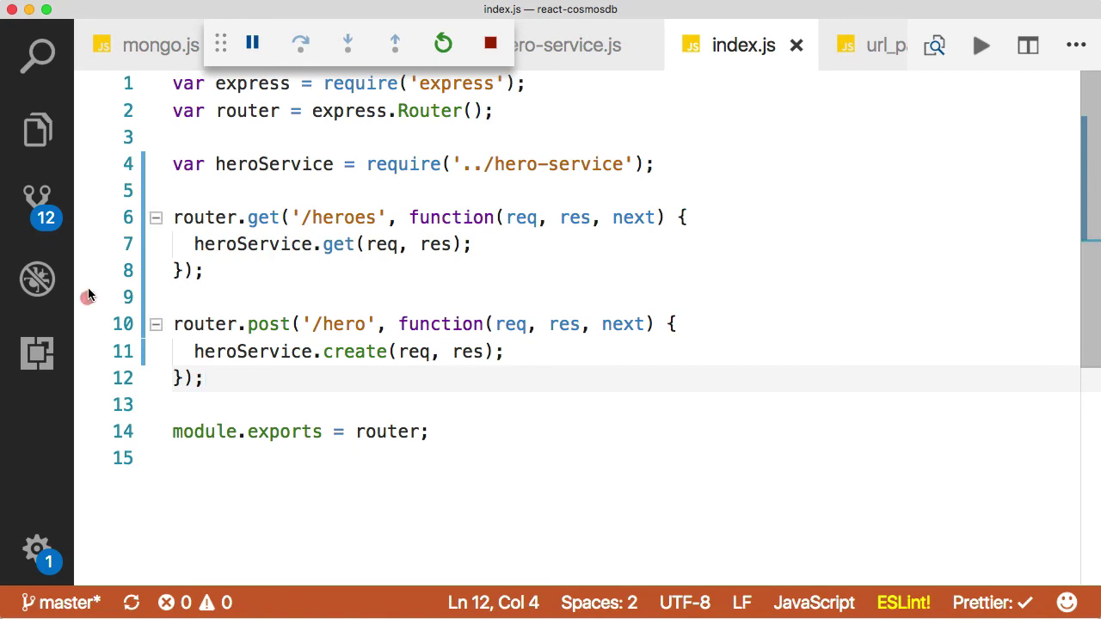
# Step: Add create to module.exports in hero-service.js, then return to Postman
pyautogui.click(567, 45)
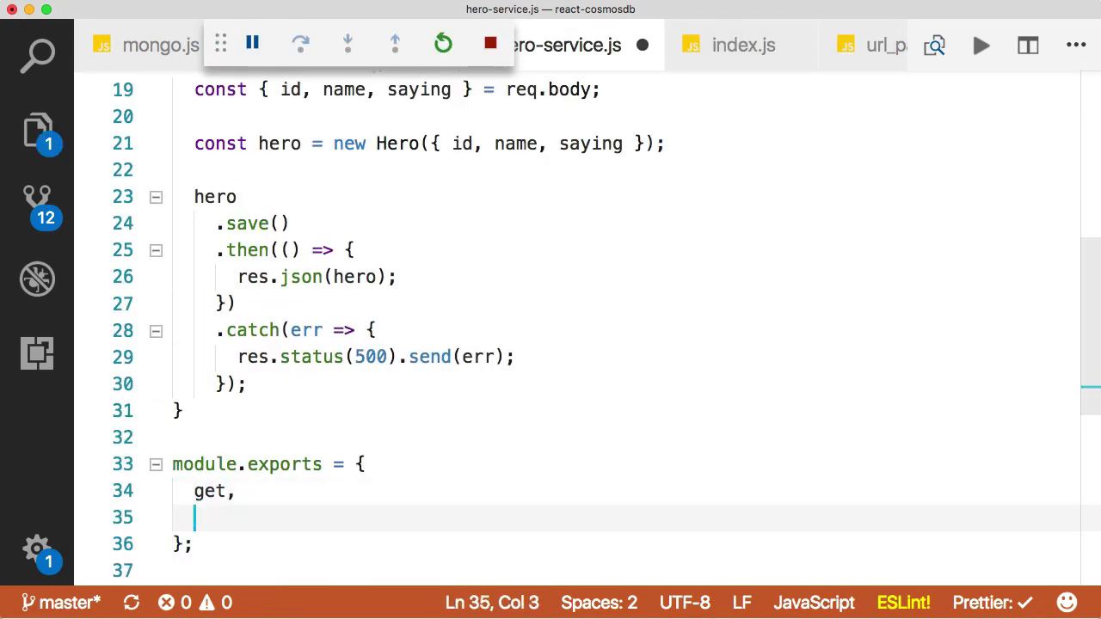
pyautogui.write('create')
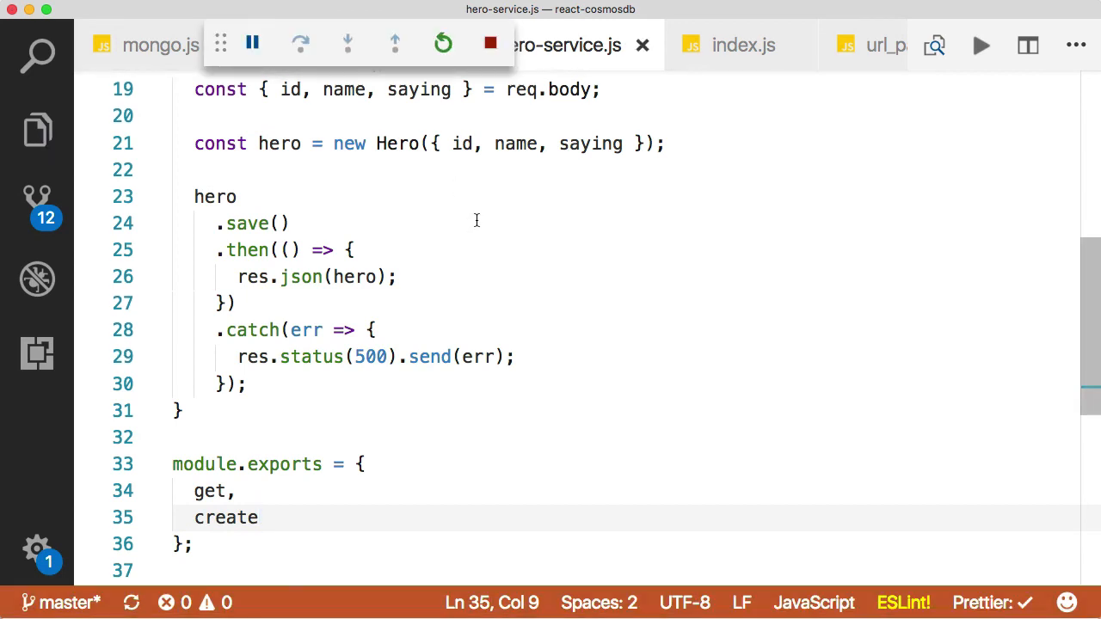
pyautogui.click(926, 147)
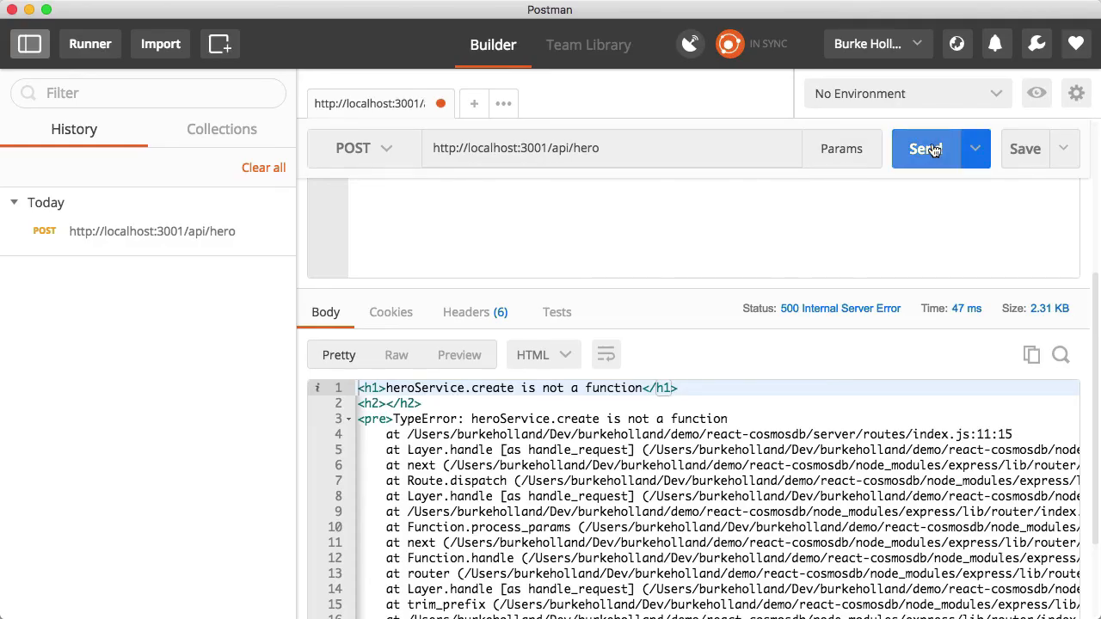
# Step: Resend the request and inspect the returned The Tick JSON with id, name, saying, _id
pyautogui.click(925, 148)
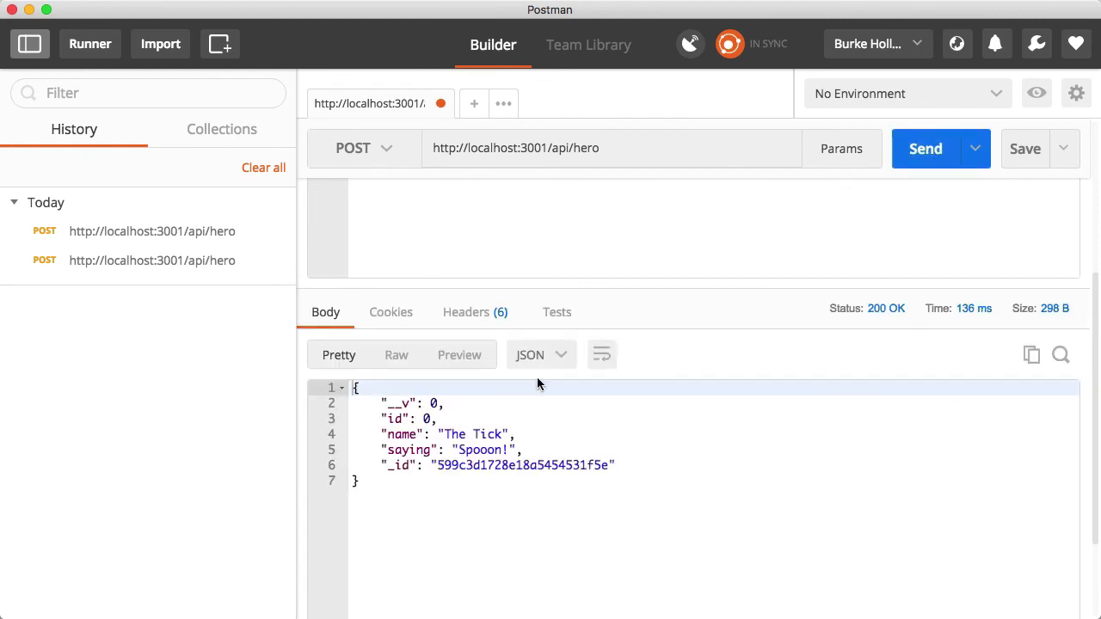
pyautogui.moveTo(385, 404); pyautogui.dragTo(615, 465)
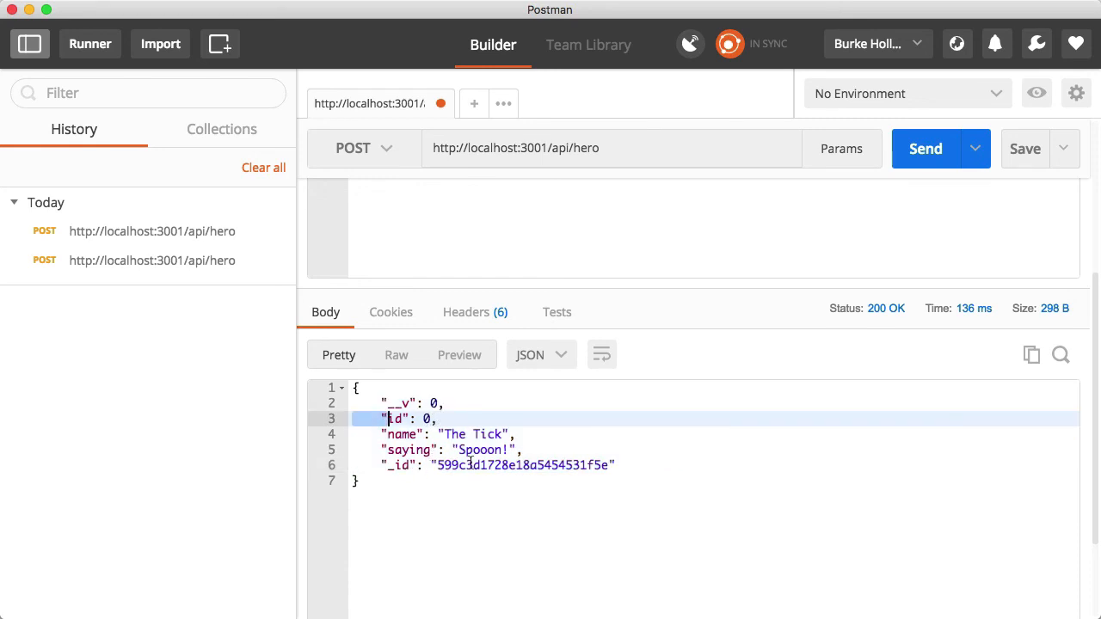
pyautogui.doubleClick(524, 464)
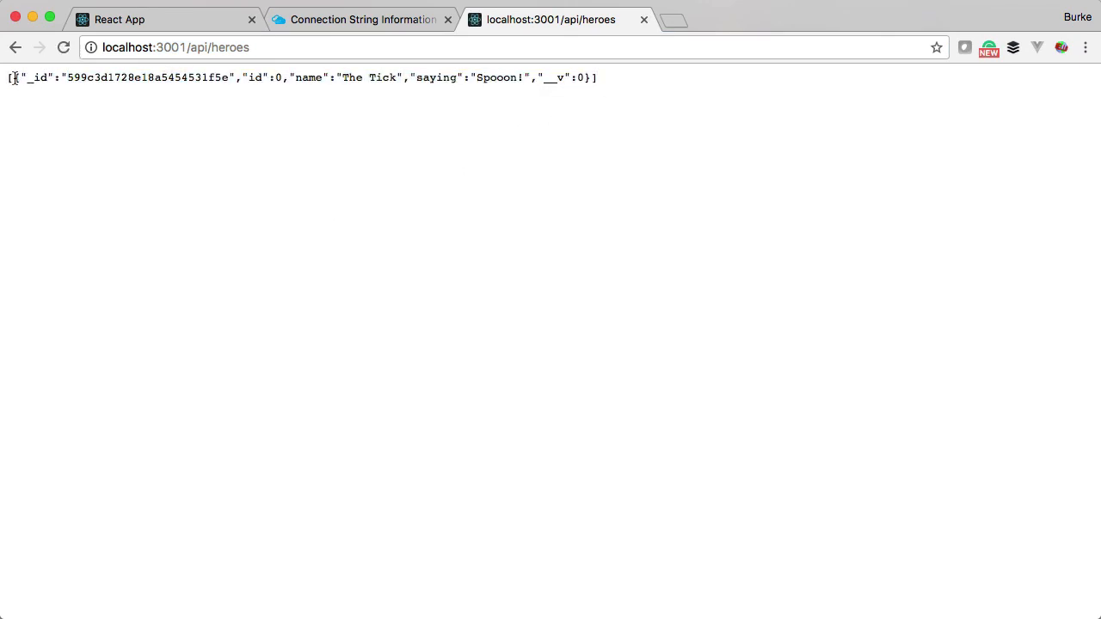
# Step: Switch to the React App tab to see The Tick under Heroes
pyautogui.click(163, 19)
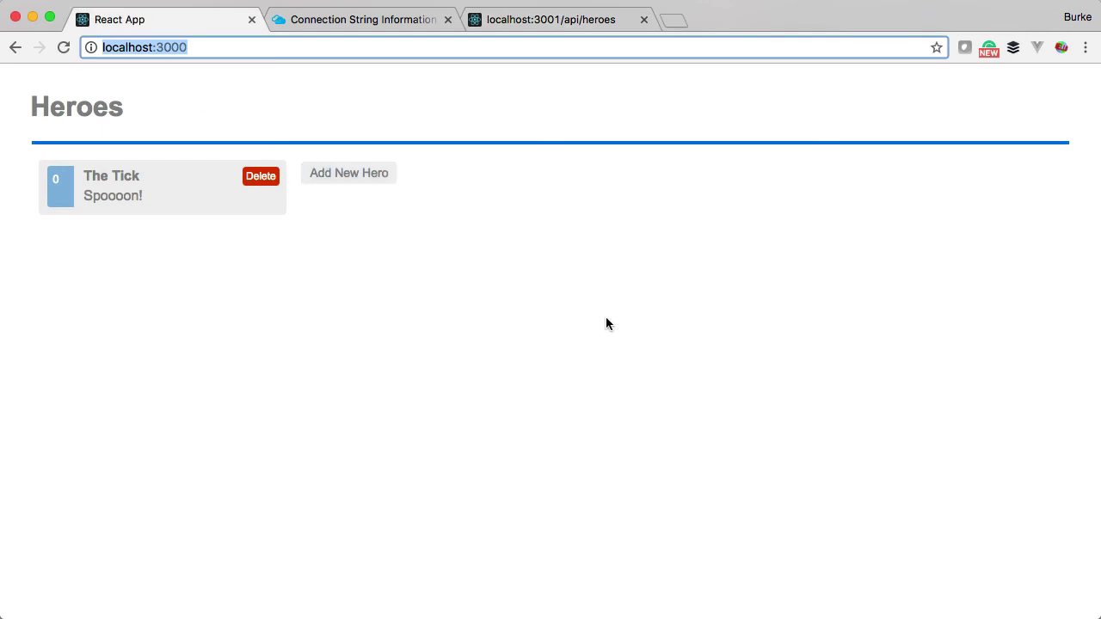